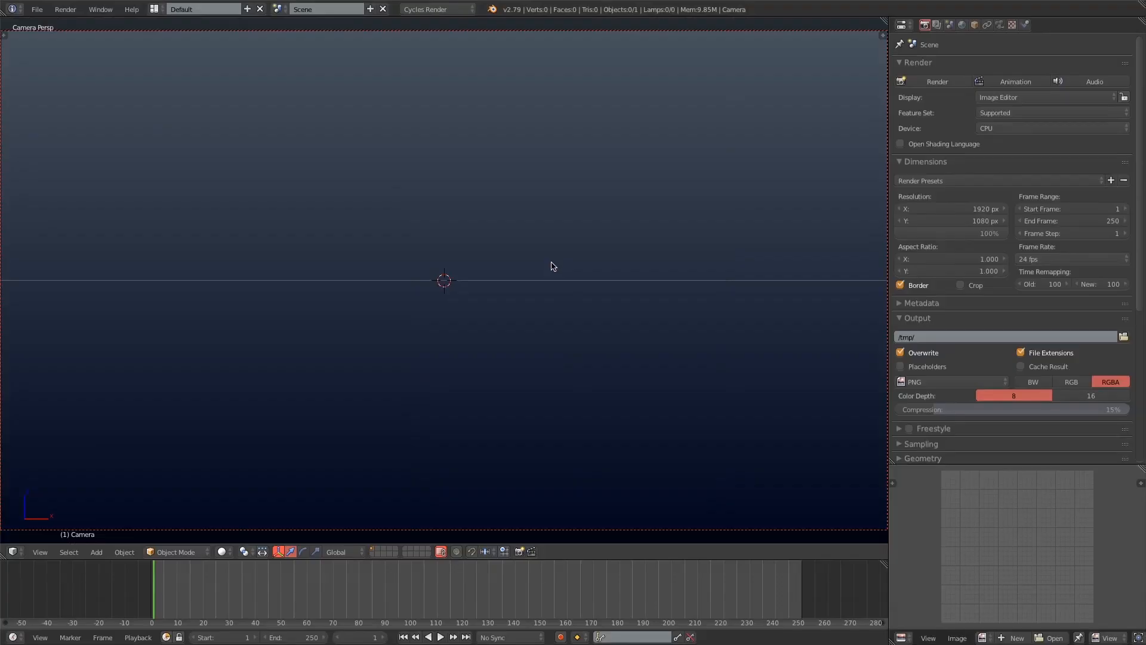
# - Show the camera framing in the small bottom-right view and bring up the Add Mesh list
pyautogui.click(902, 637)
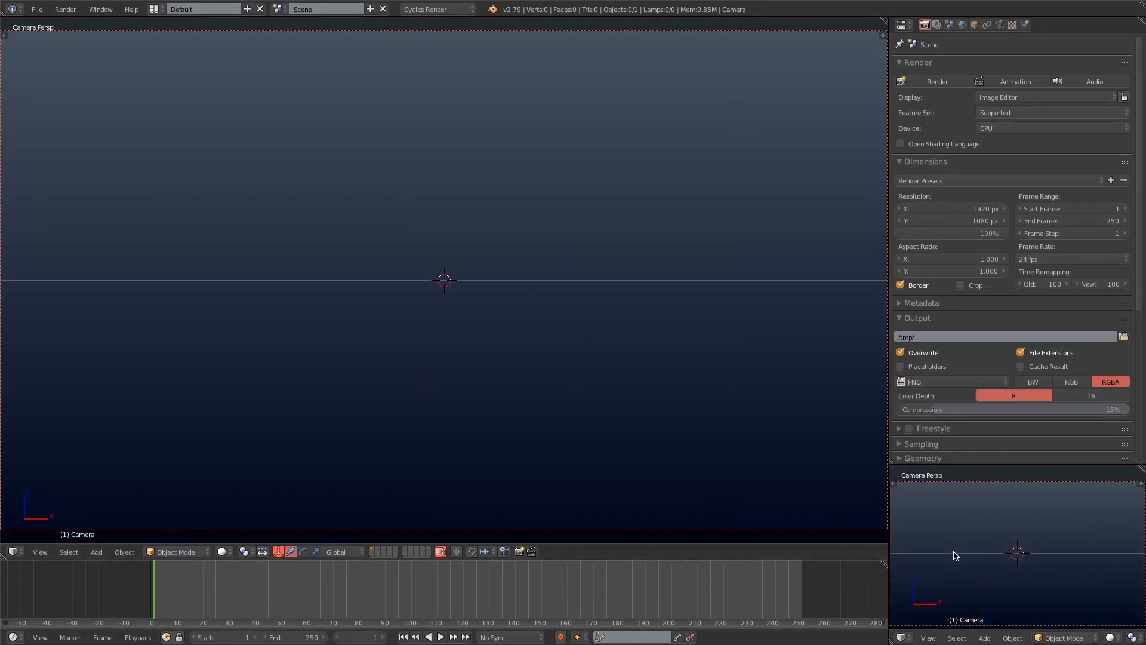
pyautogui.click(96, 551)
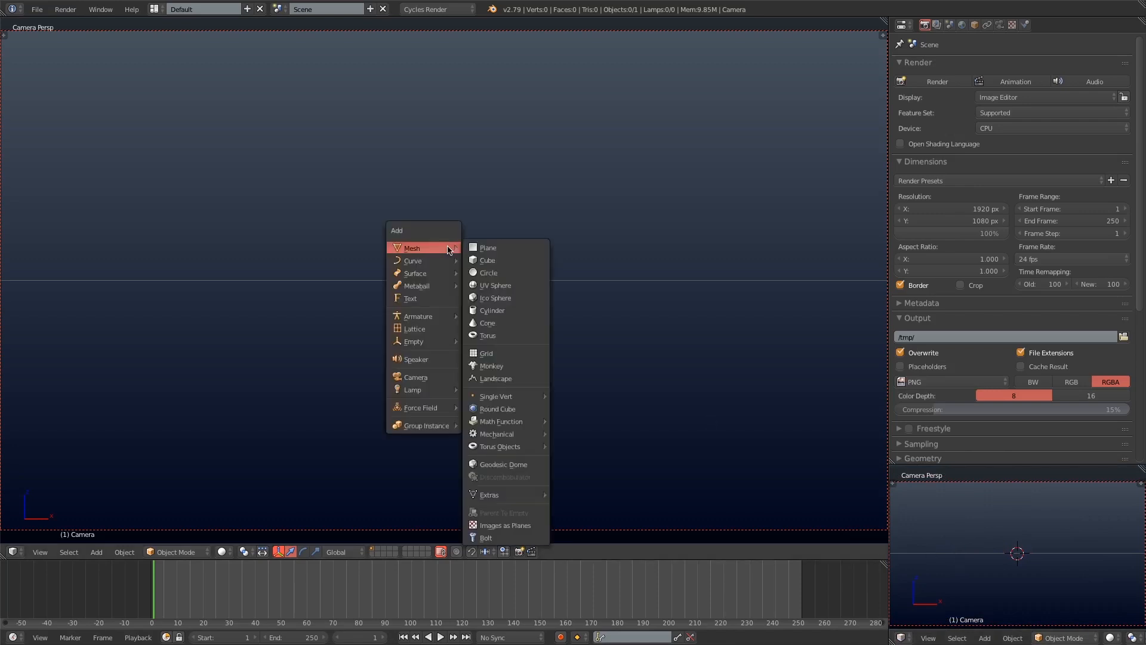
# - Add a plane and enter Edit Mode to extrude it into a stepped block cloud shape
pyautogui.click(487, 247)
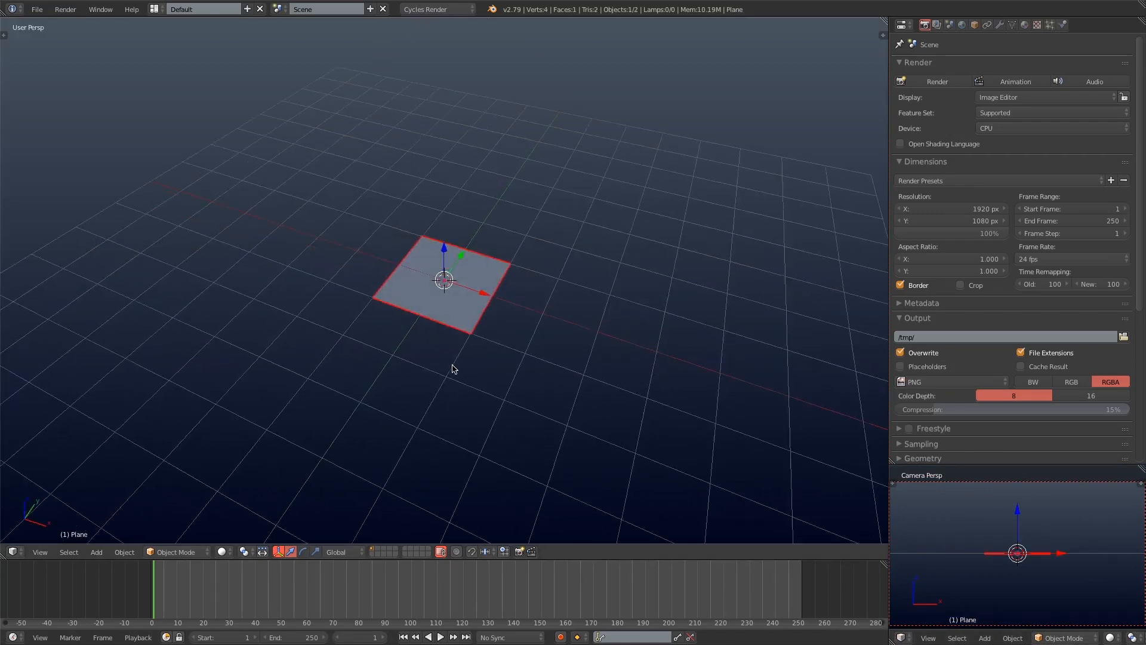
pyautogui.press('Tab')
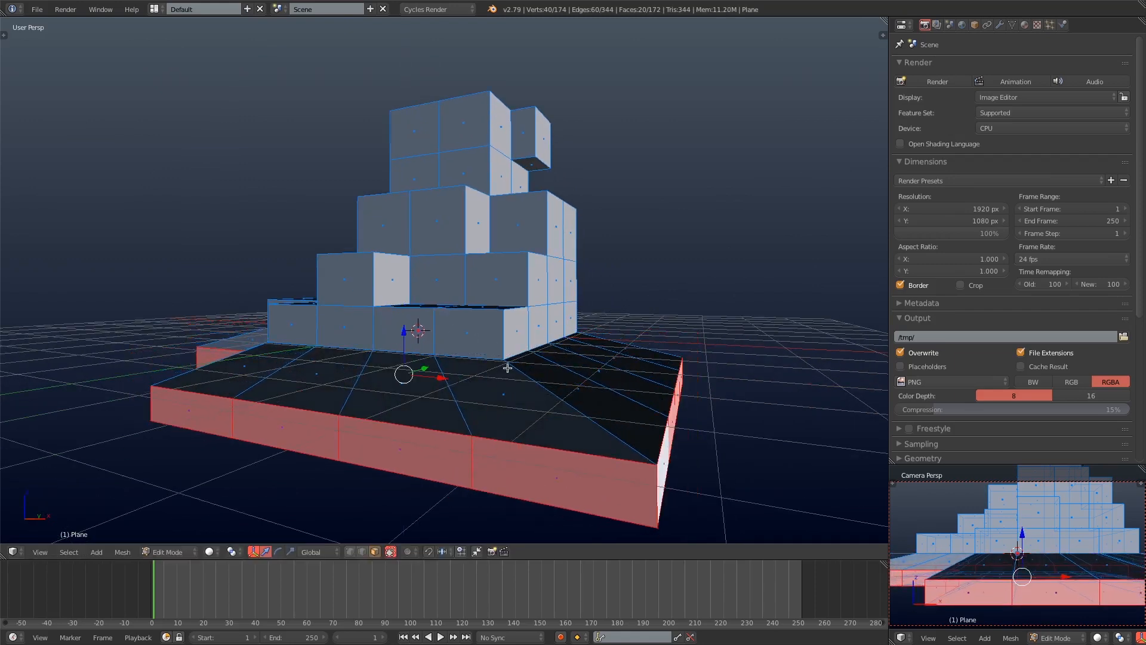
# - Add a Subdivision Surface modifier to round the blocky cloud mesh and collapse its panel
pyautogui.click(917, 67)
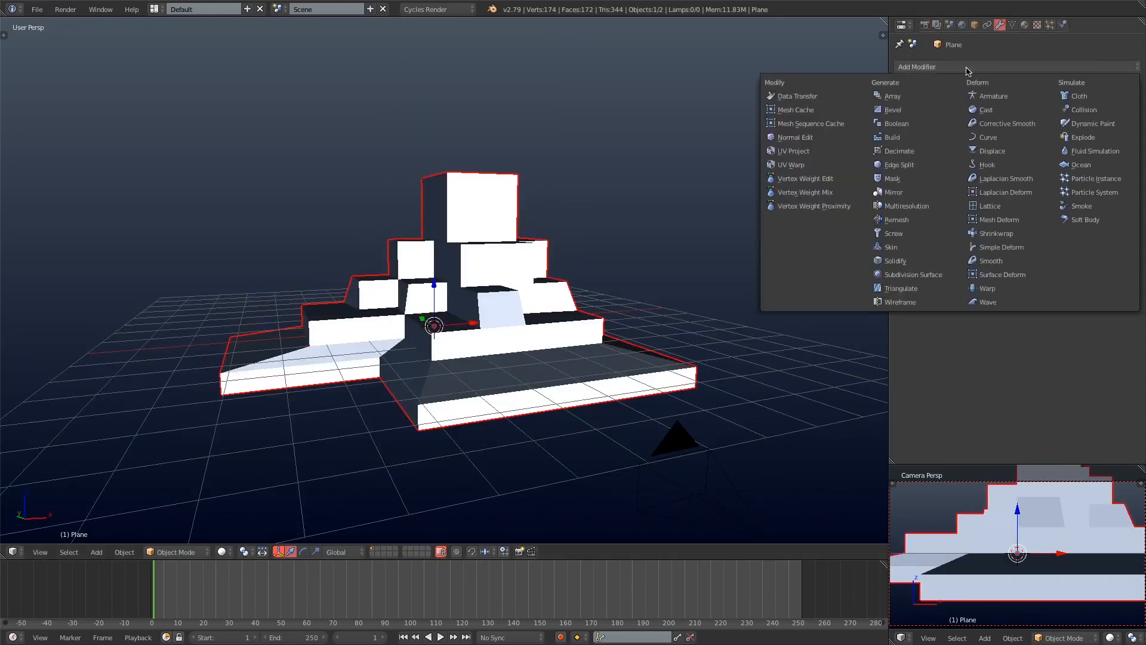
pyautogui.click(912, 275)
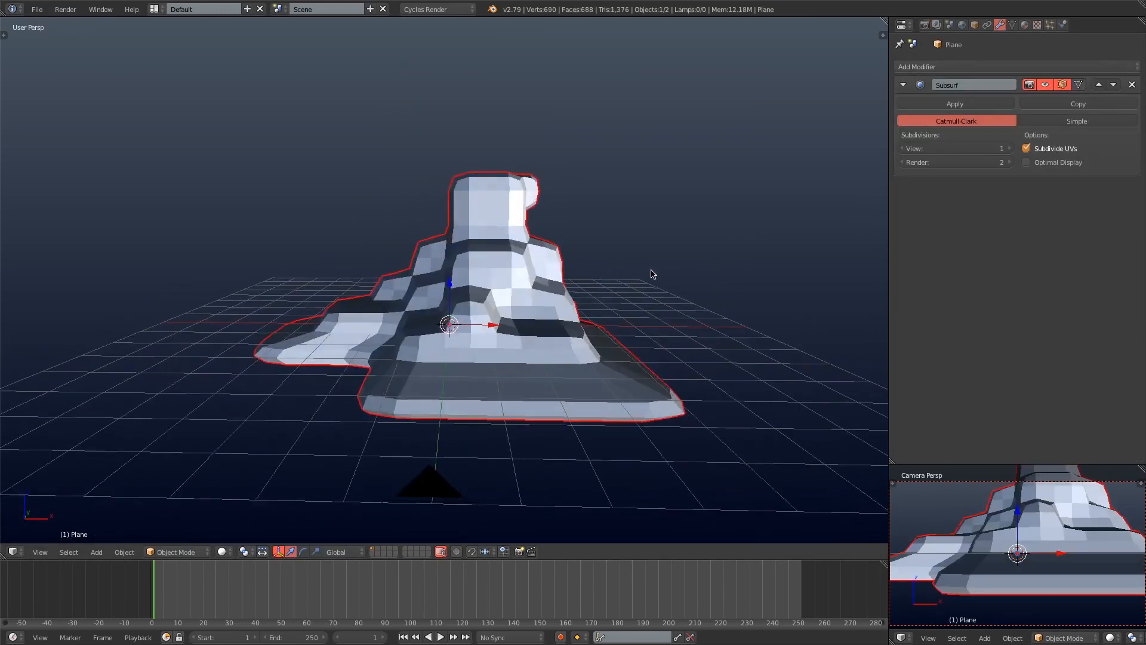
pyautogui.press('Tab')
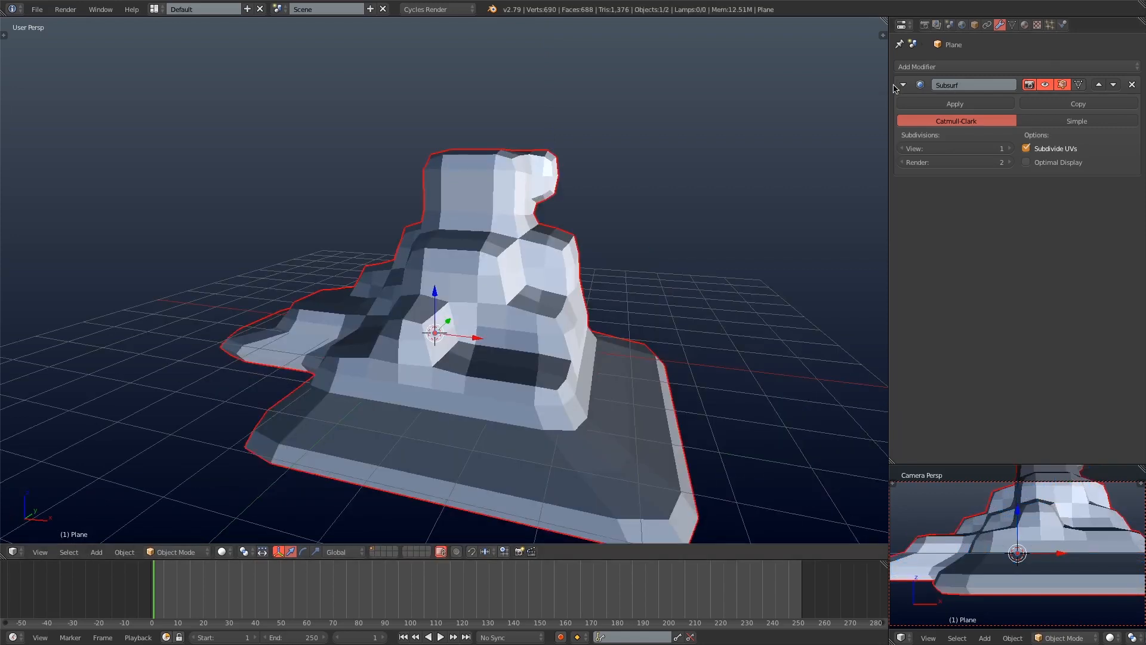
pyautogui.click(902, 85)
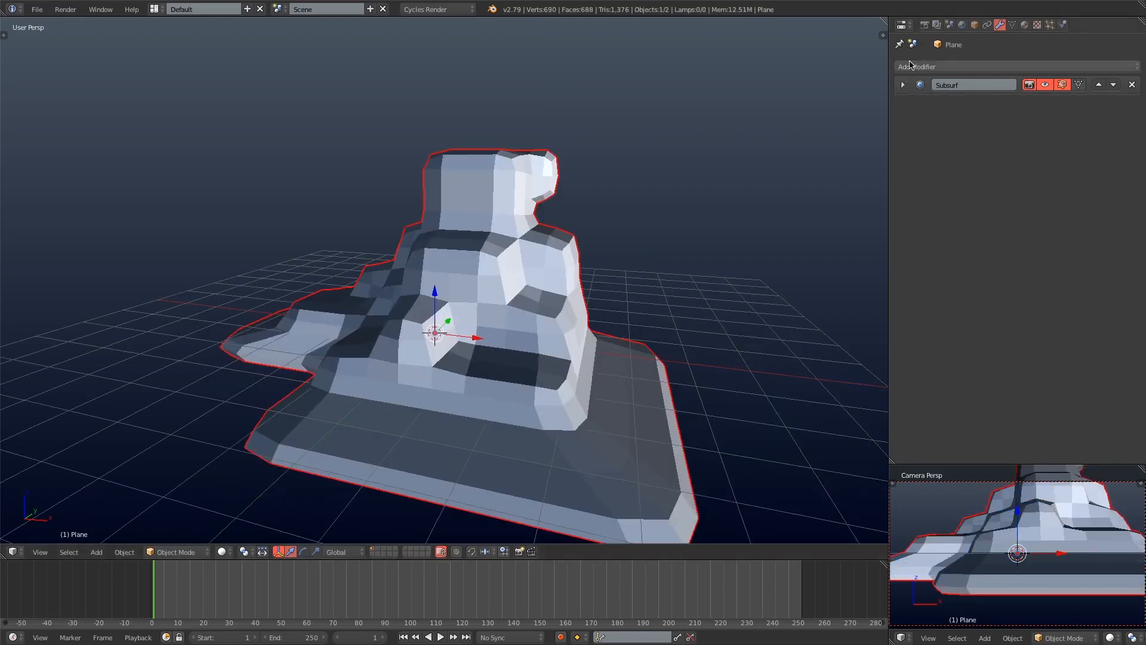
# - Add a Displace modifier with new texture Main, Global coordinates and strength -1.0
pyautogui.click(917, 67)
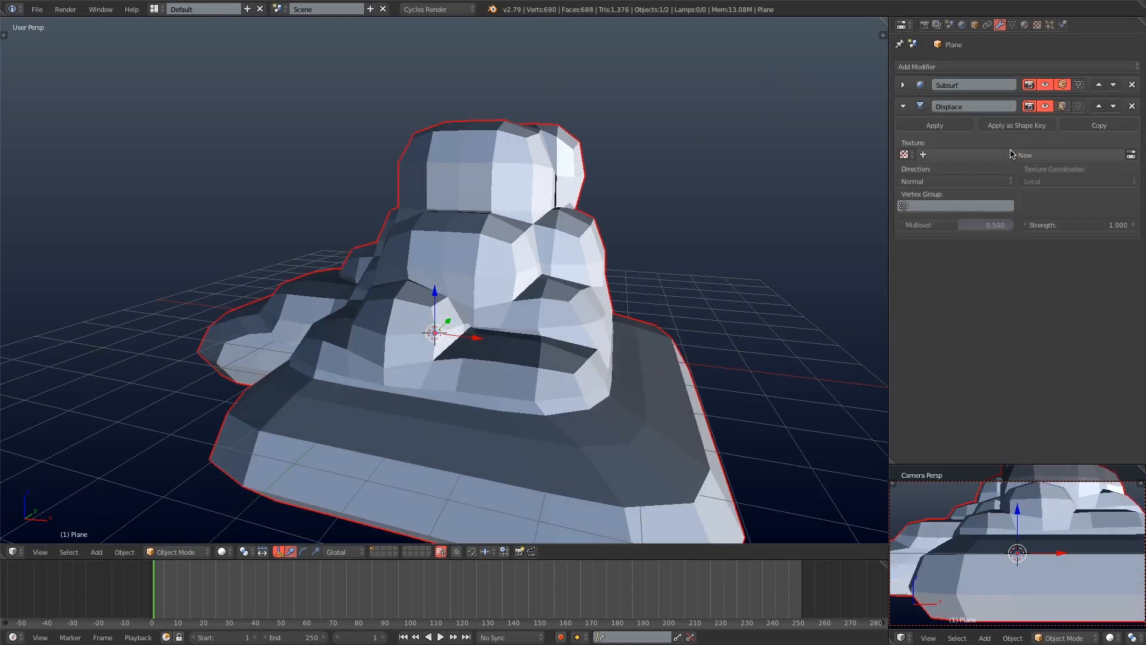
pyautogui.click(1024, 154)
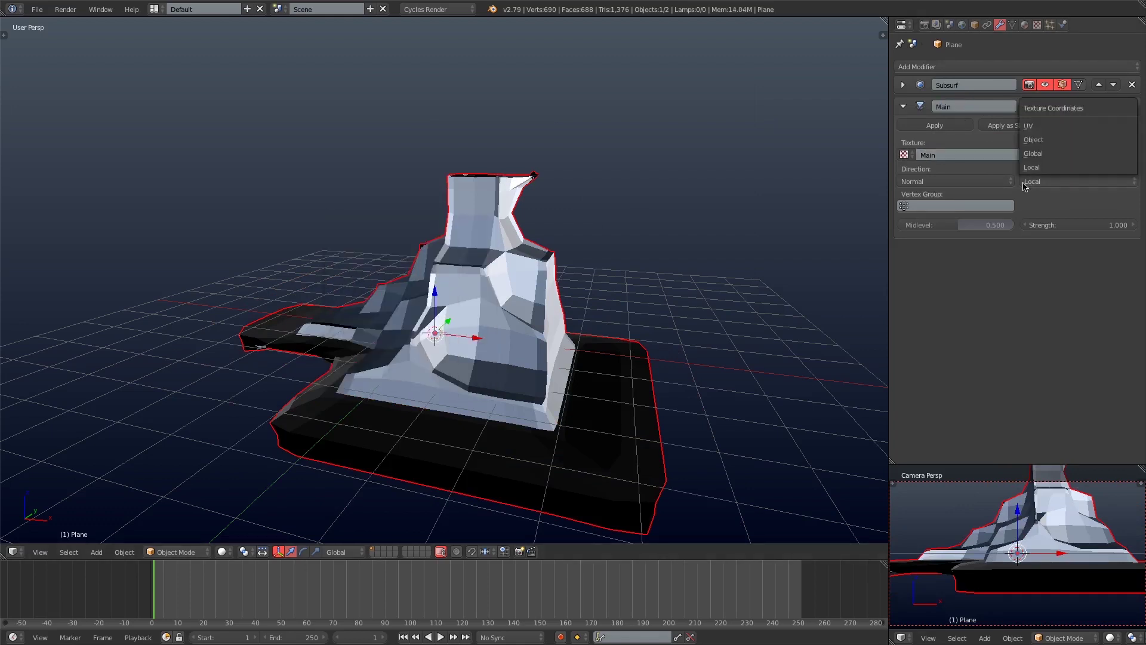
pyautogui.click(1033, 153)
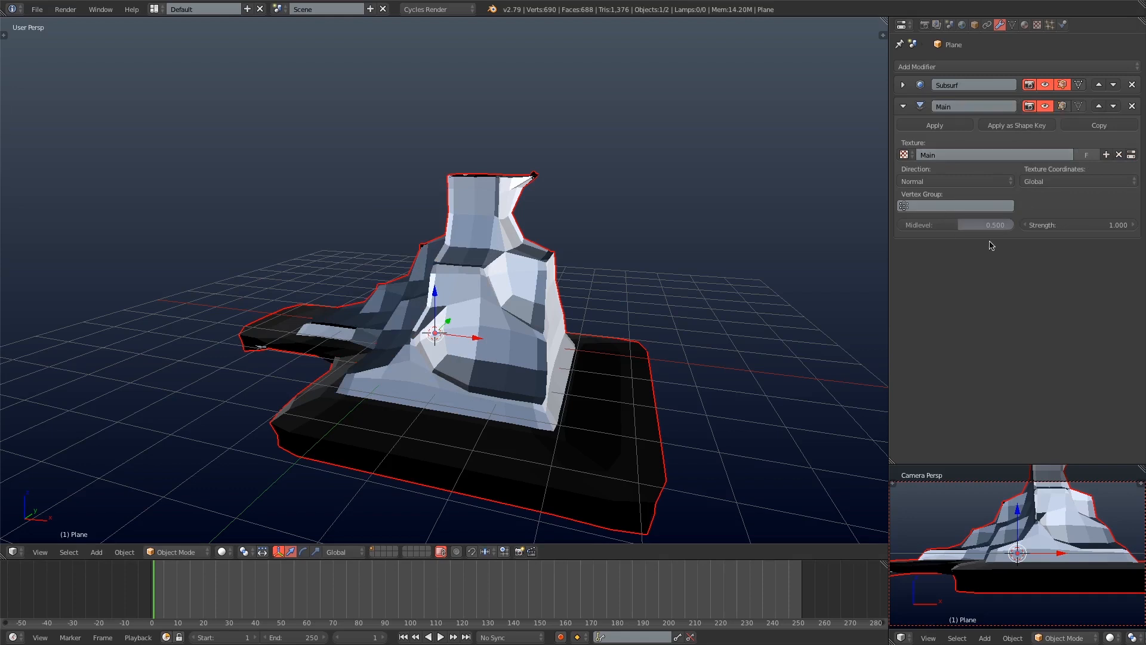
pyautogui.click(1079, 225)
pyautogui.write('-1.000')
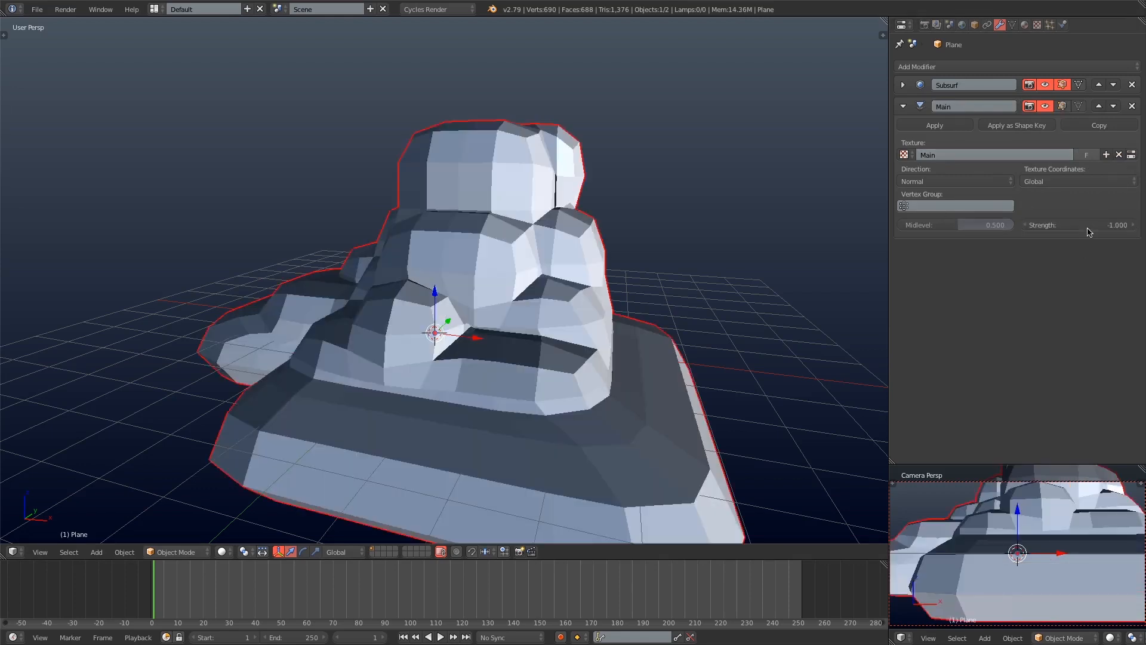
# - Make Main a Voronoi texture with noise size 2.50 and Distance Squared metric
pyautogui.click(1032, 24)
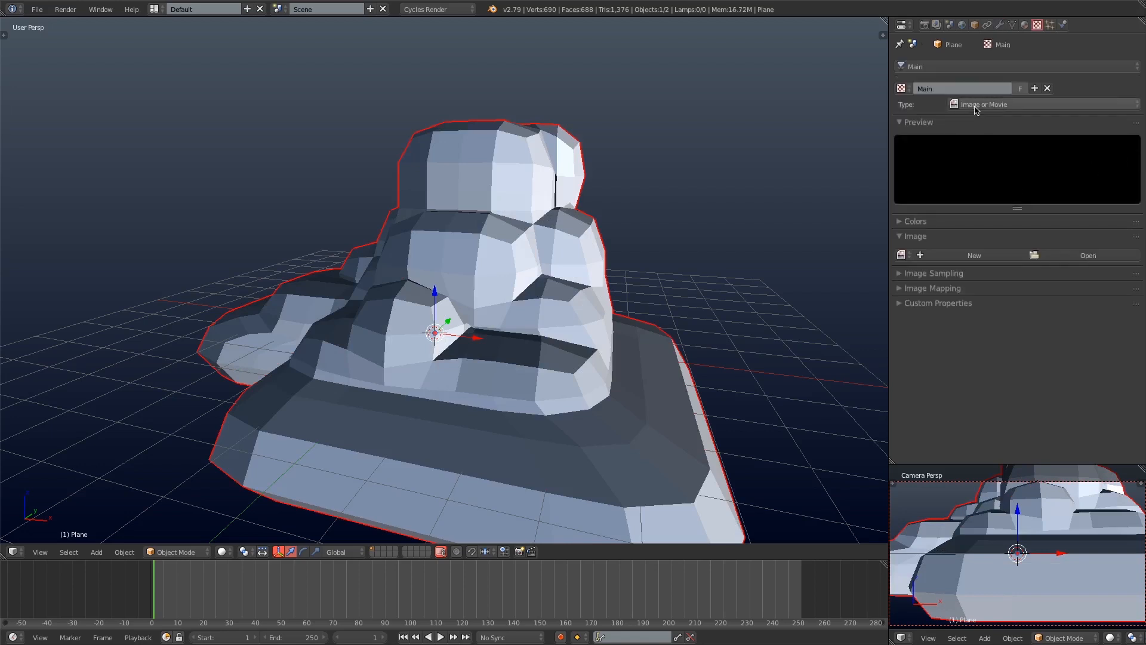
pyautogui.click(1043, 104)
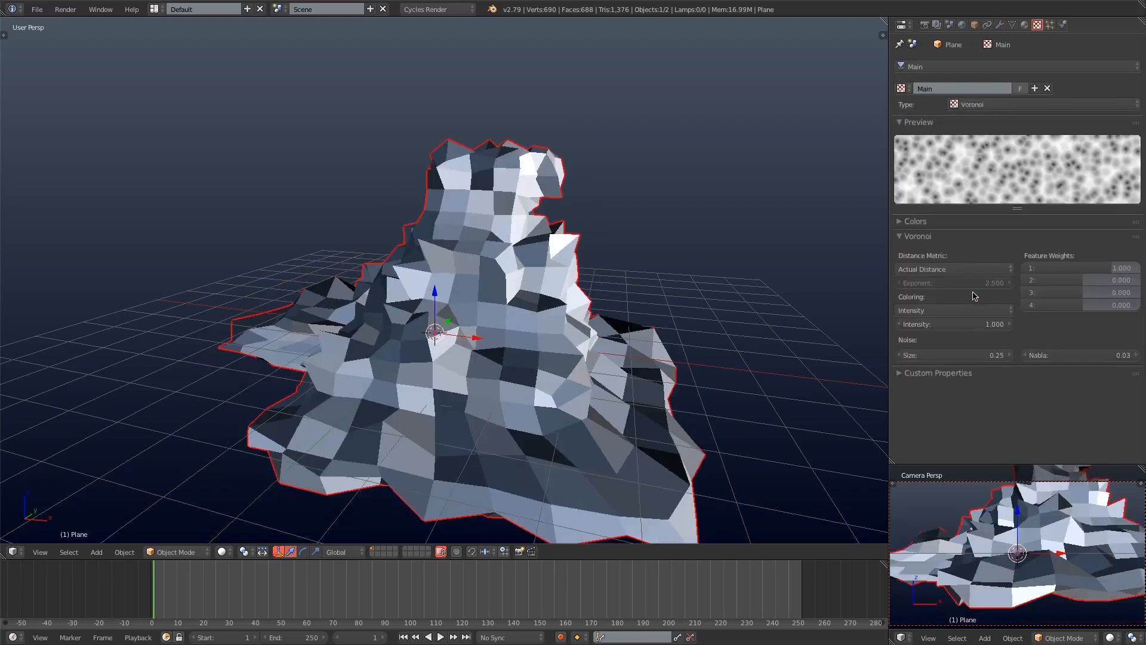
pyautogui.click(953, 354)
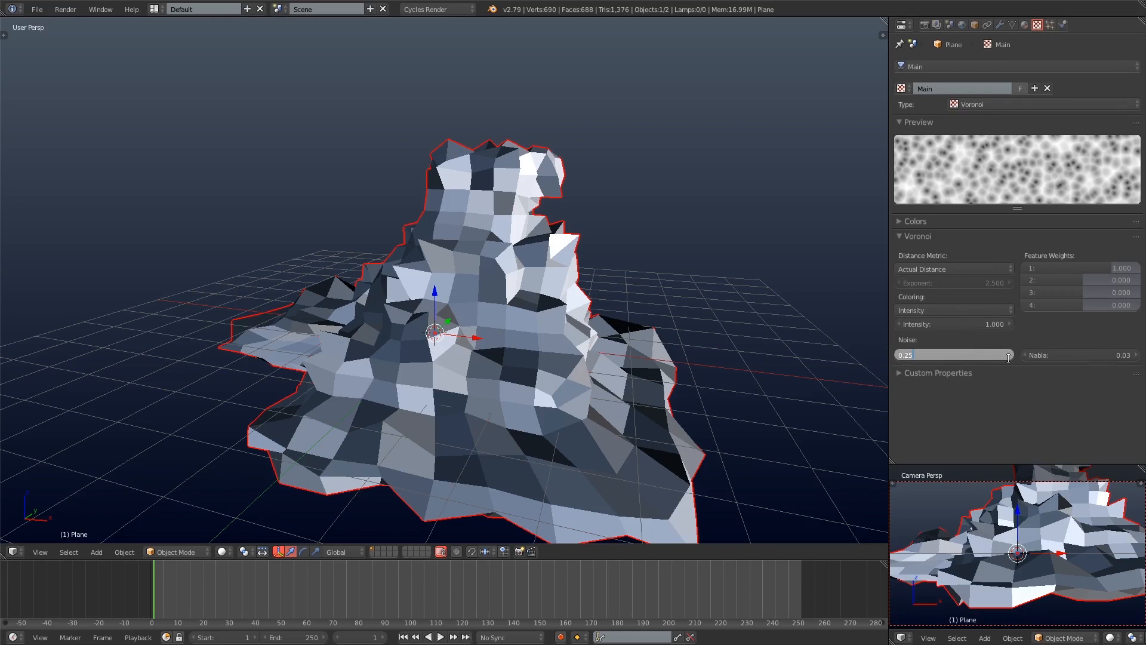
pyautogui.moveTo(954, 355); pyautogui.dragTo(1023, 354)
pyautogui.write('1.25')
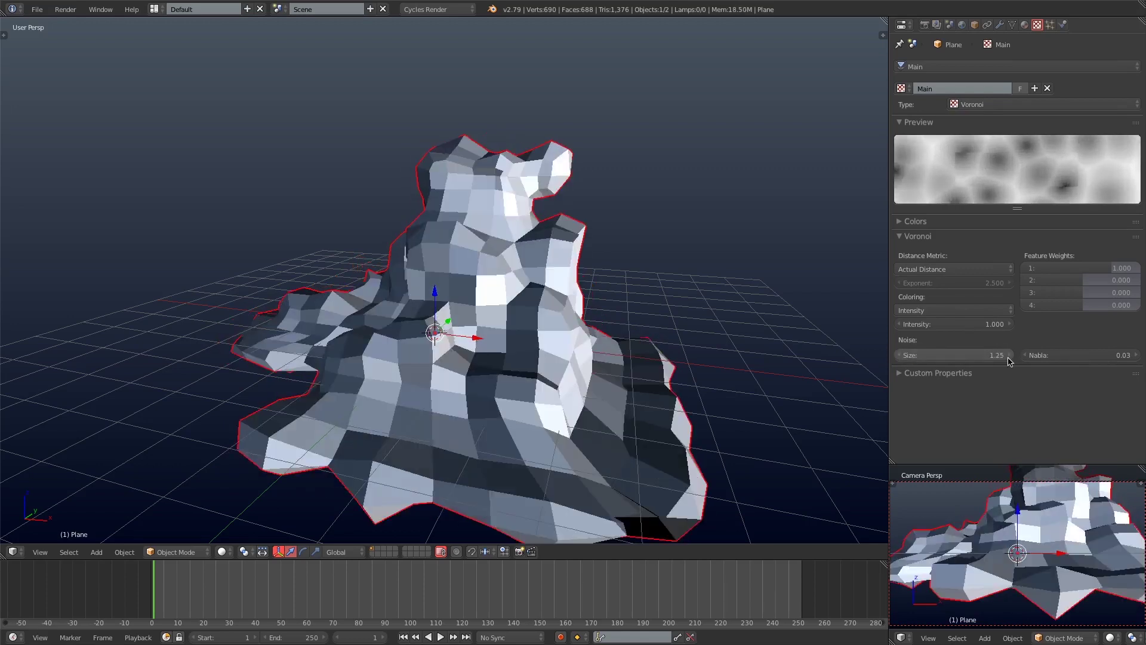
pyautogui.moveTo(994, 355); pyautogui.dragTo(1023, 354)
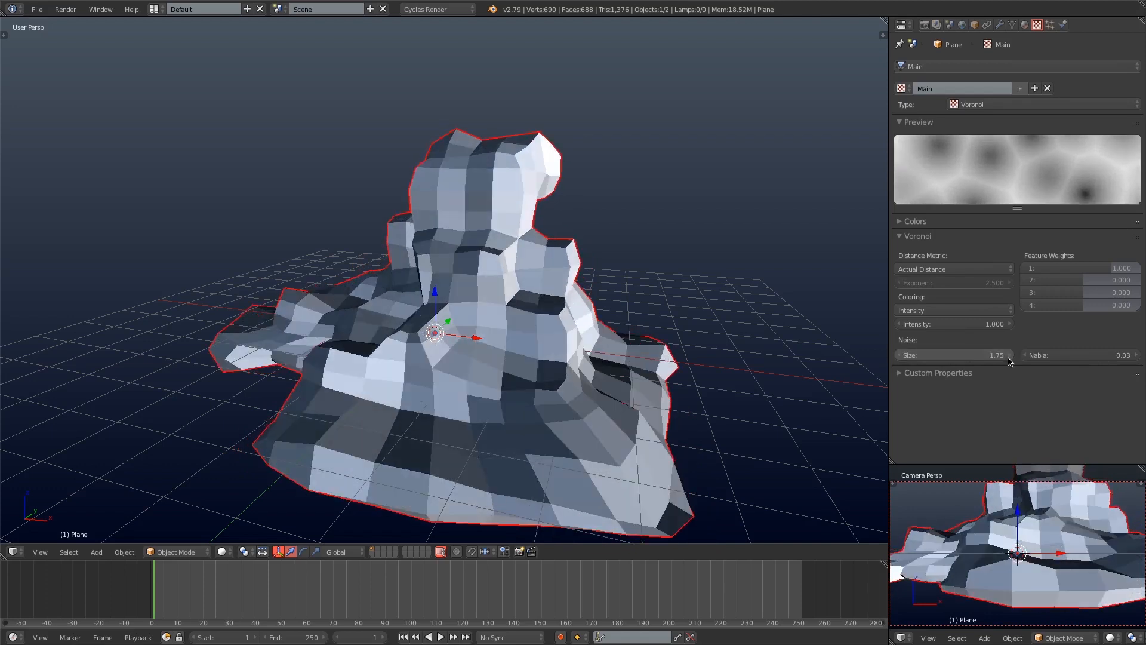
pyautogui.moveTo(951, 355); pyautogui.dragTo(965, 354)
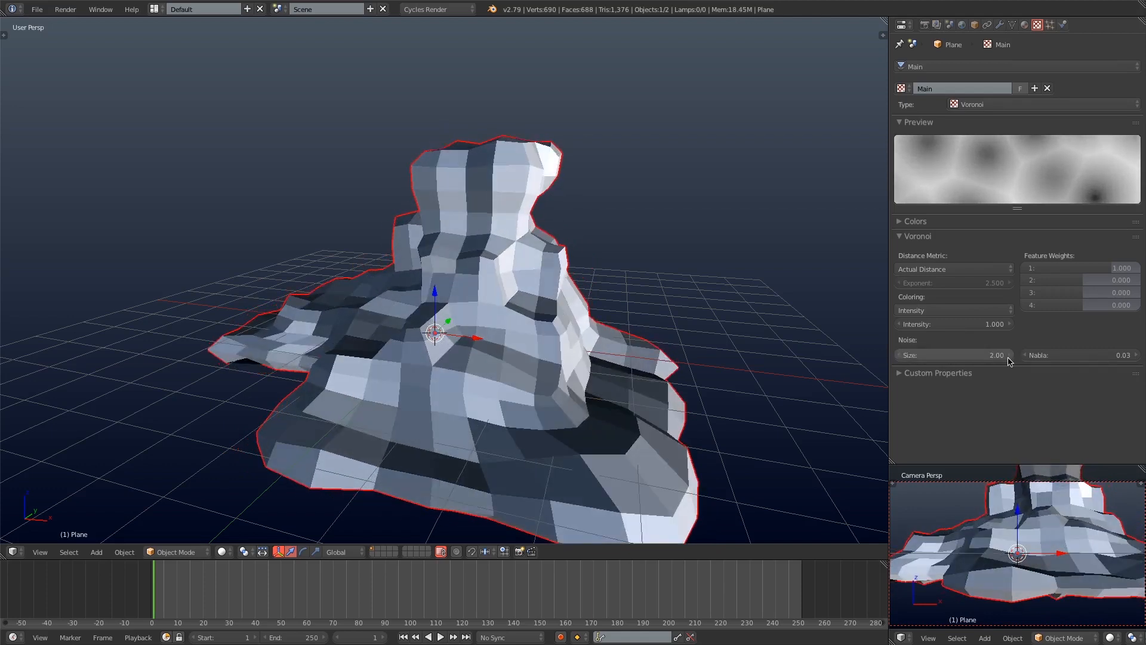
pyautogui.moveTo(979, 355); pyautogui.dragTo(994, 355)
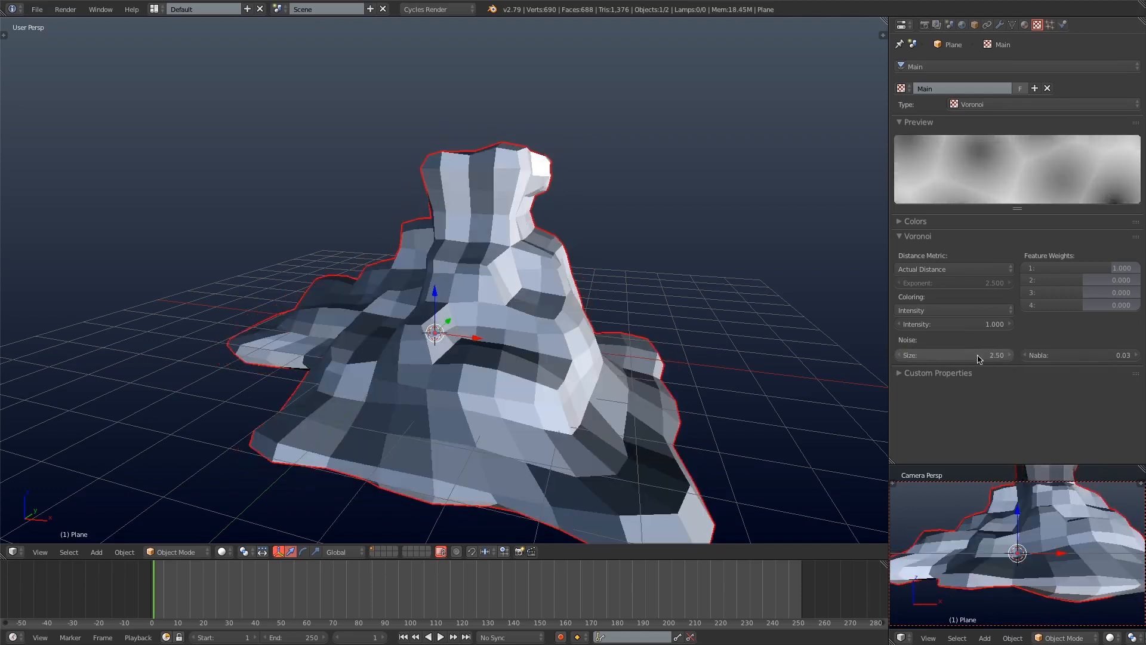
pyautogui.click(953, 269)
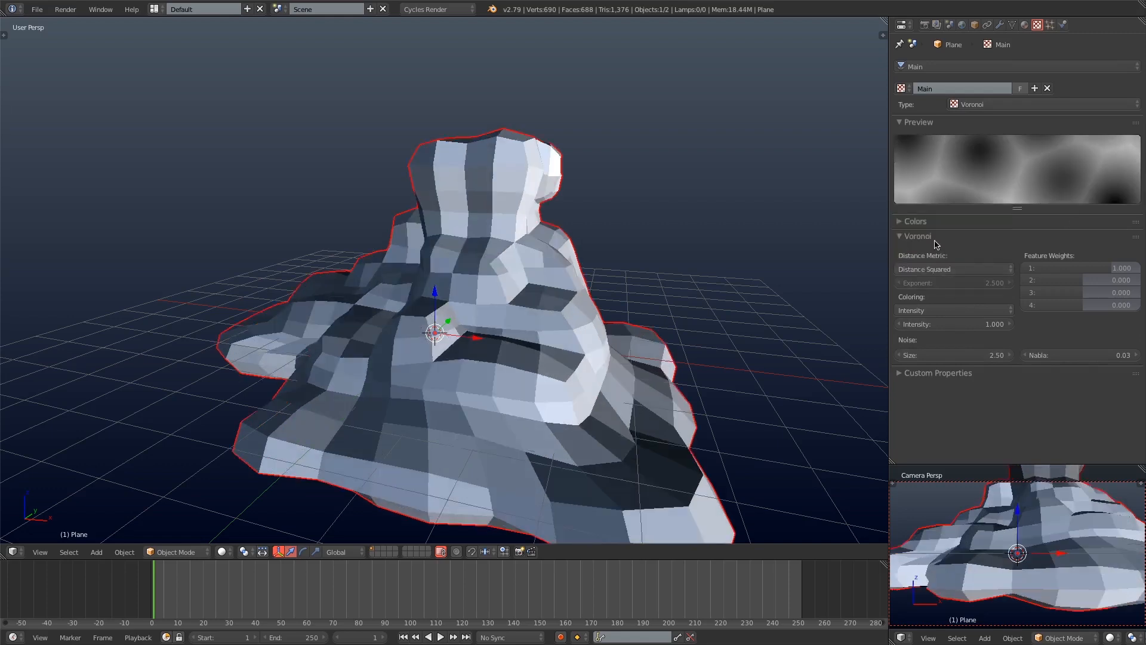
pyautogui.moveTo(989, 24)
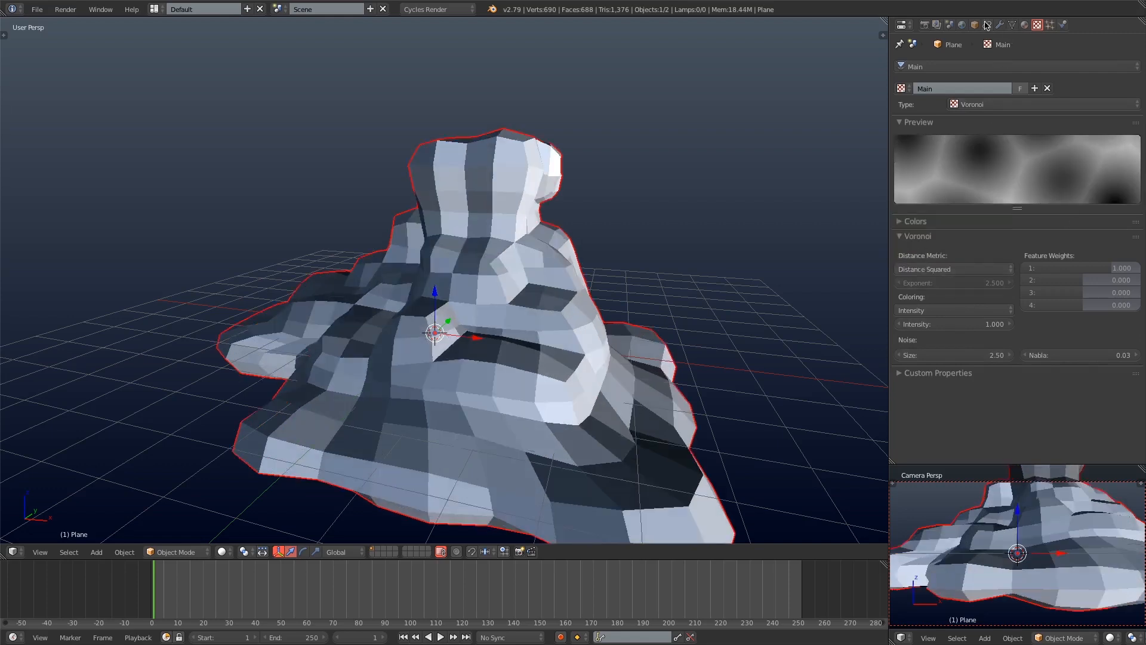
pyautogui.click(1008, 24)
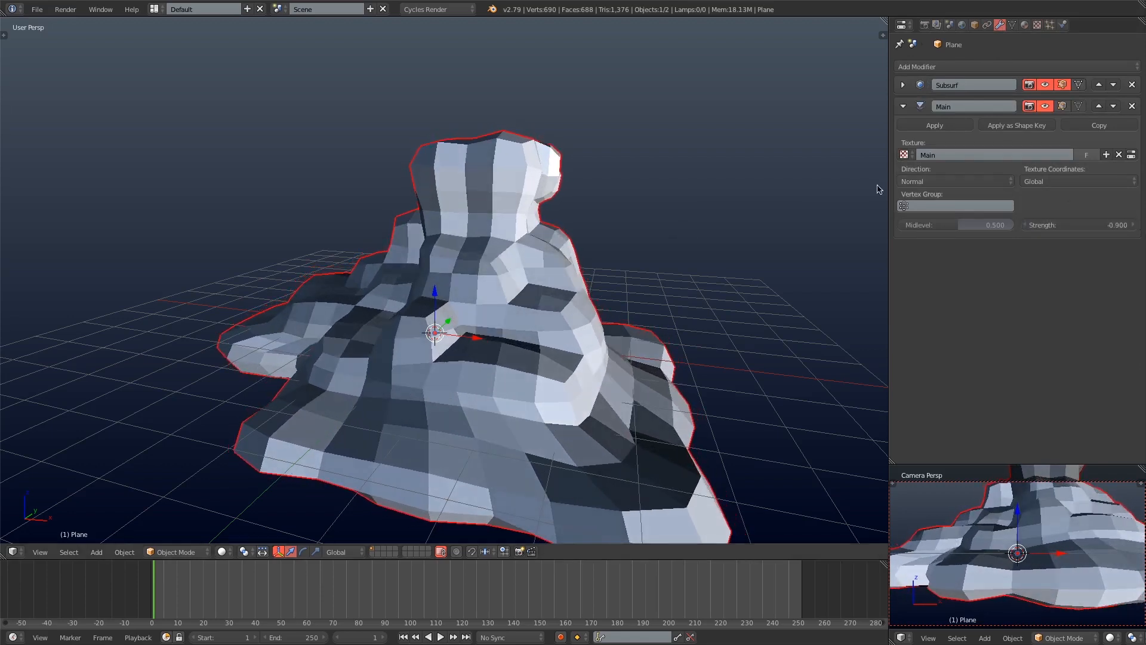
# - Reduce the Main Voronoi noise size to 1.60 and start moving a vertex of the base mesh
pyautogui.click(902, 85)
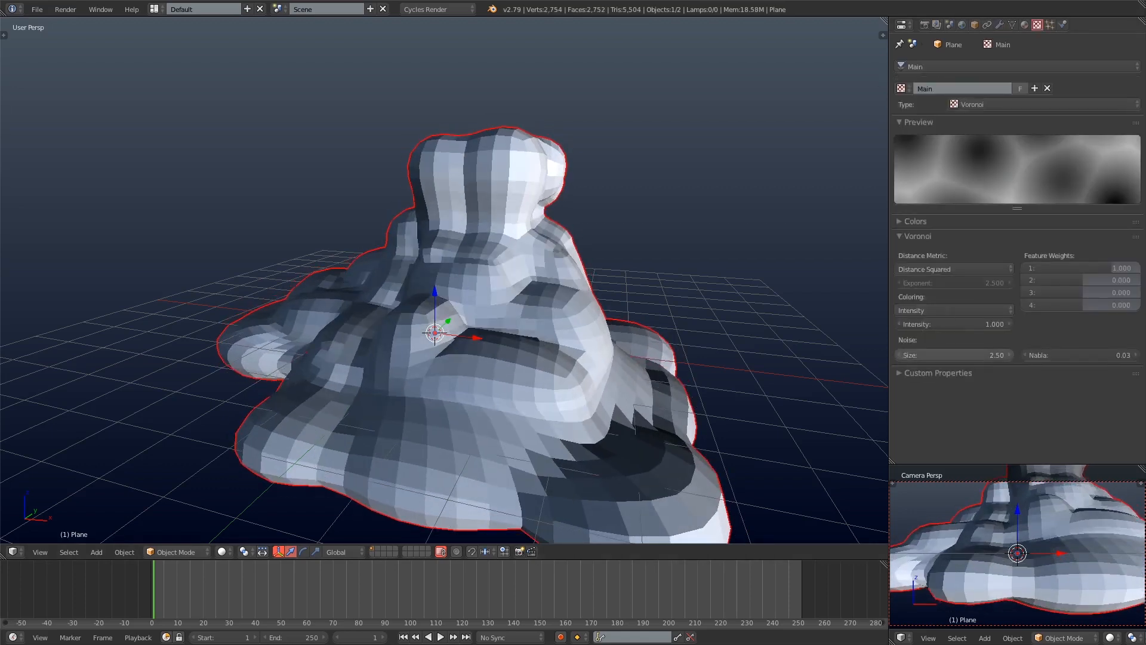
pyautogui.moveTo(995, 355); pyautogui.dragTo(951, 355)
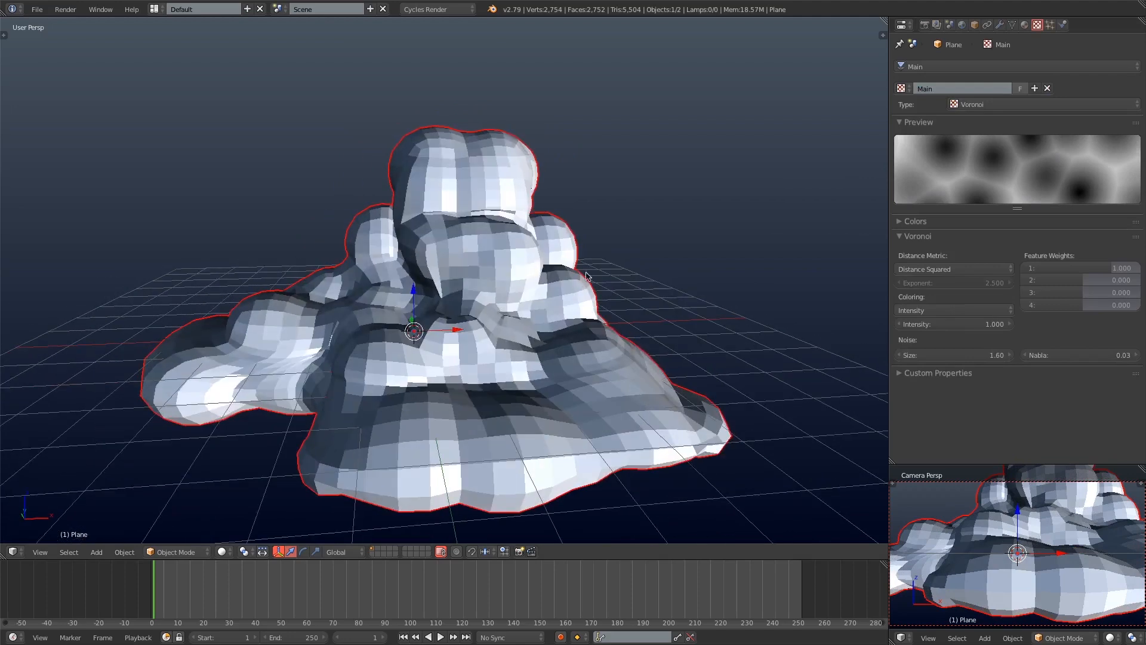
pyautogui.click(1005, 24)
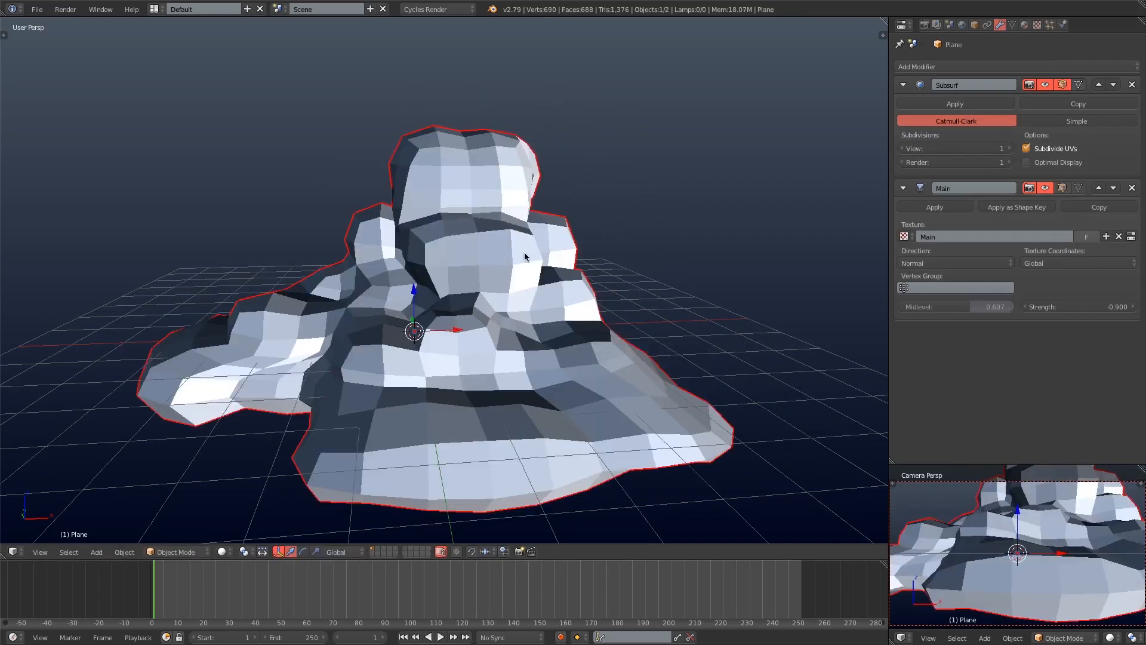
pyautogui.click(903, 84)
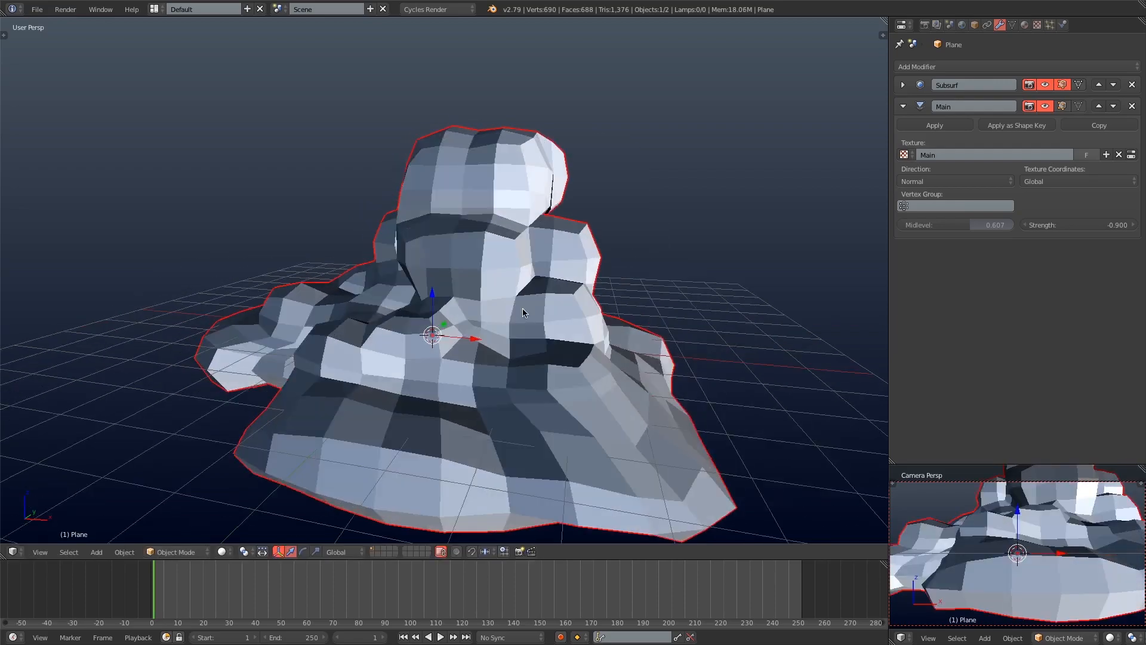
pyautogui.moveTo(523, 312); pyautogui.dragTo(486, 324)
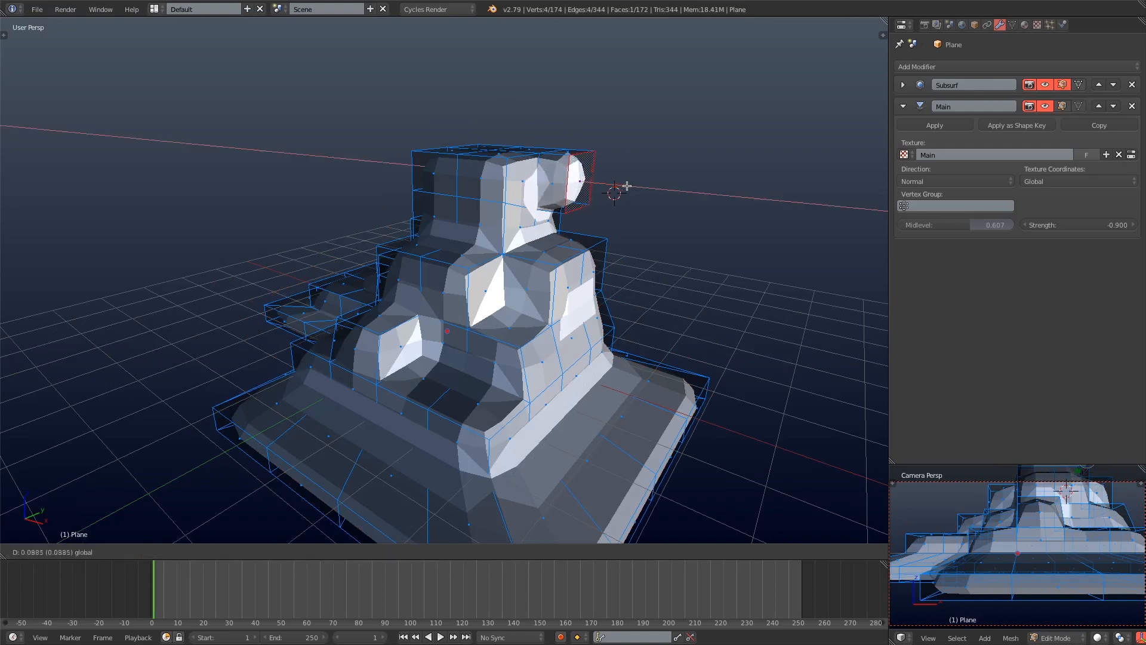
# - Add another subdivision and a Voronoi displacement with negative strength and smaller noise size
pyautogui.click(917, 66)
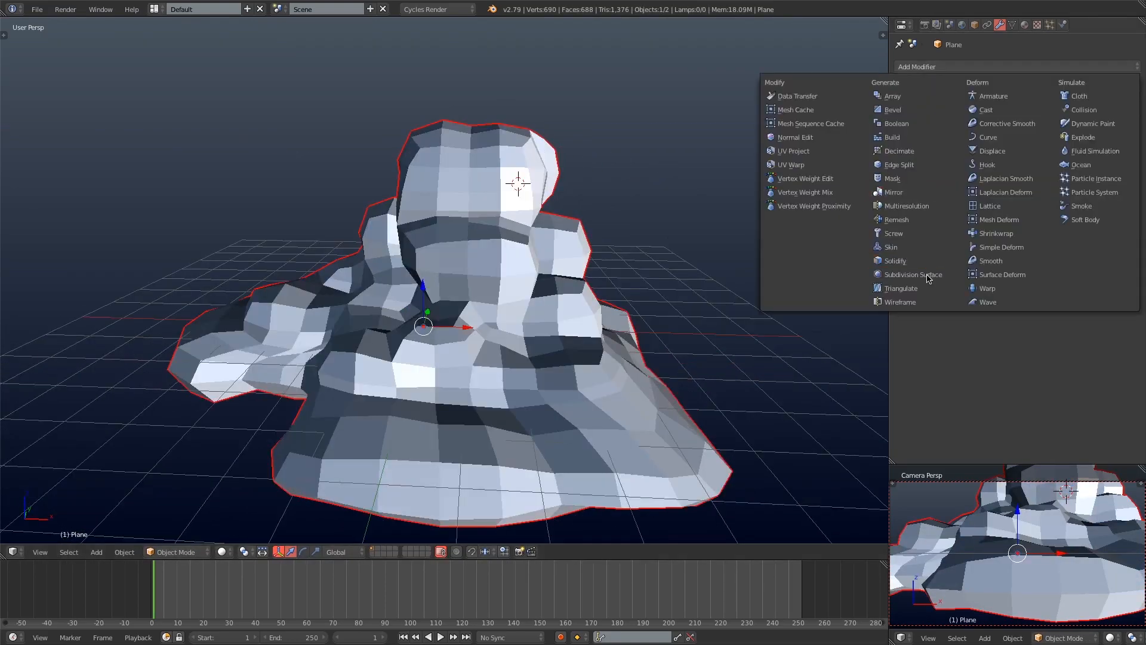
pyautogui.click(912, 275)
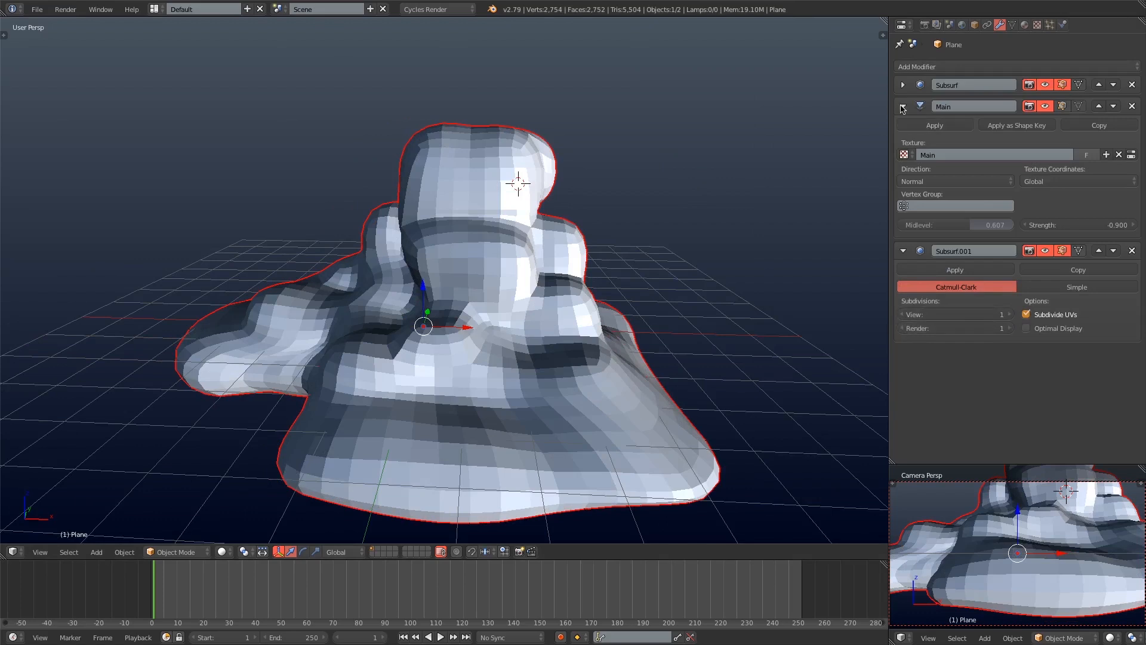
pyautogui.click(917, 67)
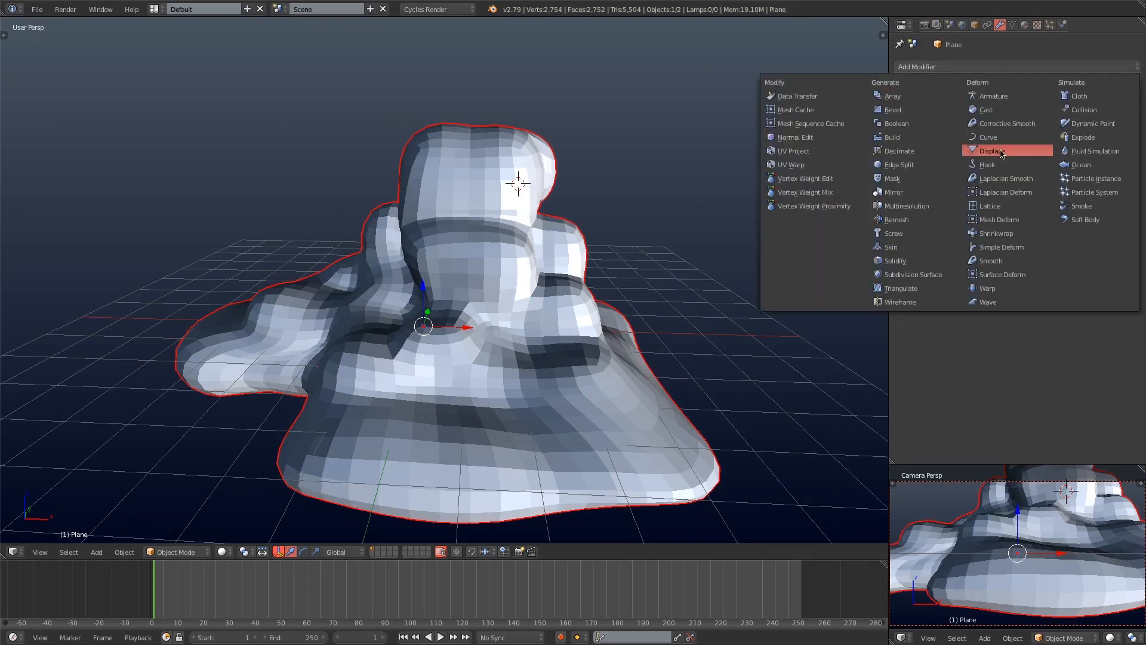
pyautogui.click(993, 151)
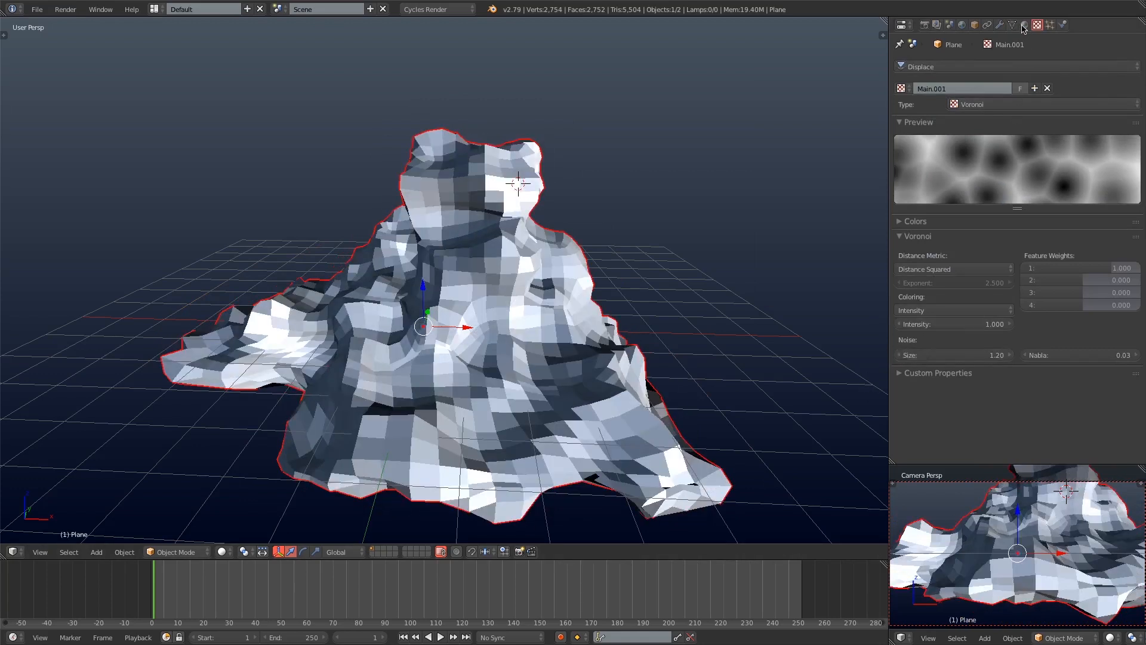
pyautogui.click(1017, 24)
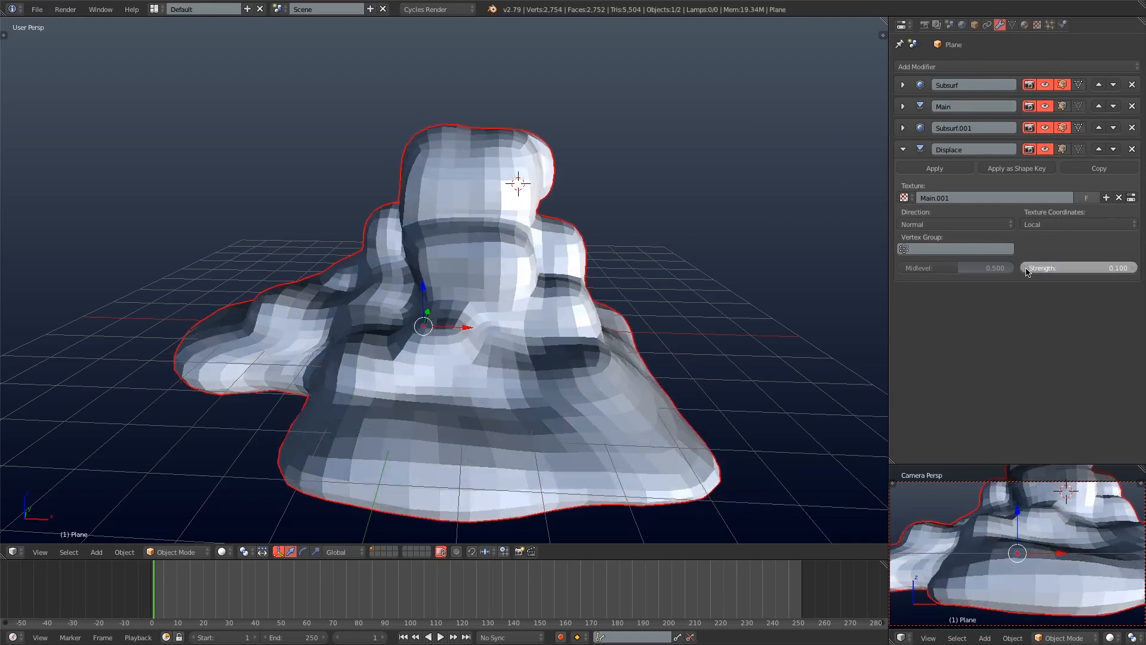
pyautogui.moveTo(1078, 267); pyautogui.dragTo(1031, 268)
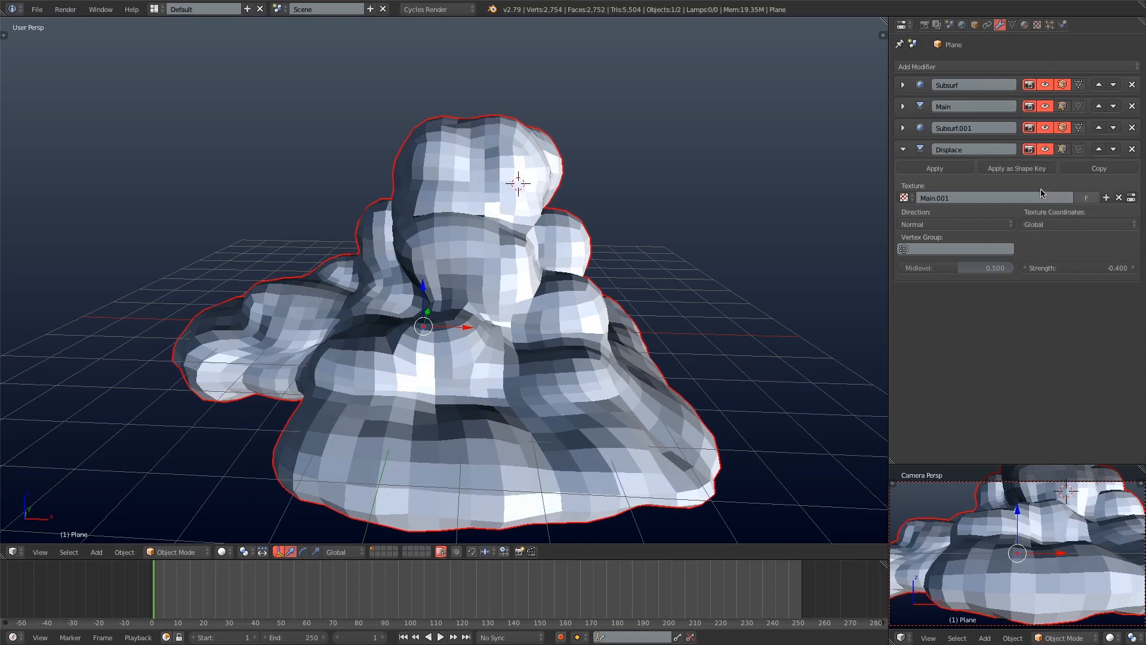
pyautogui.click(1034, 24)
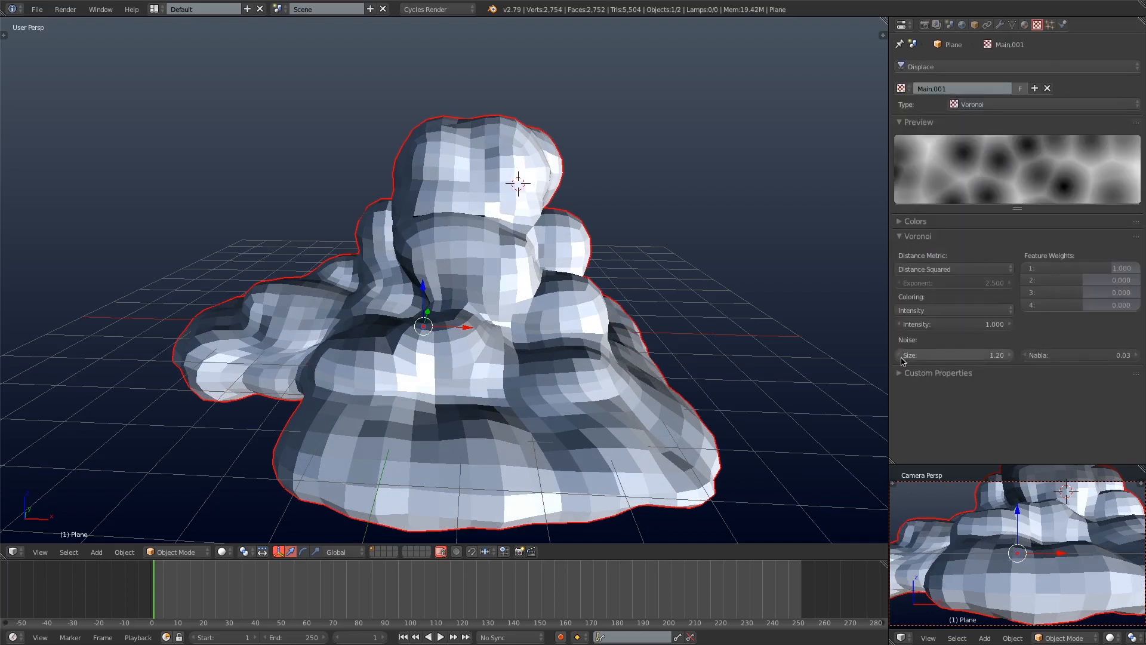
pyautogui.moveTo(950, 354); pyautogui.dragTo(921, 355)
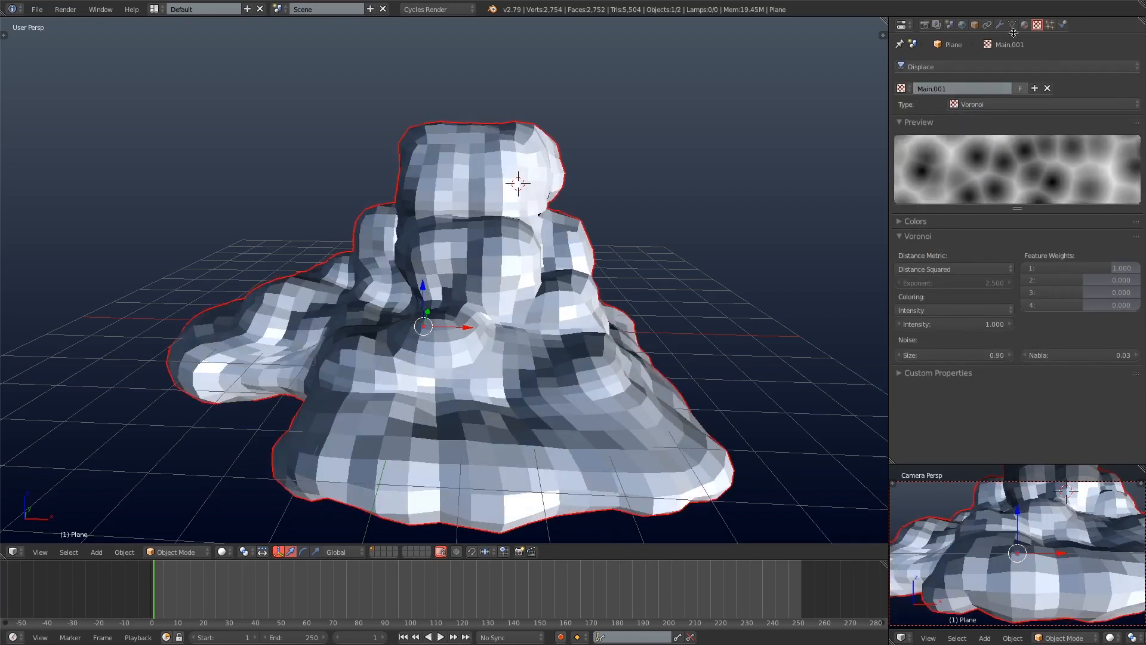
pyautogui.click(1001, 24)
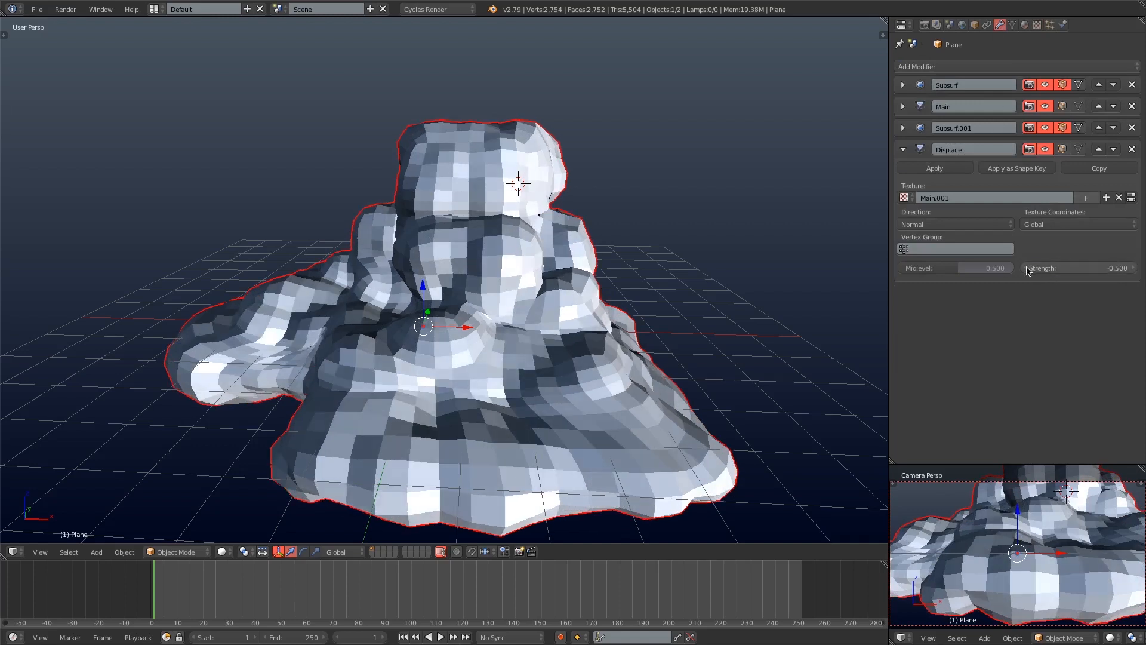
# - Rename the displacement Bubbles, add another displacement named Bulge001 and collapse the panels
pyautogui.doubleClick(972, 149)
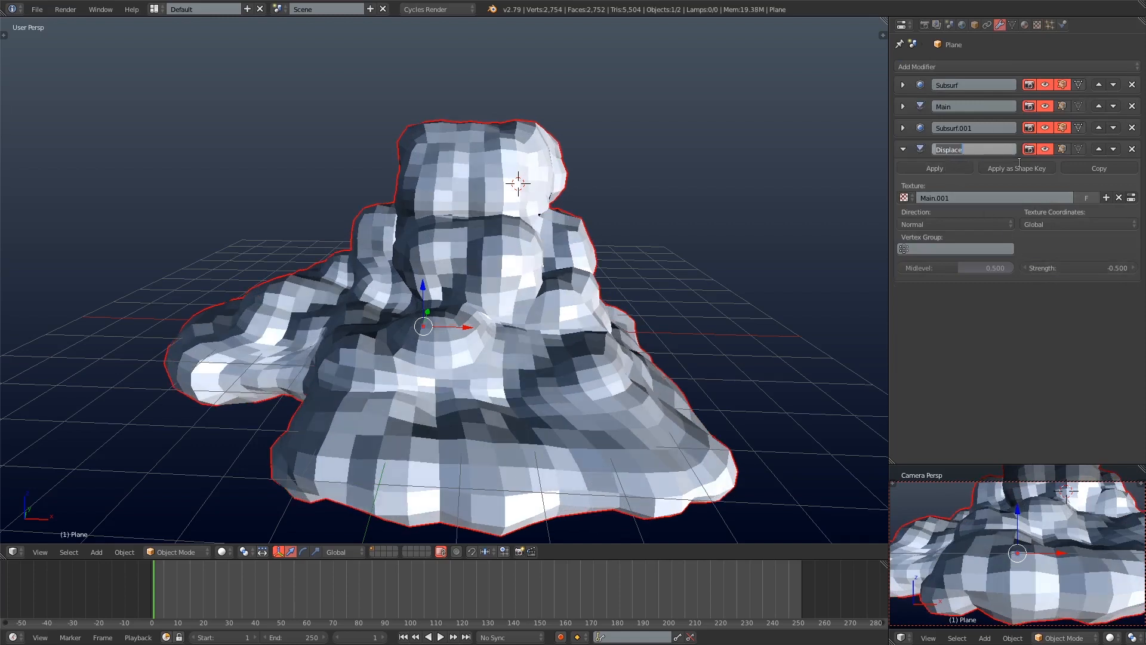
pyautogui.write('Bubbles')
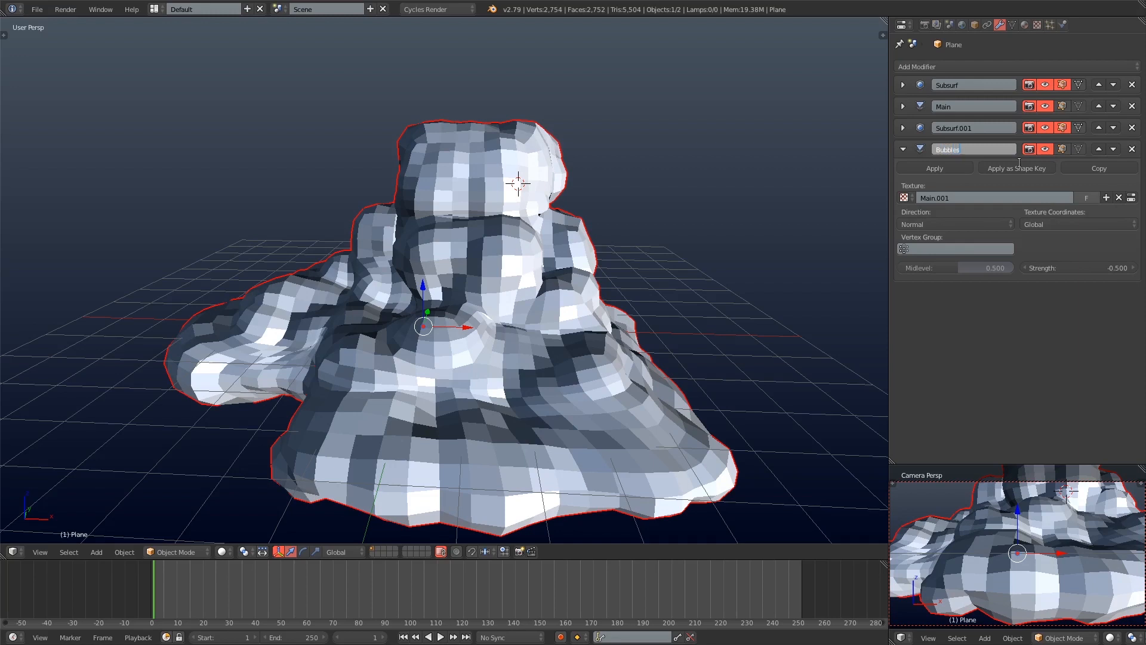
pyautogui.click(917, 67)
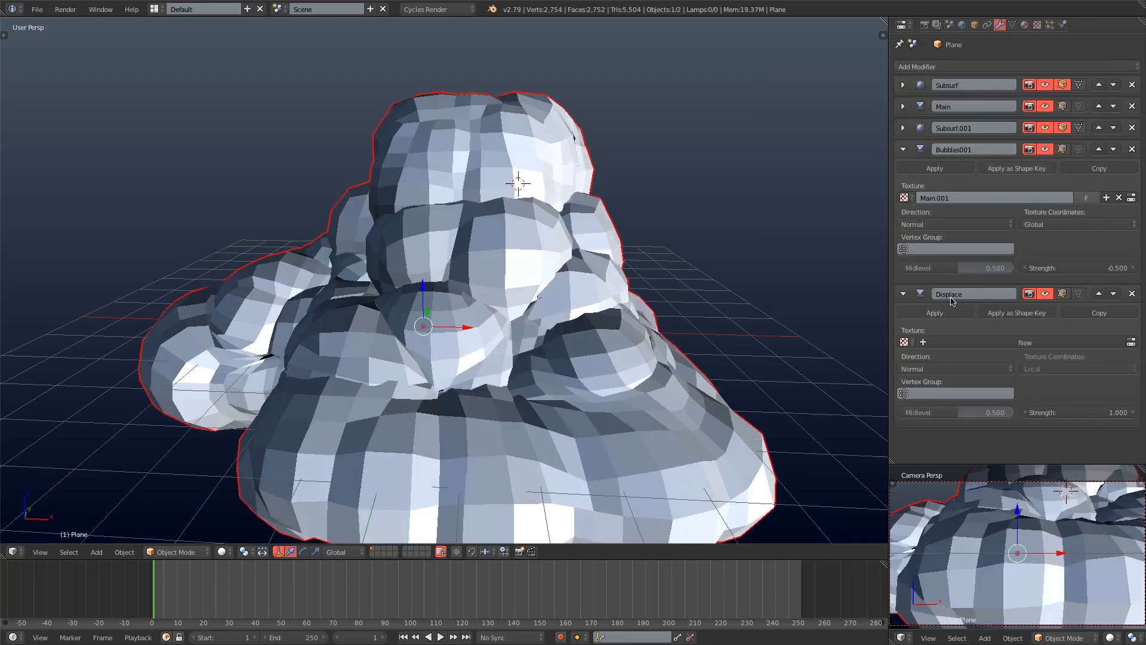
pyautogui.doubleClick(971, 294)
pyautogui.write('Bulge001')
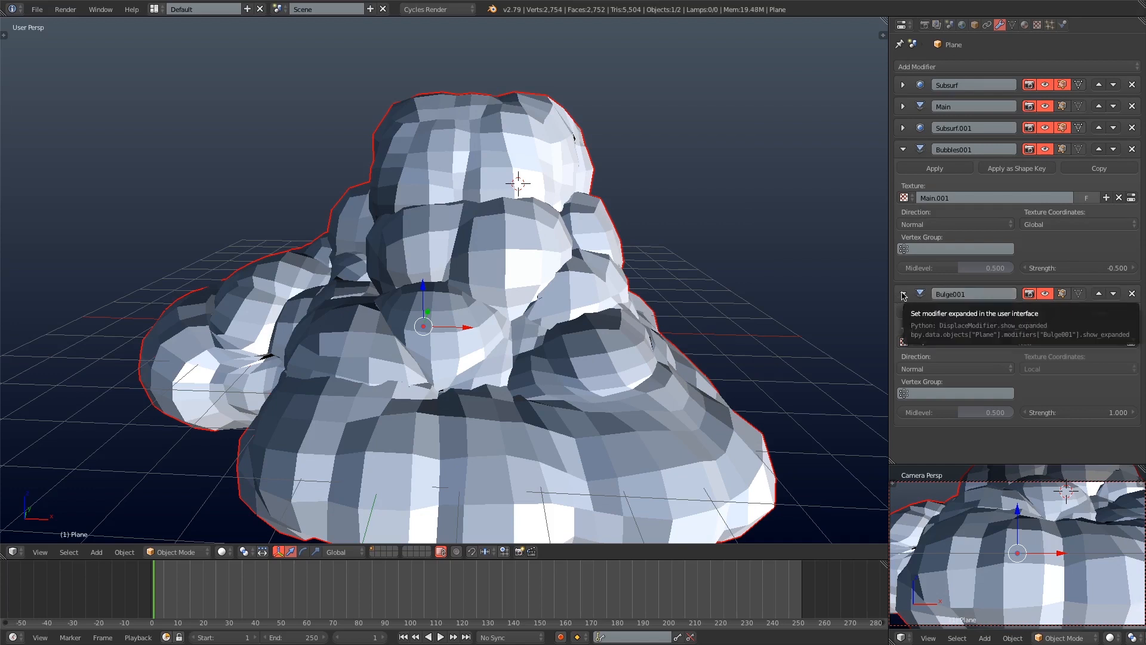
pyautogui.click(902, 294)
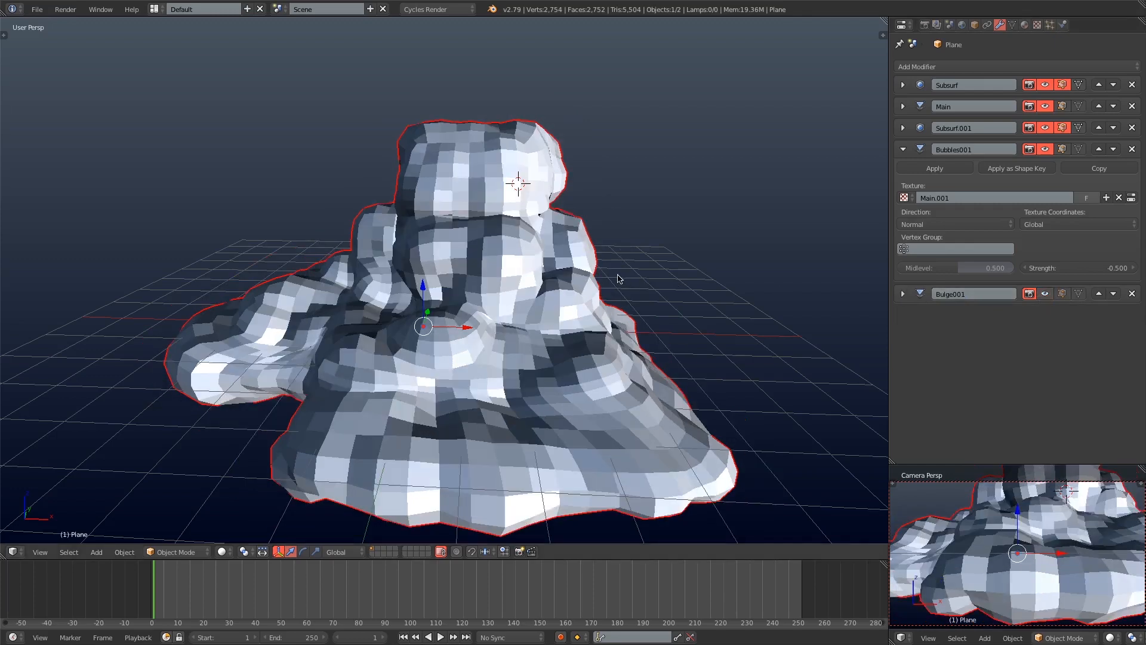
pyautogui.click(903, 128)
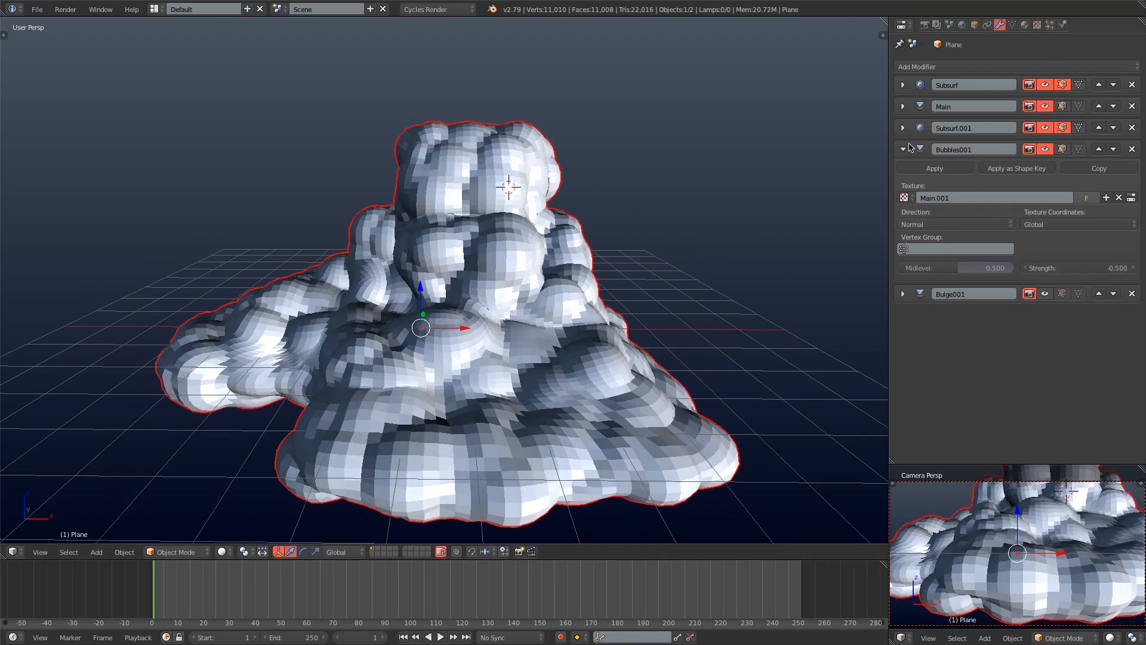
# - Add a Simple Deform taper with an Empty as axis origin and factor 0.355
pyautogui.click(917, 67)
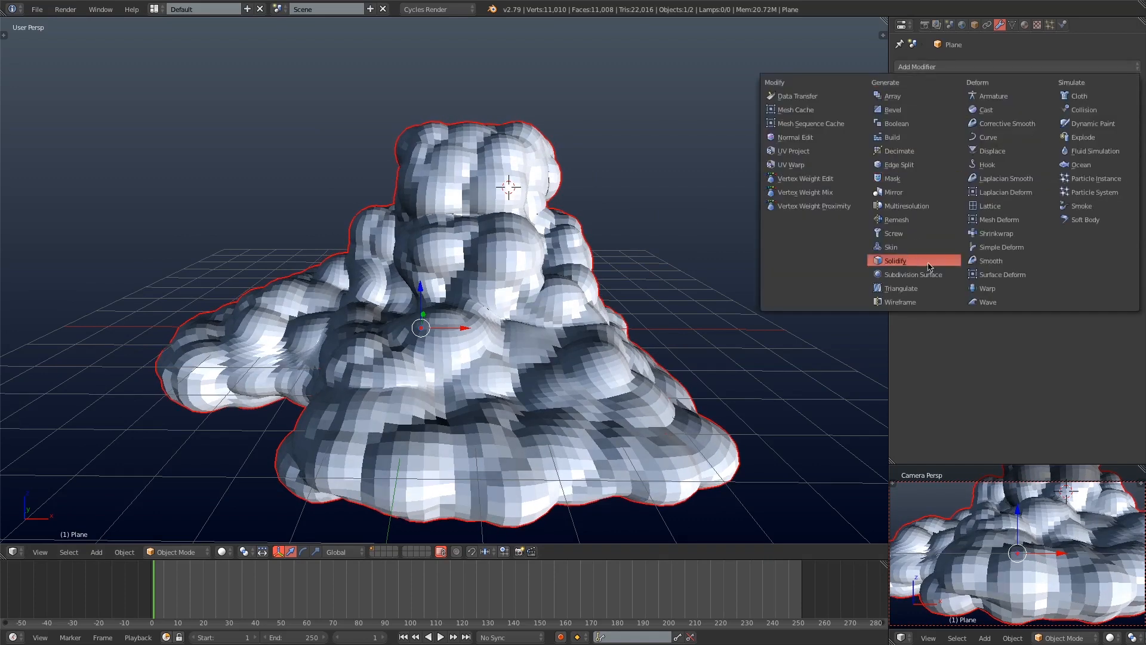
pyautogui.moveTo(1007, 194)
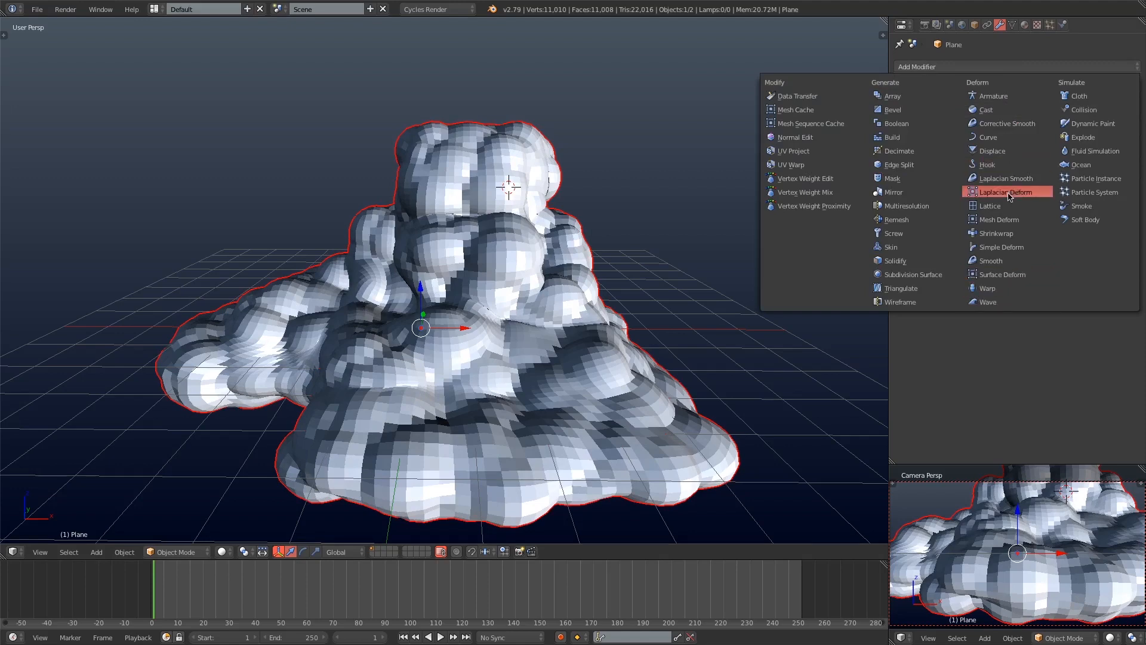
pyautogui.moveTo(1016, 246)
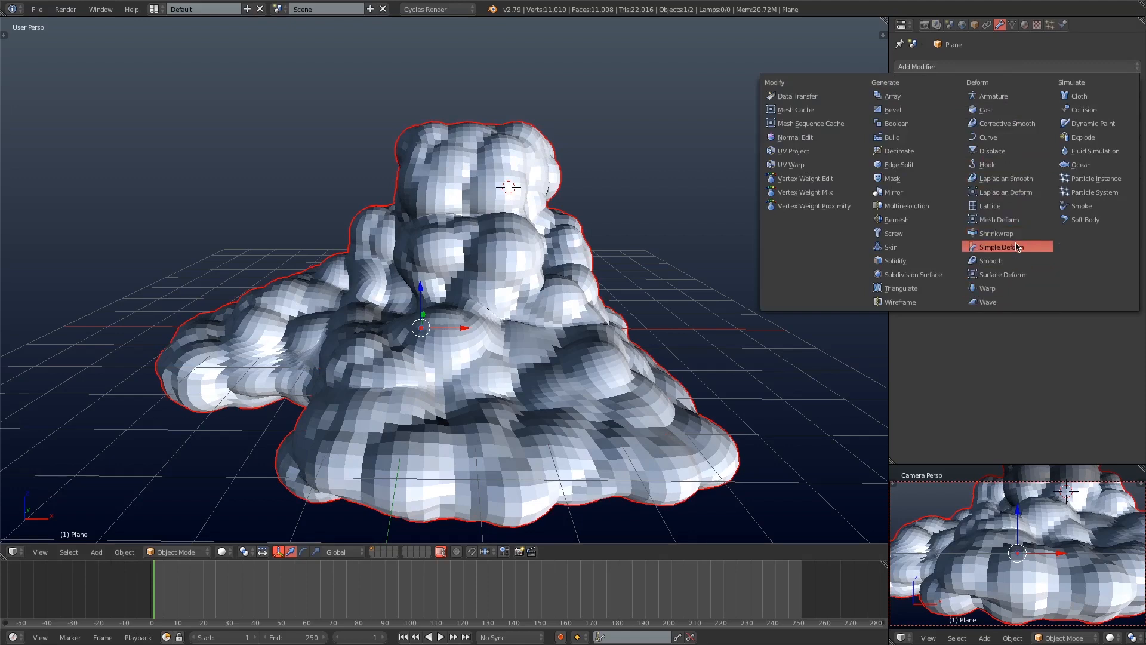
pyautogui.click(1005, 246)
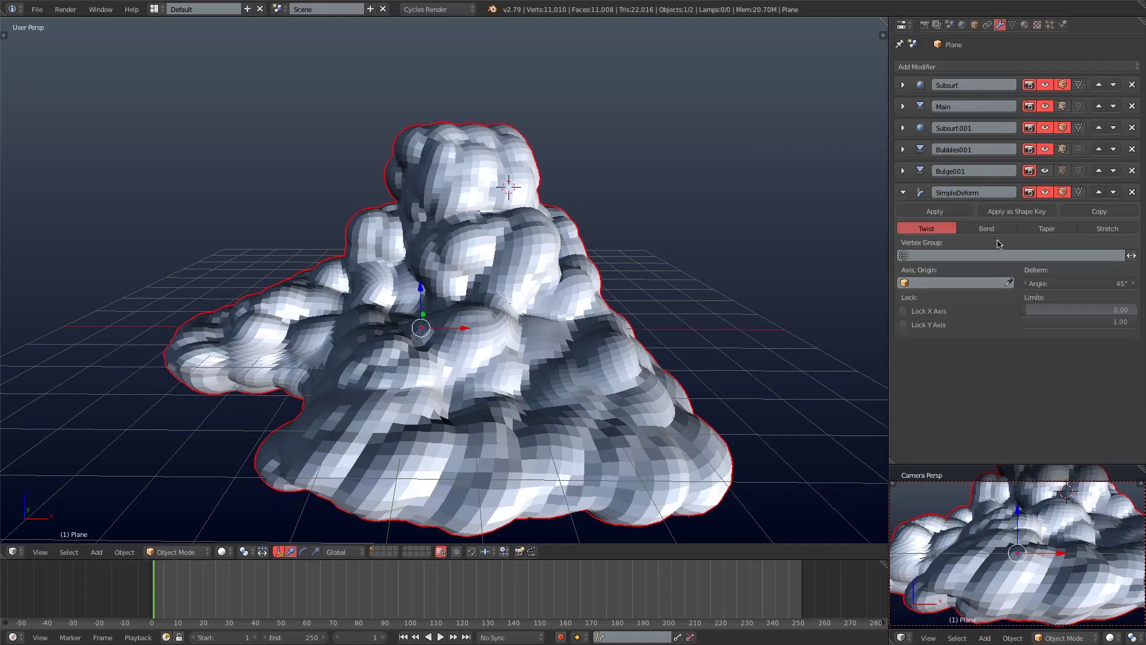
pyautogui.click(1046, 228)
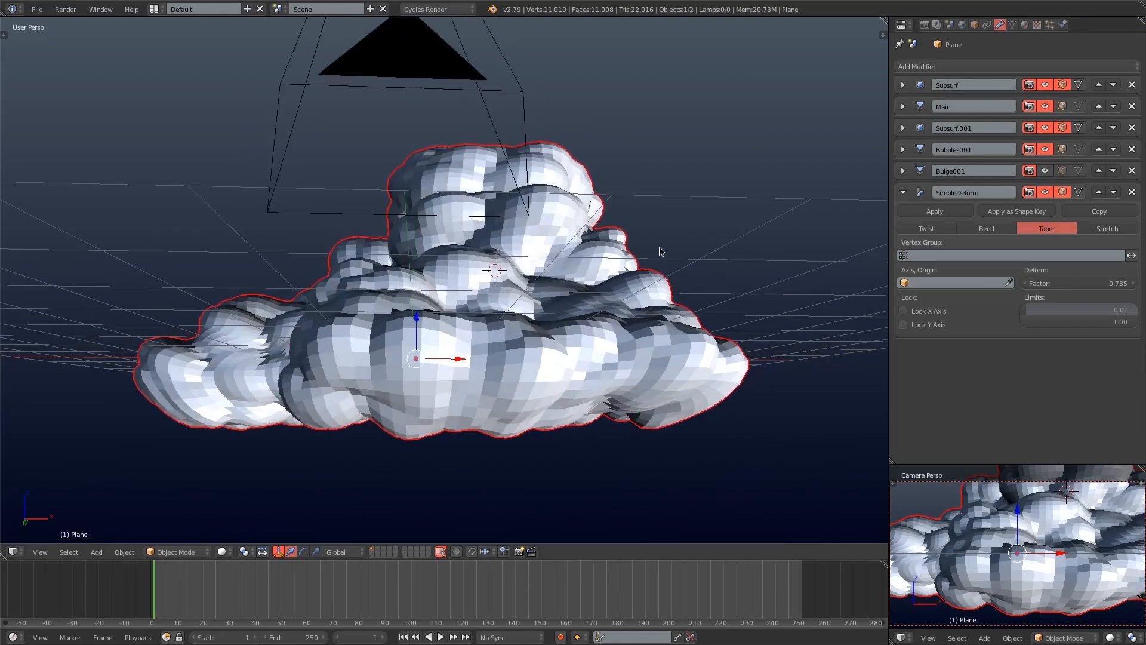
pyautogui.click(96, 551)
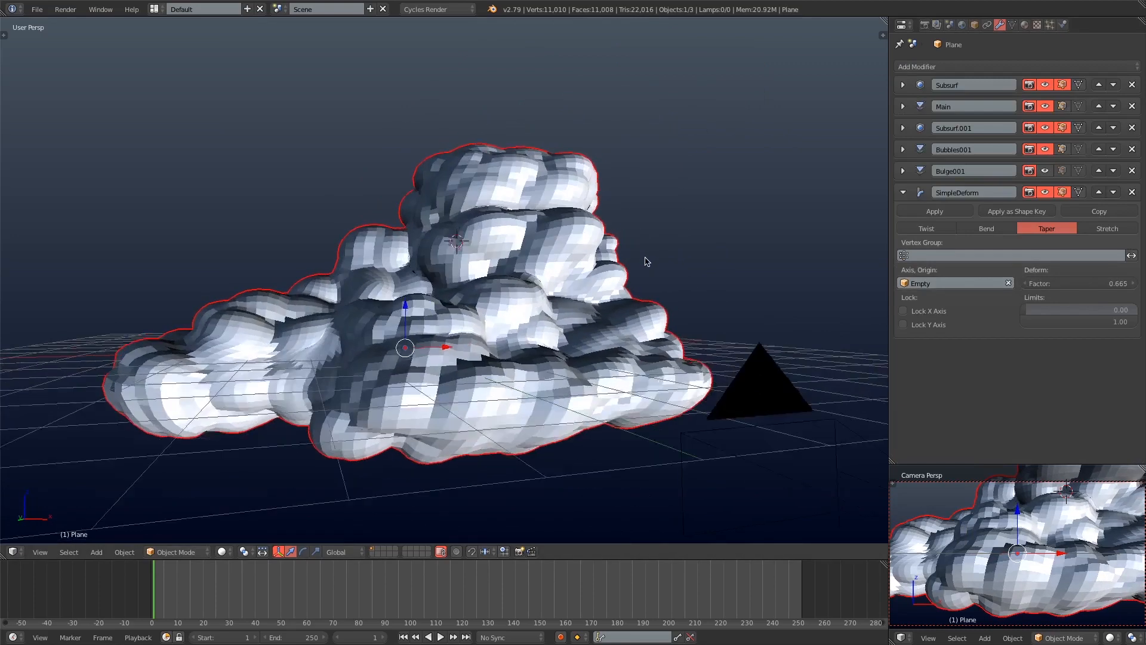
pyautogui.moveTo(1074, 283); pyautogui.dragTo(1068, 282)
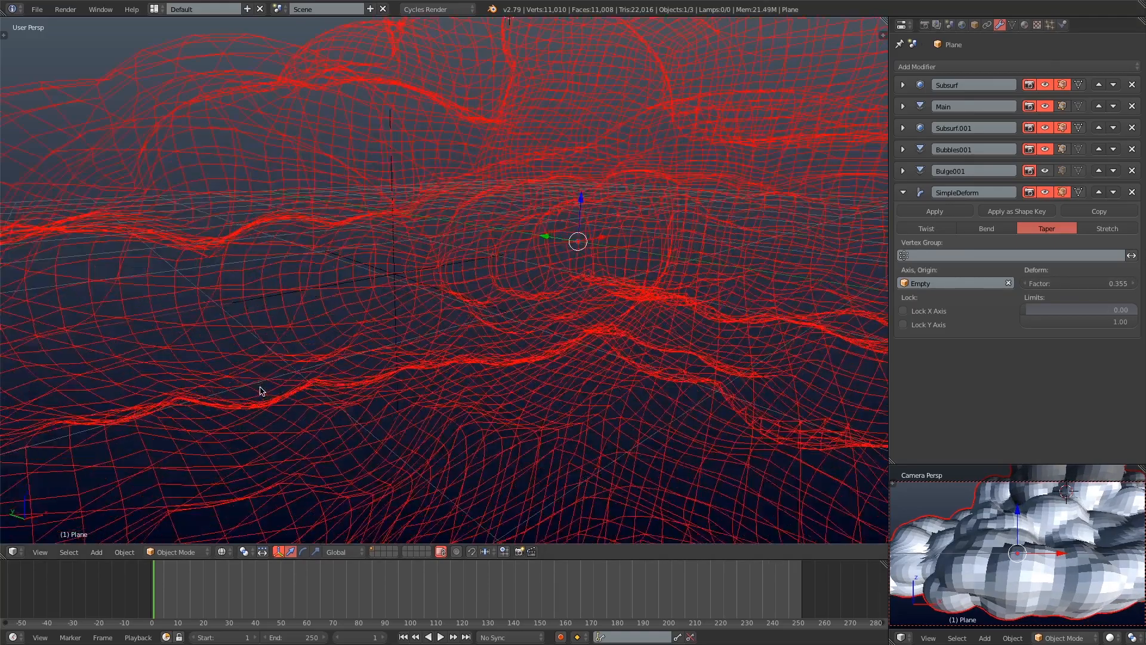
# - Add a final subdivision and a Bubbles002 Voronoi displacement at strength -0.300
pyautogui.click(917, 67)
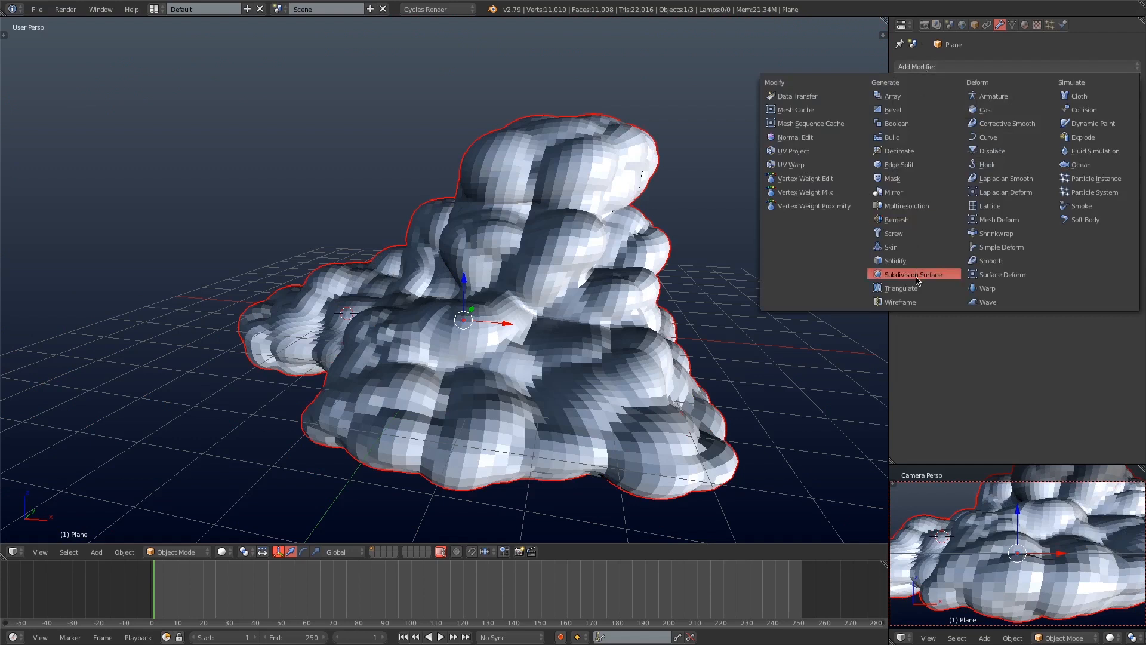
pyautogui.click(913, 274)
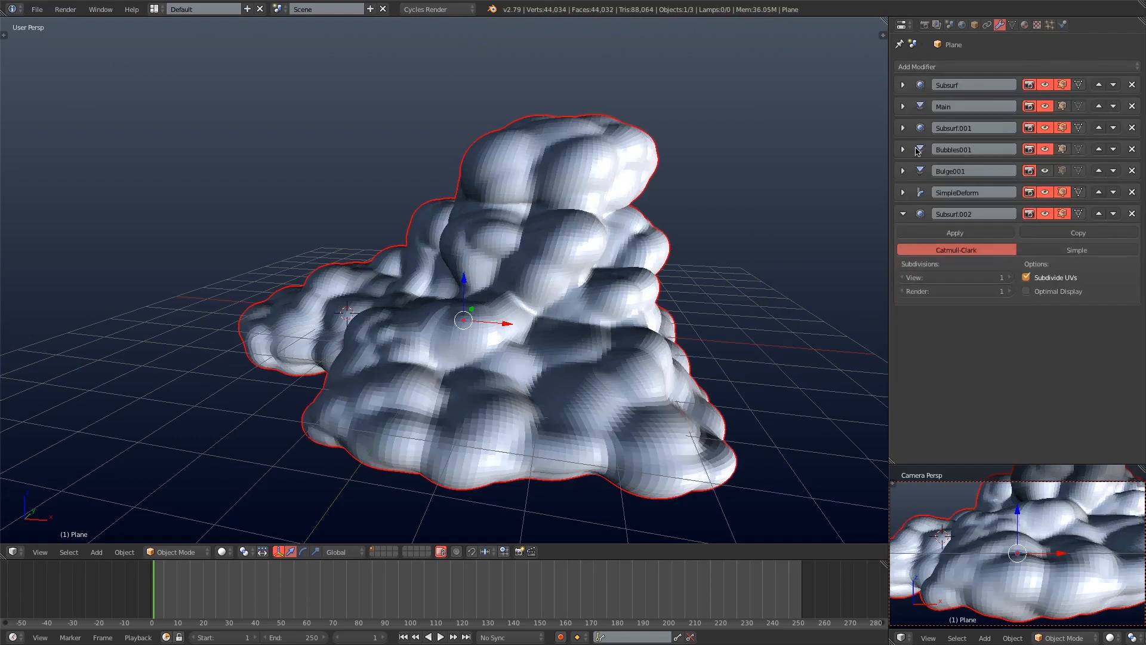
pyautogui.click(917, 67)
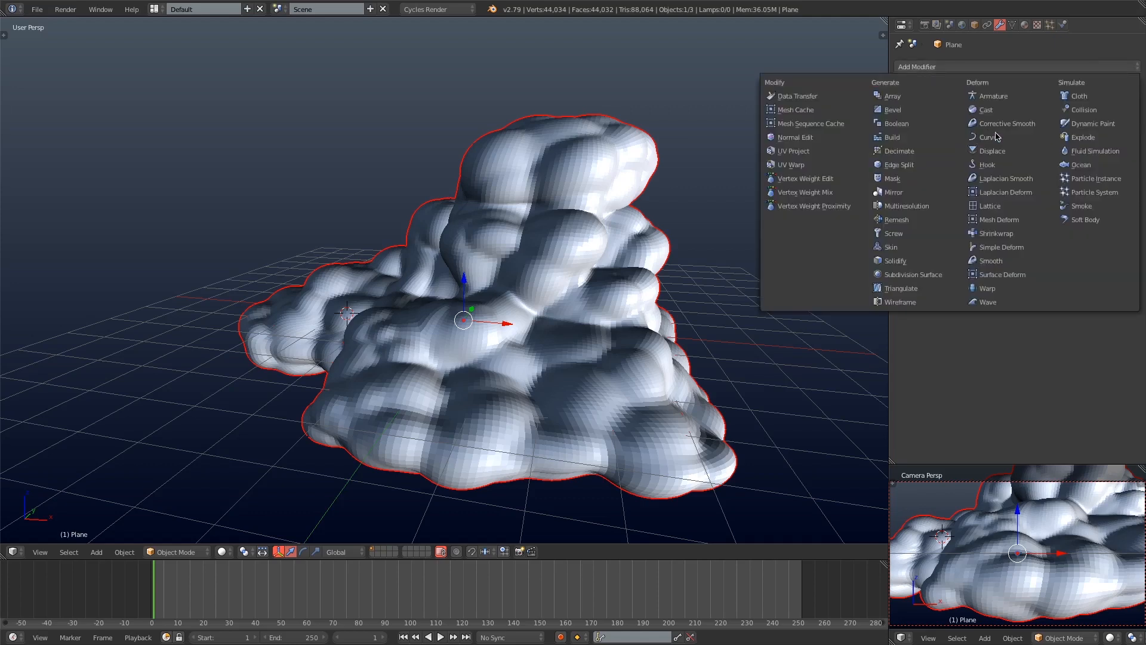
pyautogui.click(986, 151)
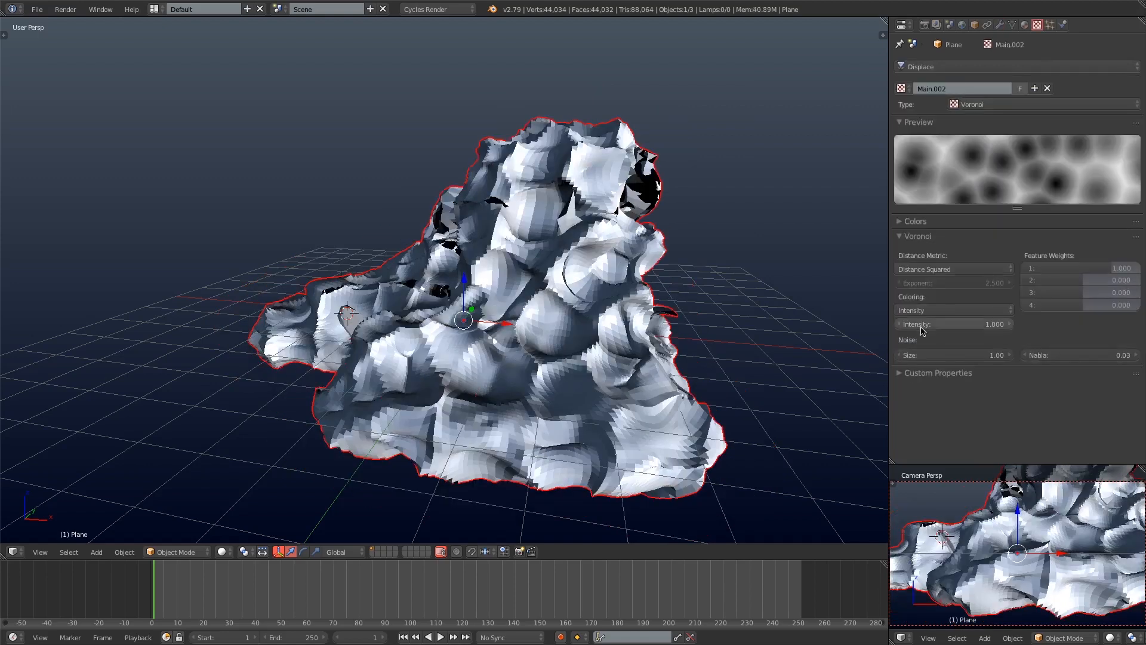
pyautogui.click(953, 269)
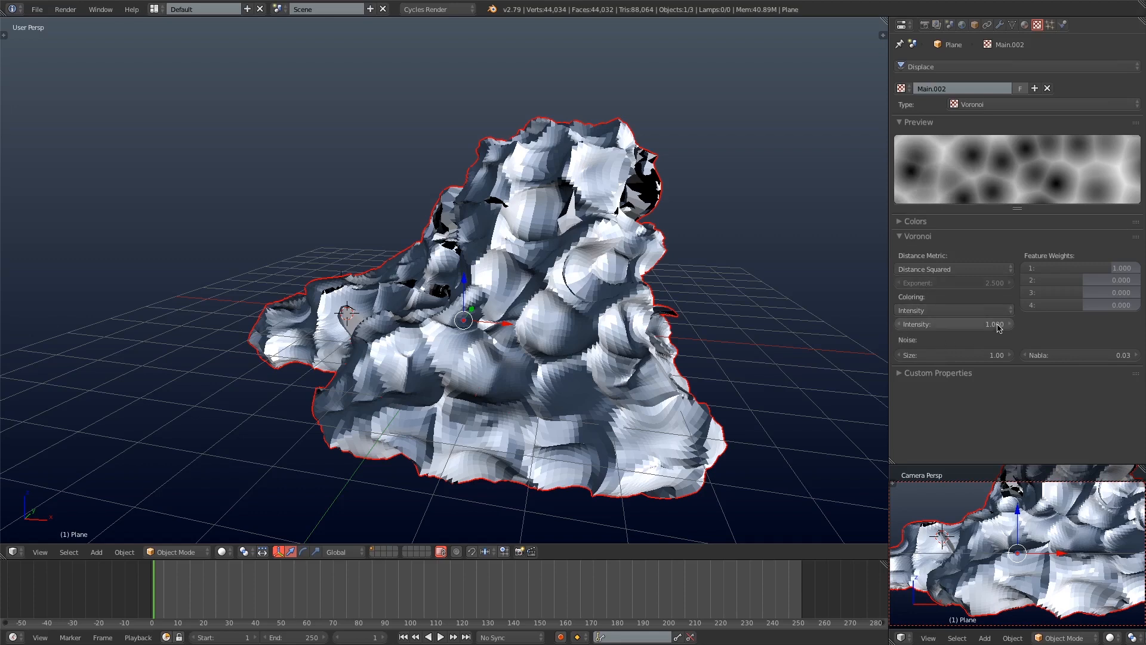
pyautogui.click(953, 324)
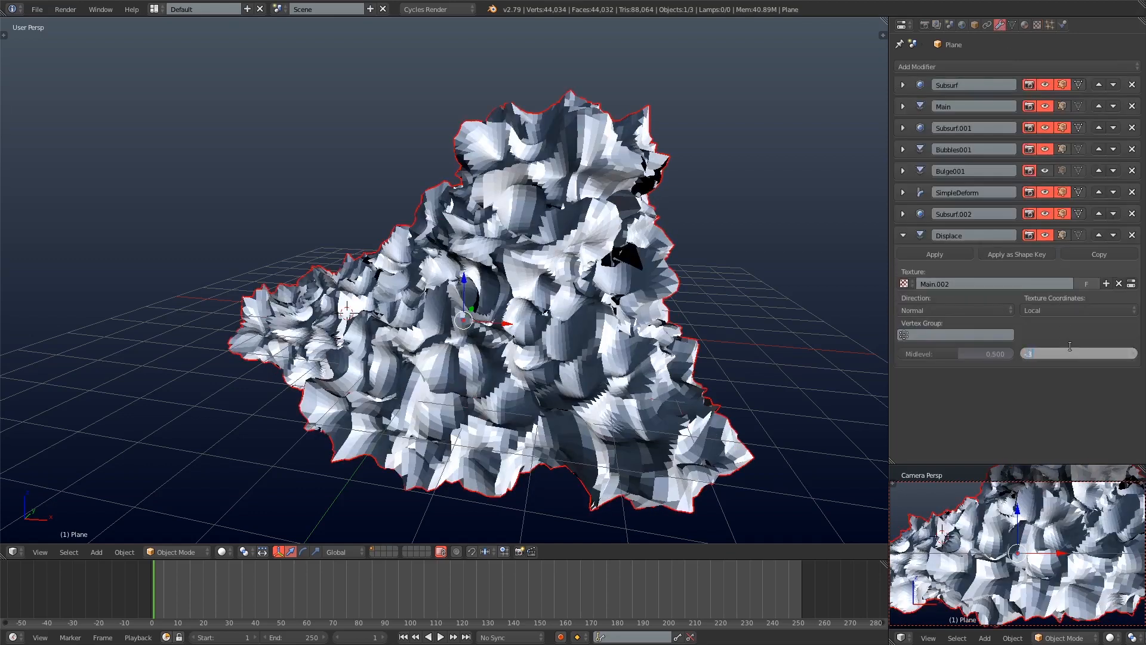
pyautogui.write('-0.300')
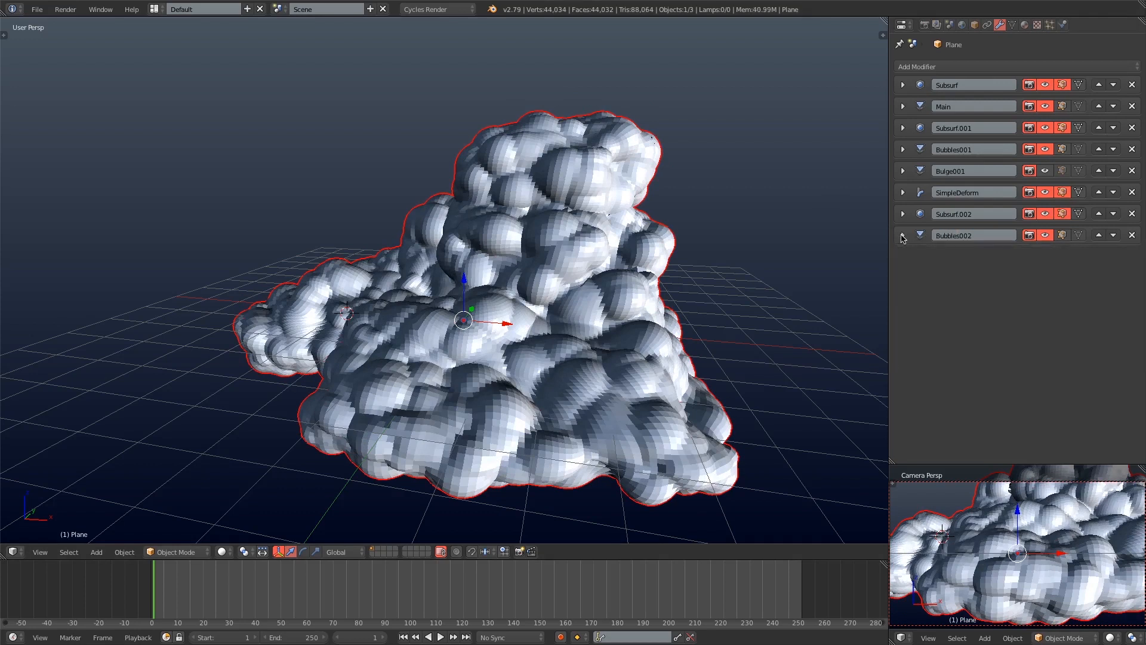
pyautogui.moveTo(881, 246)
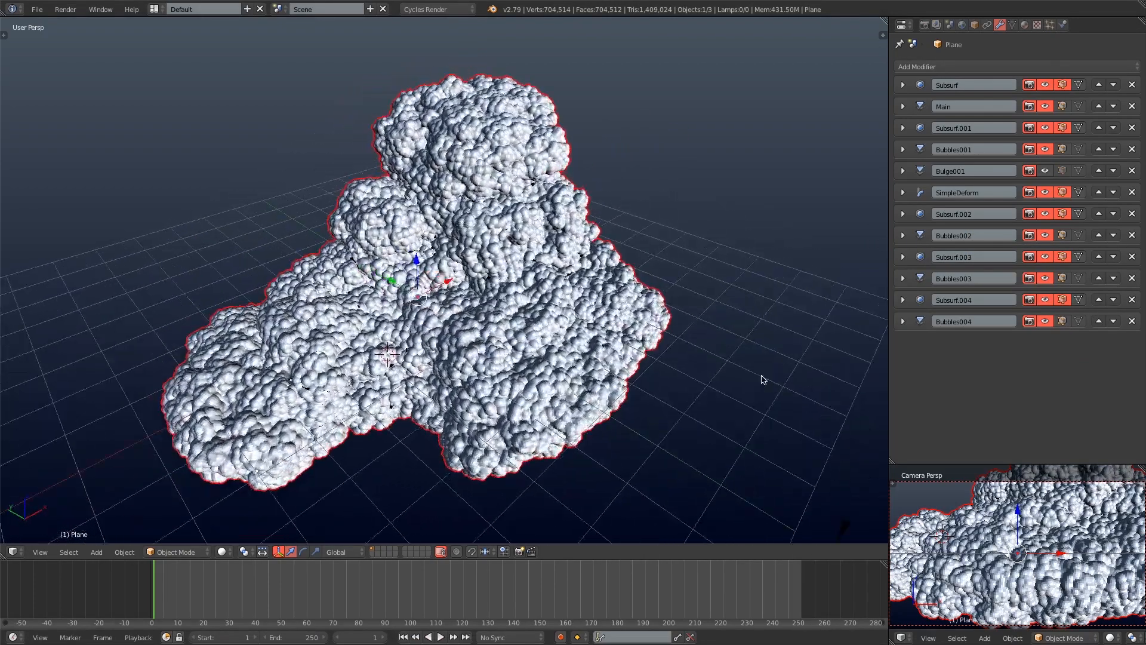
# - Orbit the view around the dense cloud
pyautogui.moveTo(760, 380); pyautogui.dragTo(676, 355)
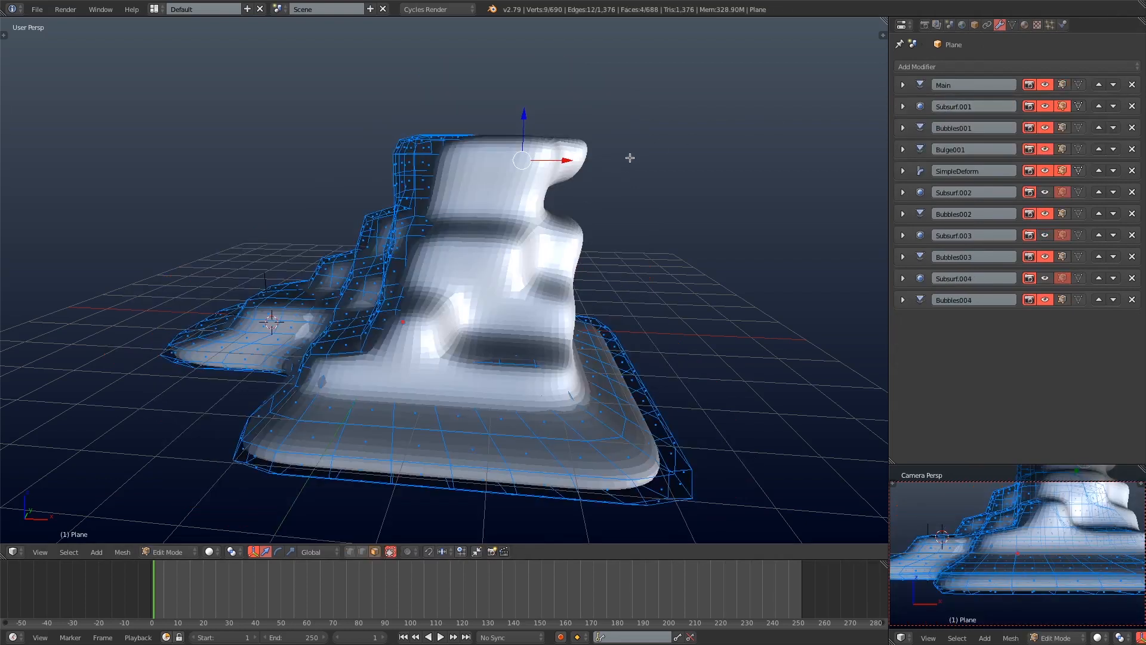
# - Enter Weight Paint mode to start marking crease areas on the cloud
pyautogui.click(170, 551)
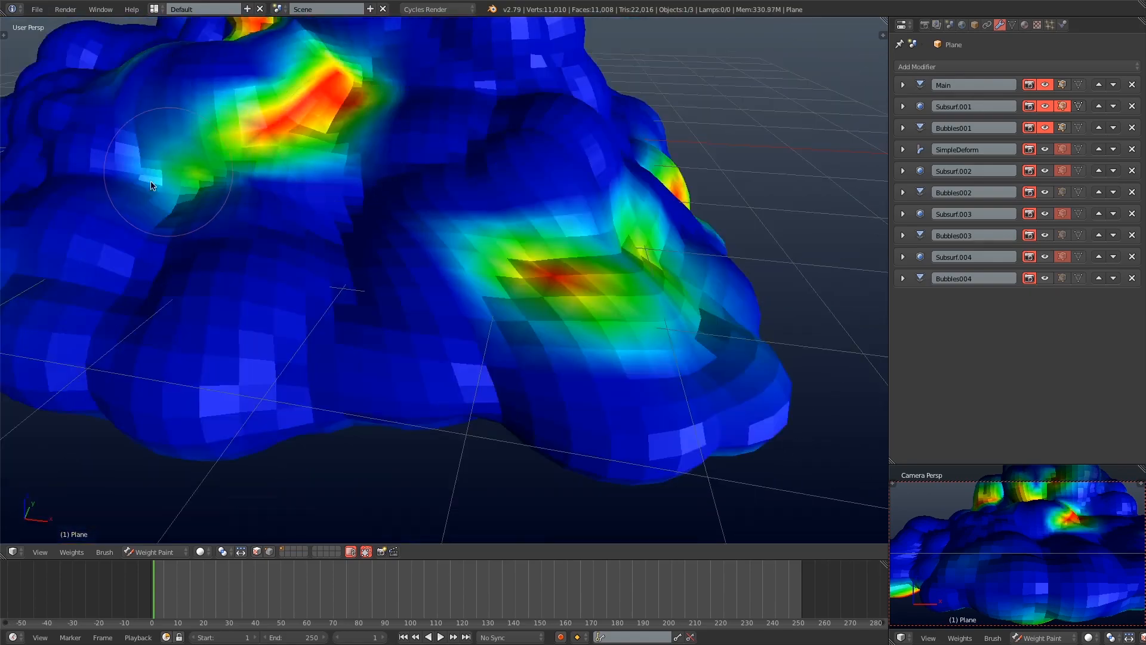
# - Paint more high weight along the creases, invert the weight map, and touch it up
pyautogui.moveTo(151, 186); pyautogui.dragTo(420, 422)
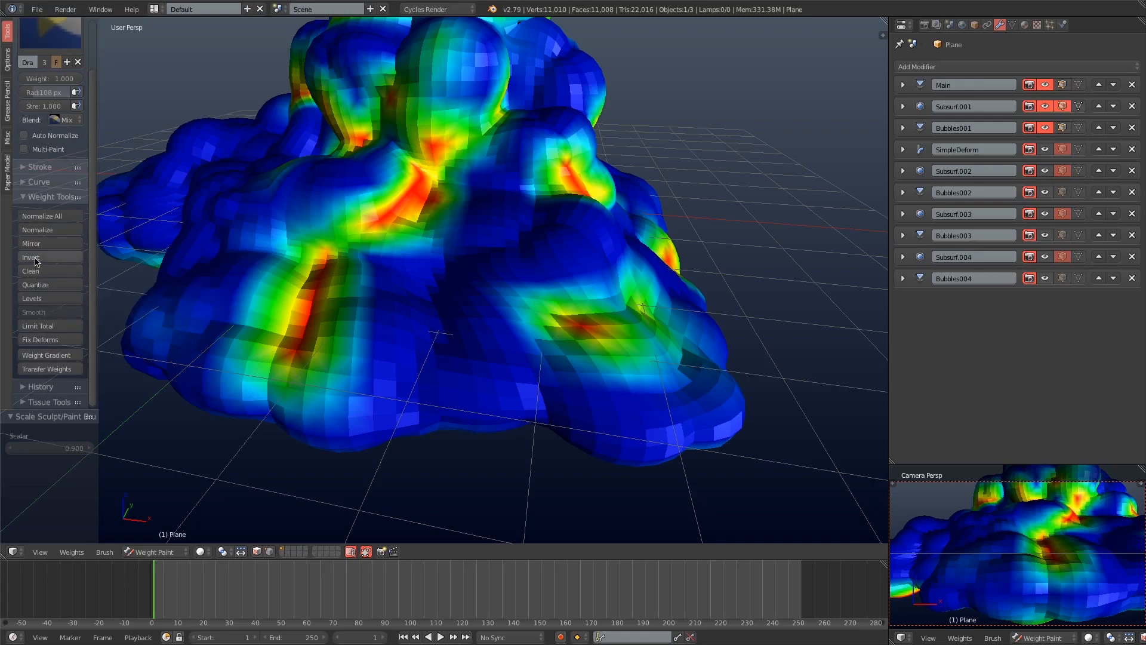
pyautogui.moveTo(33, 260)
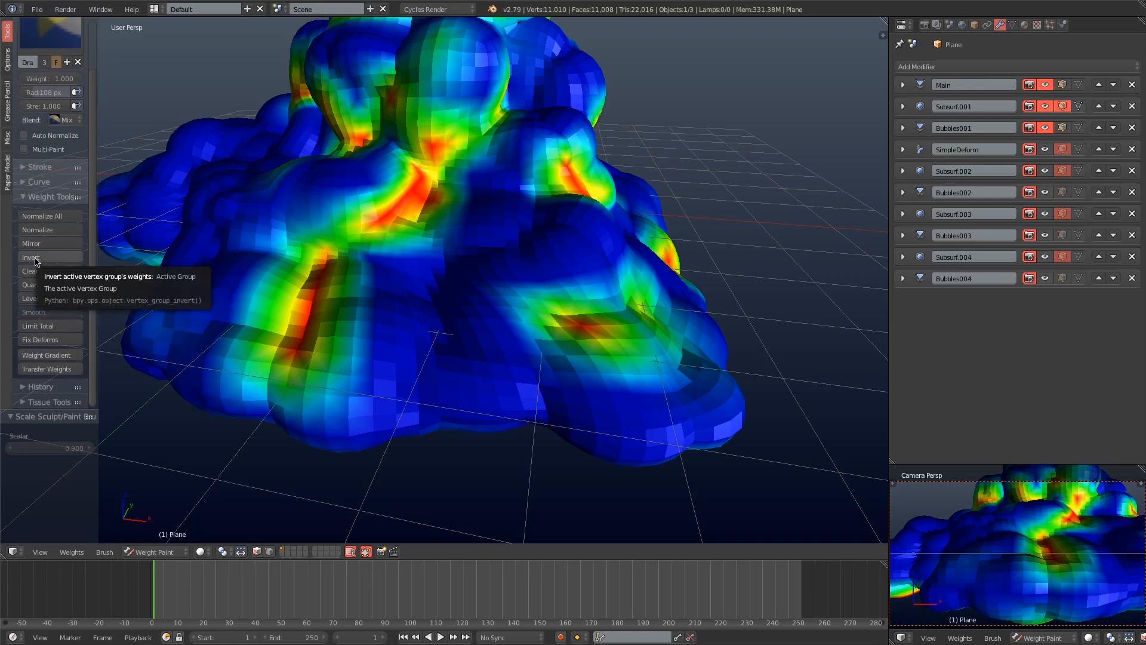
pyautogui.click(31, 256)
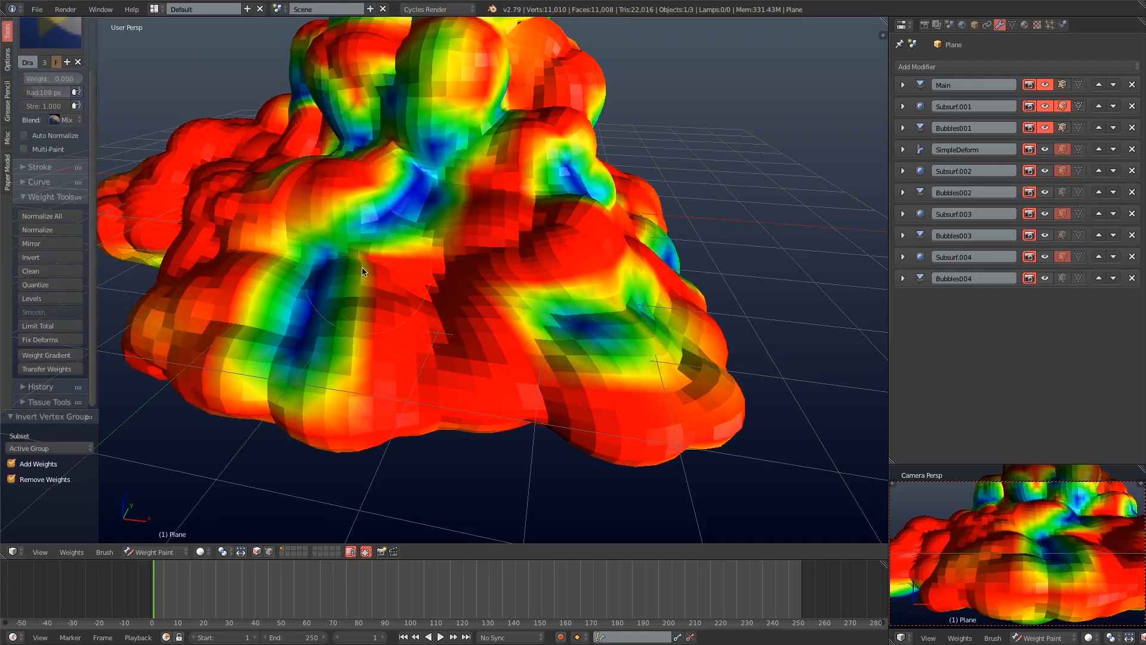
pyautogui.moveTo(361, 272); pyautogui.dragTo(417, 285)
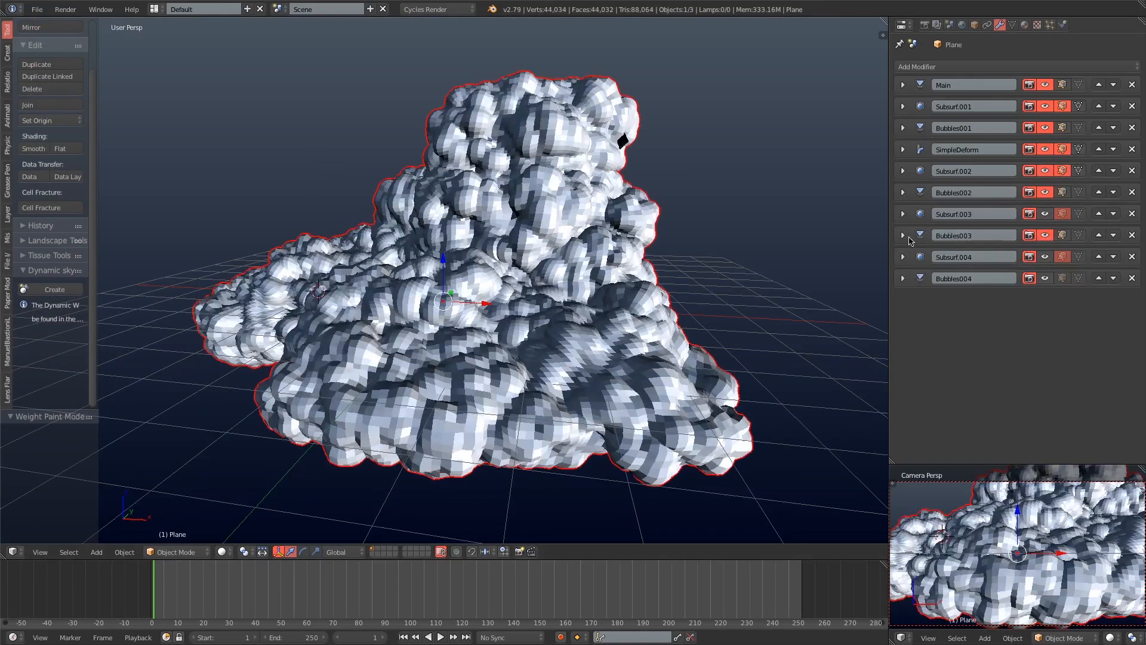
# - Disable viewport display on the Bubbles003 and Bubbles004 layers for a coarser preview mesh
pyautogui.click(902, 235)
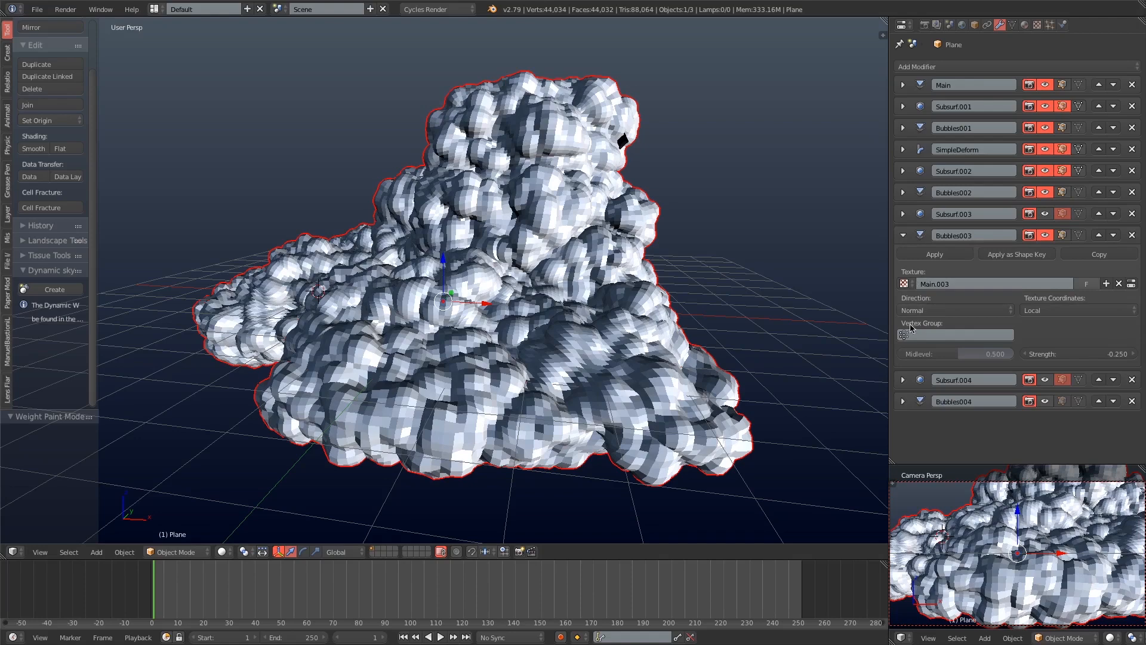
pyautogui.click(955, 335)
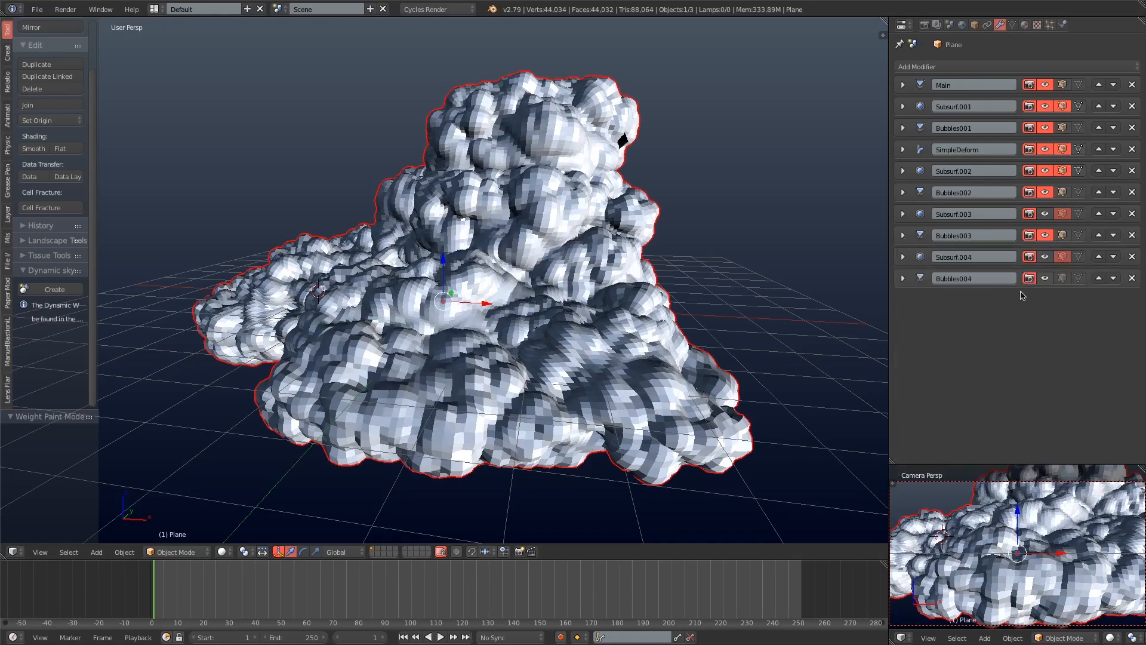
pyautogui.click(903, 279)
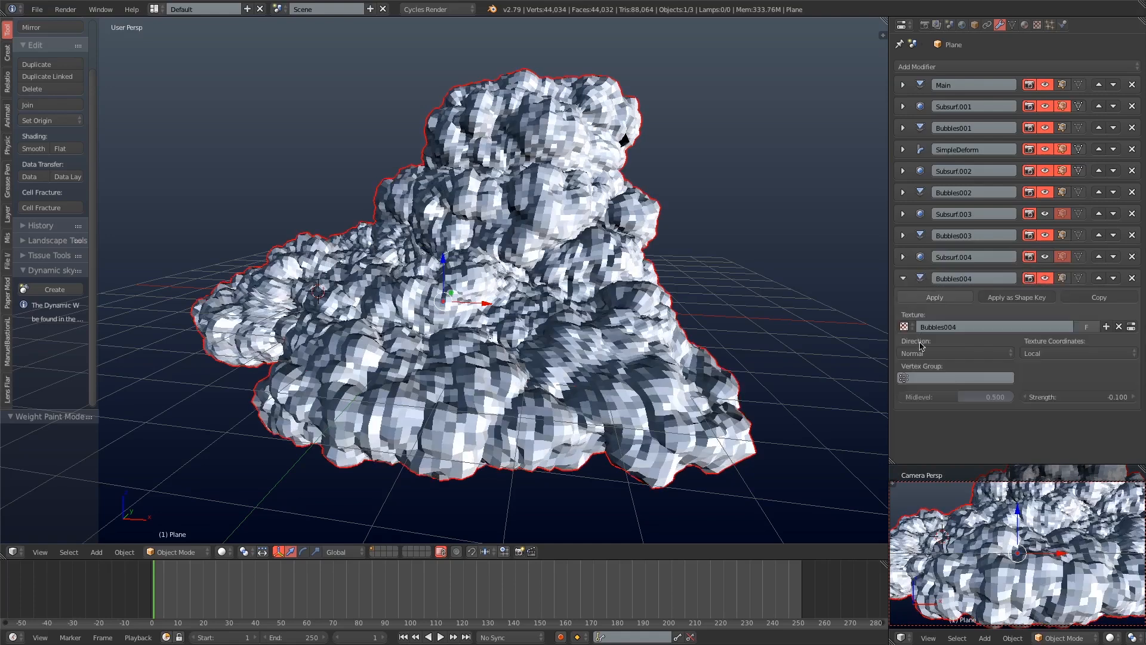
pyautogui.click(955, 377)
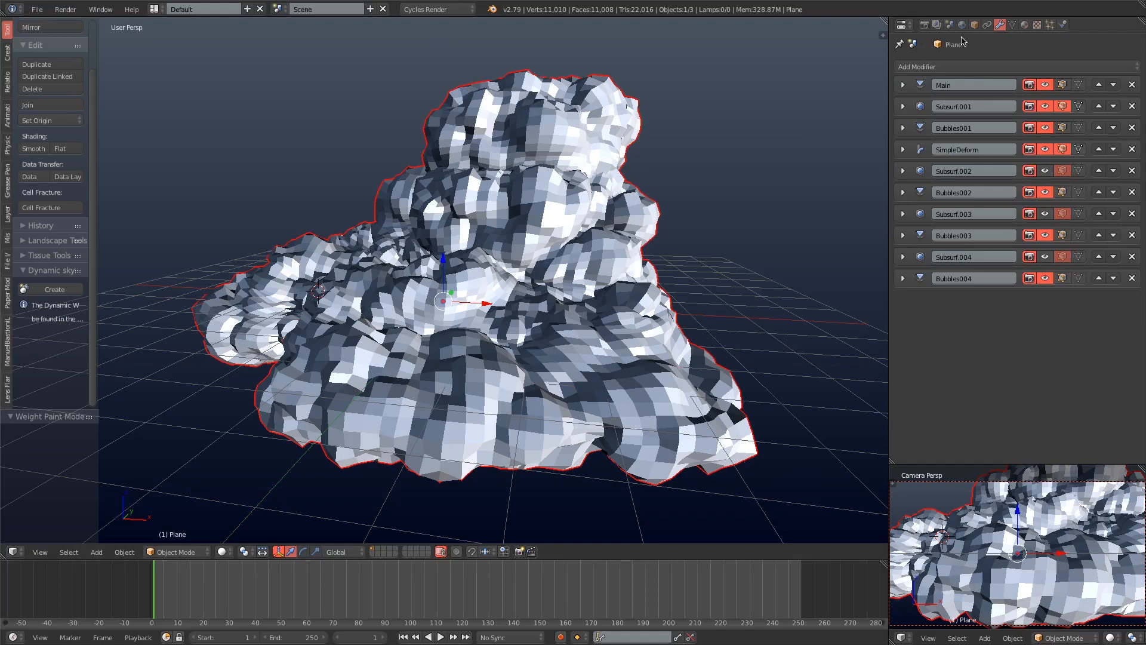
# - Enable world nodes and set the Background colour to a medium sky blue
pyautogui.click(963, 24)
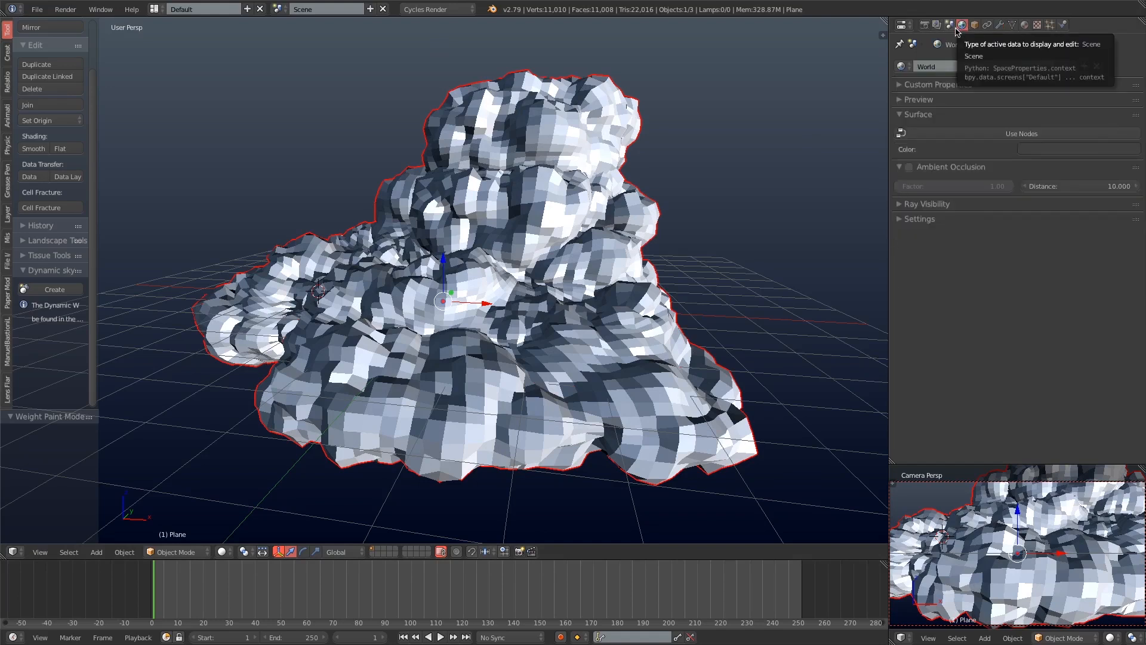
pyautogui.click(1075, 149)
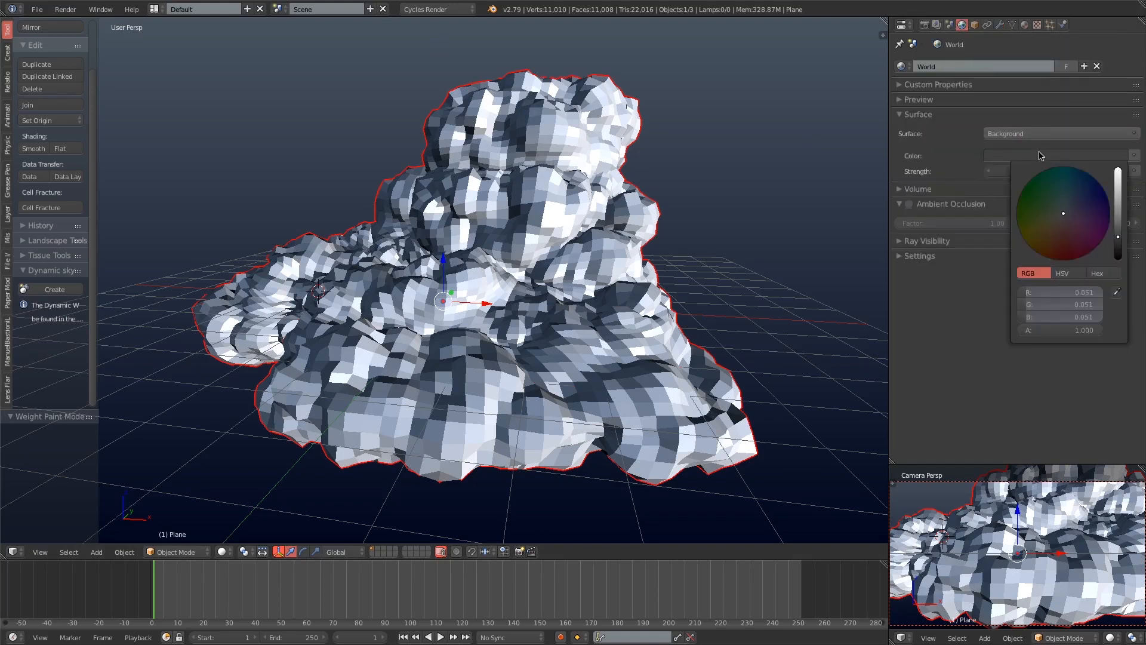
pyautogui.click(1077, 197)
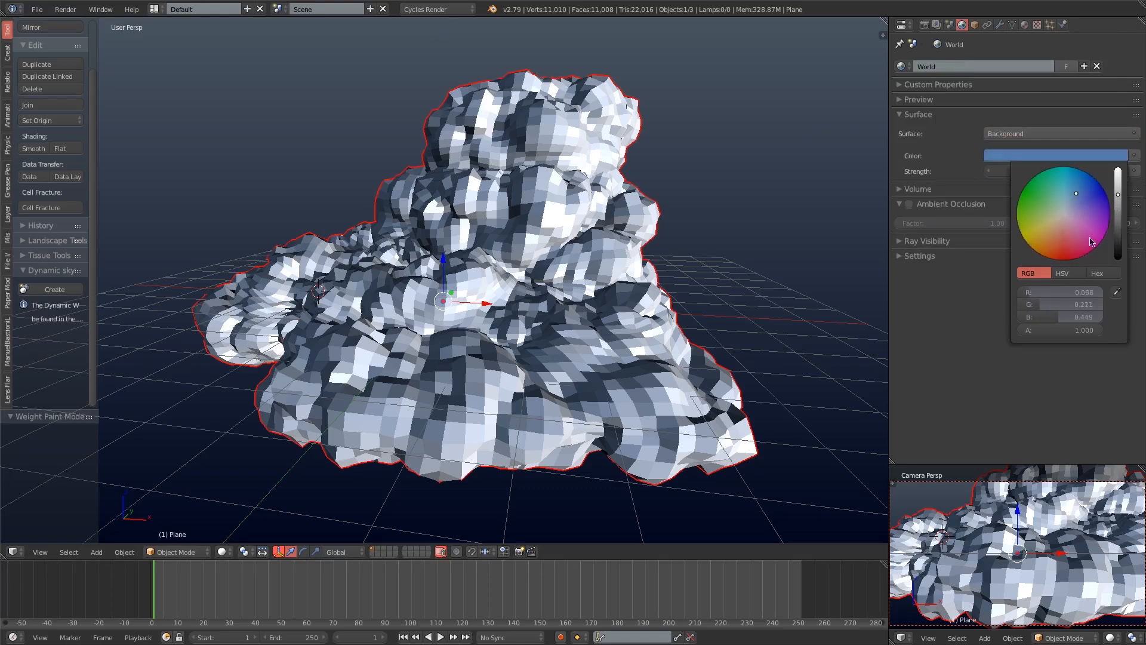
pyautogui.click(965, 66)
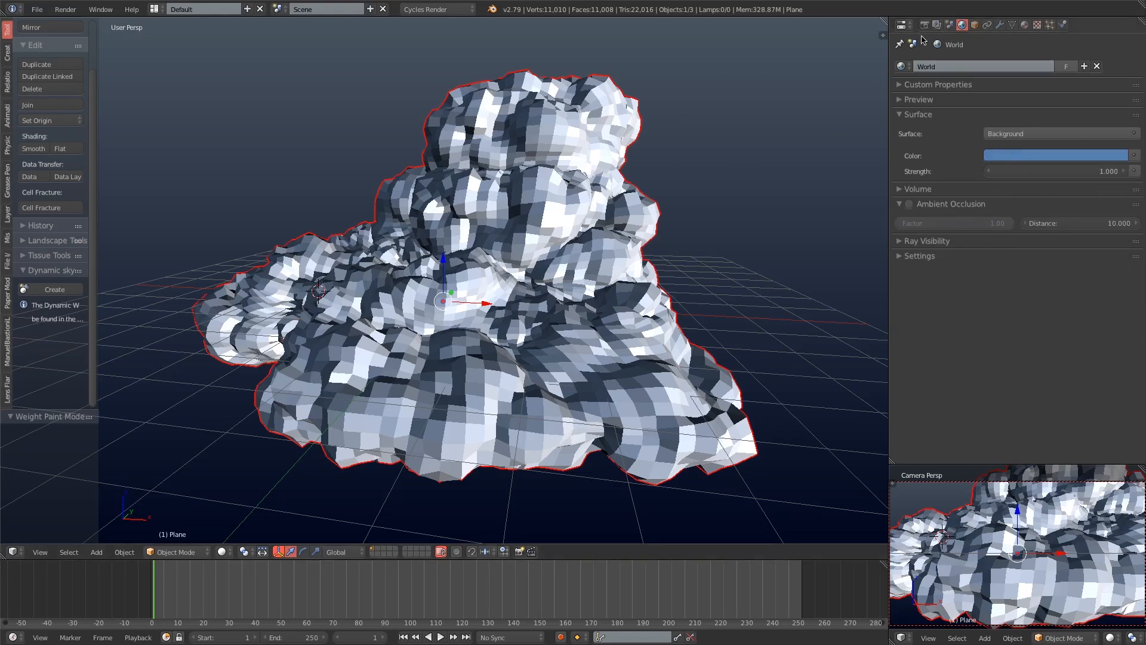
pyautogui.click(922, 24)
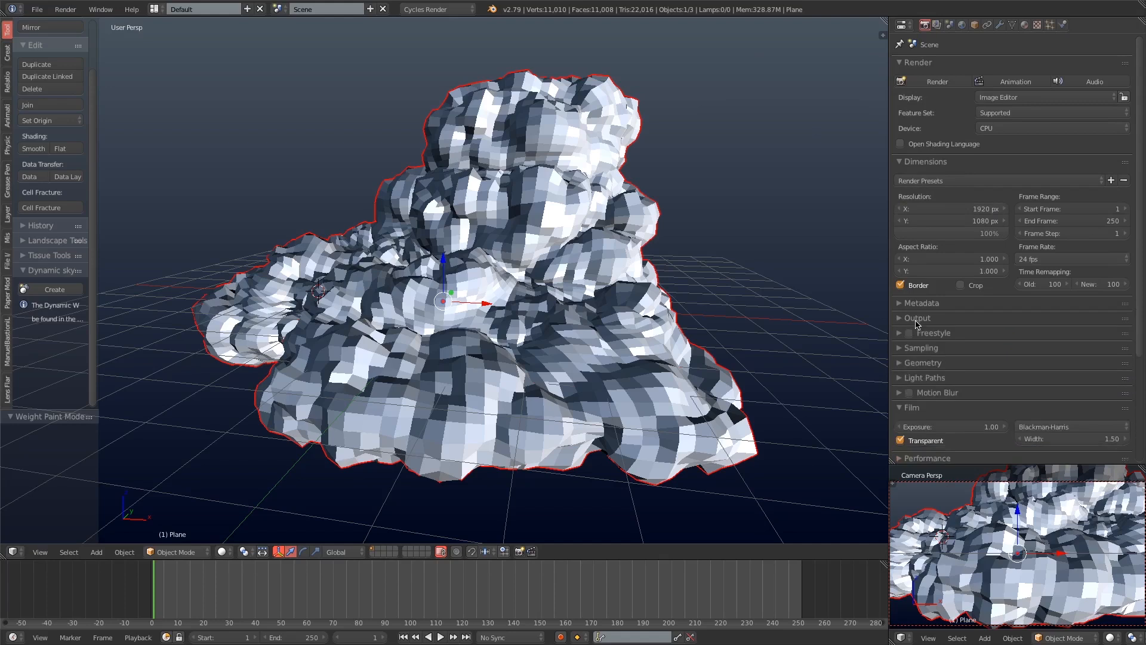
# - Expand the Cycles Light Paths panel to check bounce limits, then collapse it
pyautogui.click(924, 378)
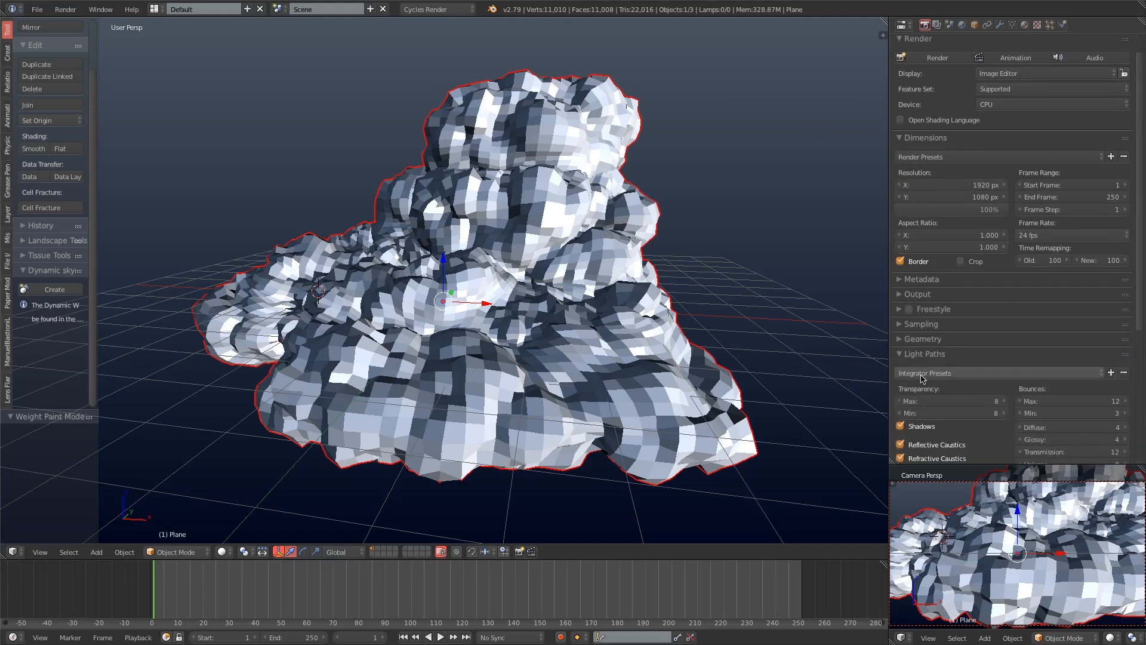
pyautogui.click(950, 401)
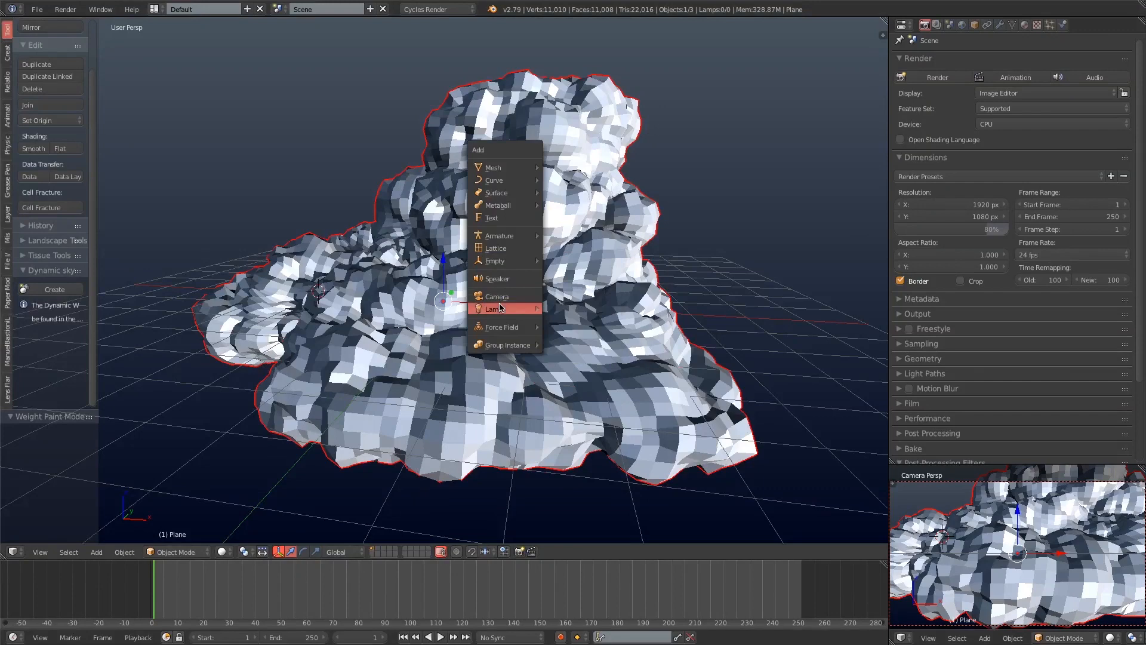
# - Add a sun lamp over the cloud, set the camera viewport to Rendered, and select the lamp
pyautogui.click(492, 308)
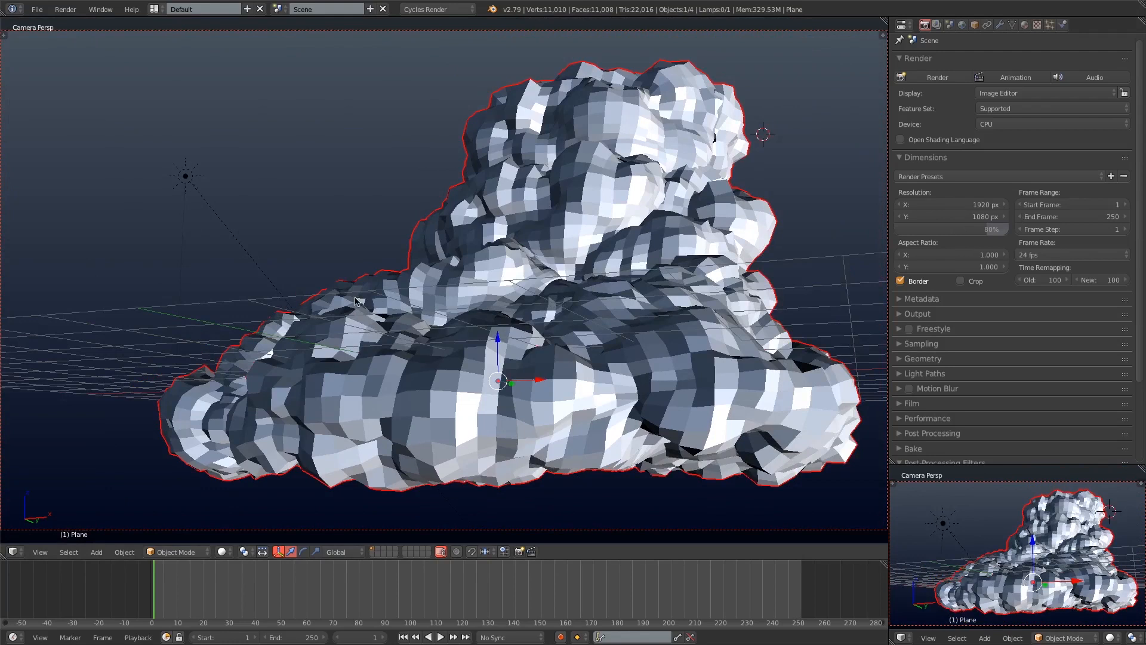
pyautogui.click(937, 76)
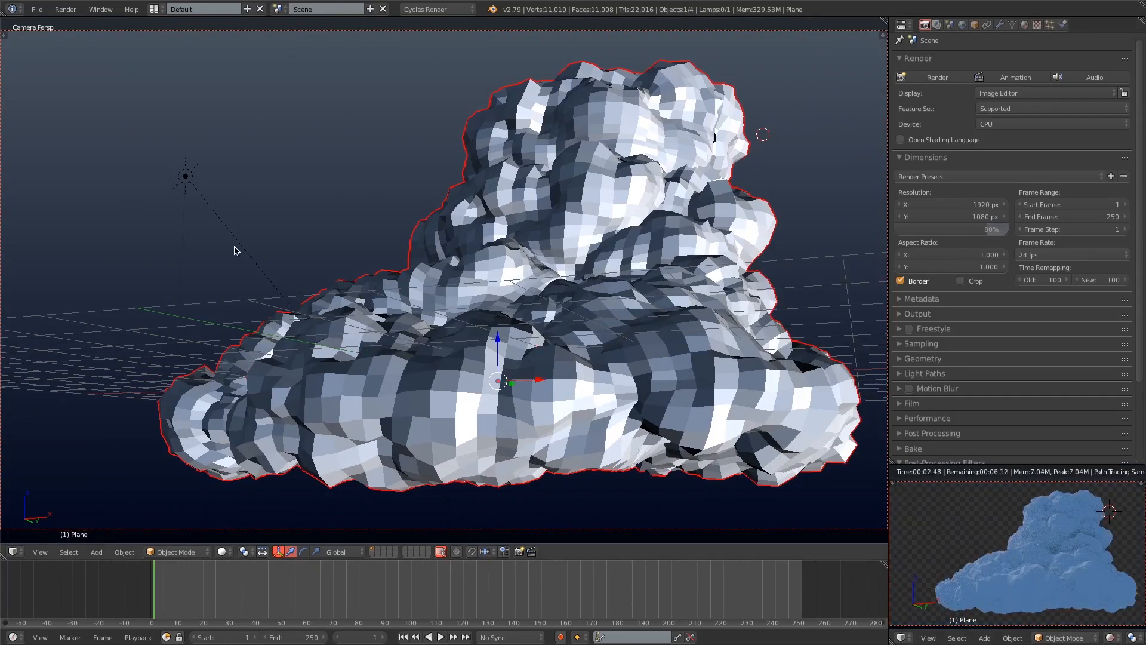
pyautogui.click(185, 176)
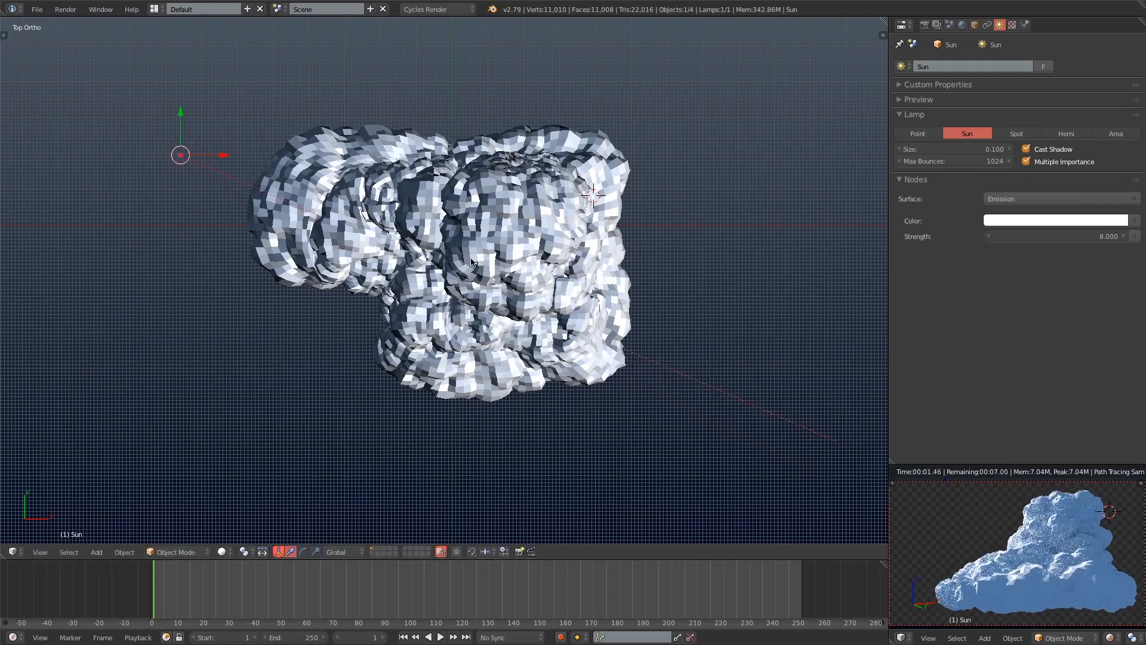
# - Add a large ground plane beneath the cloud and view the scene from the front
pyautogui.click(96, 552)
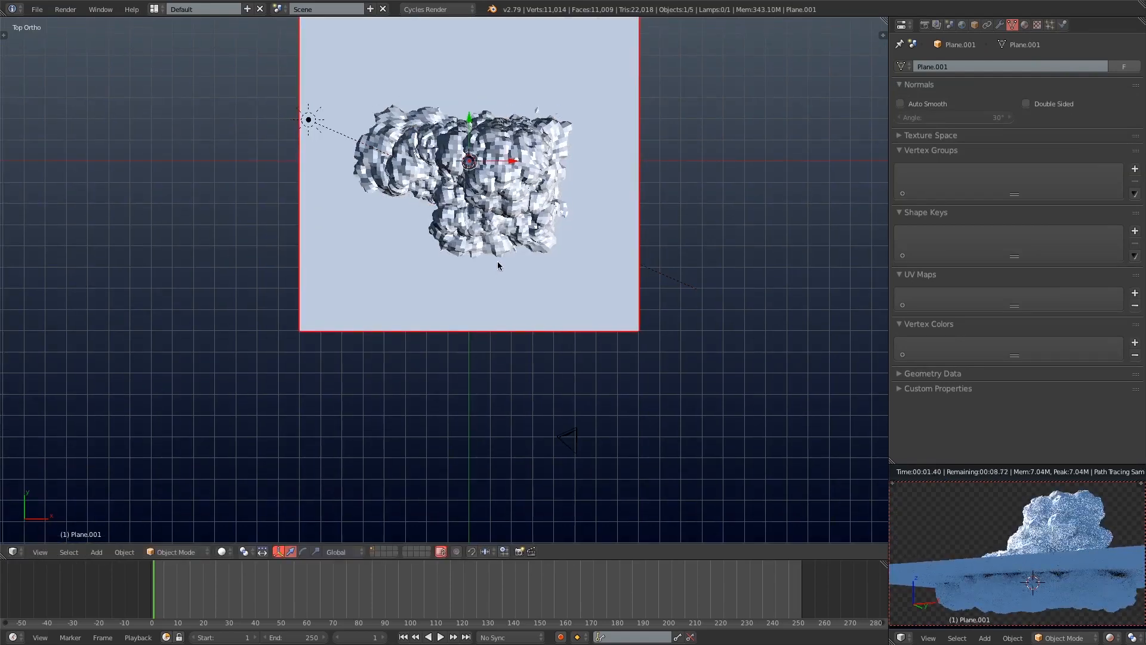
pyautogui.press('KP_1')
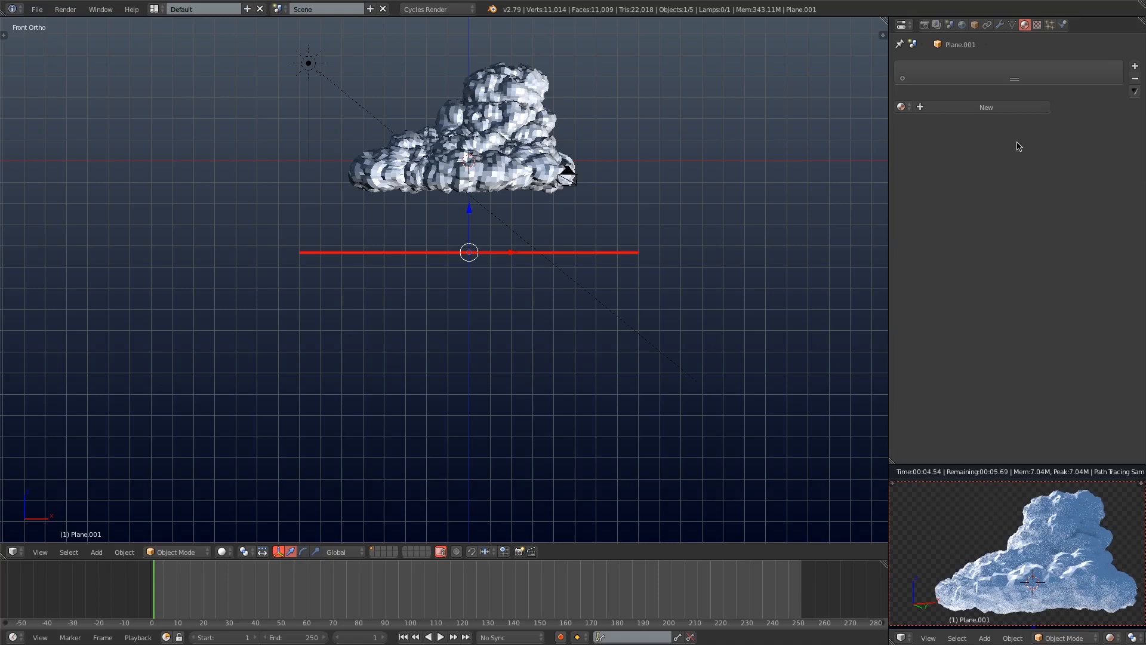
# - Create a new material for the plane with a dark navy blue diffuse colour
pyautogui.click(986, 108)
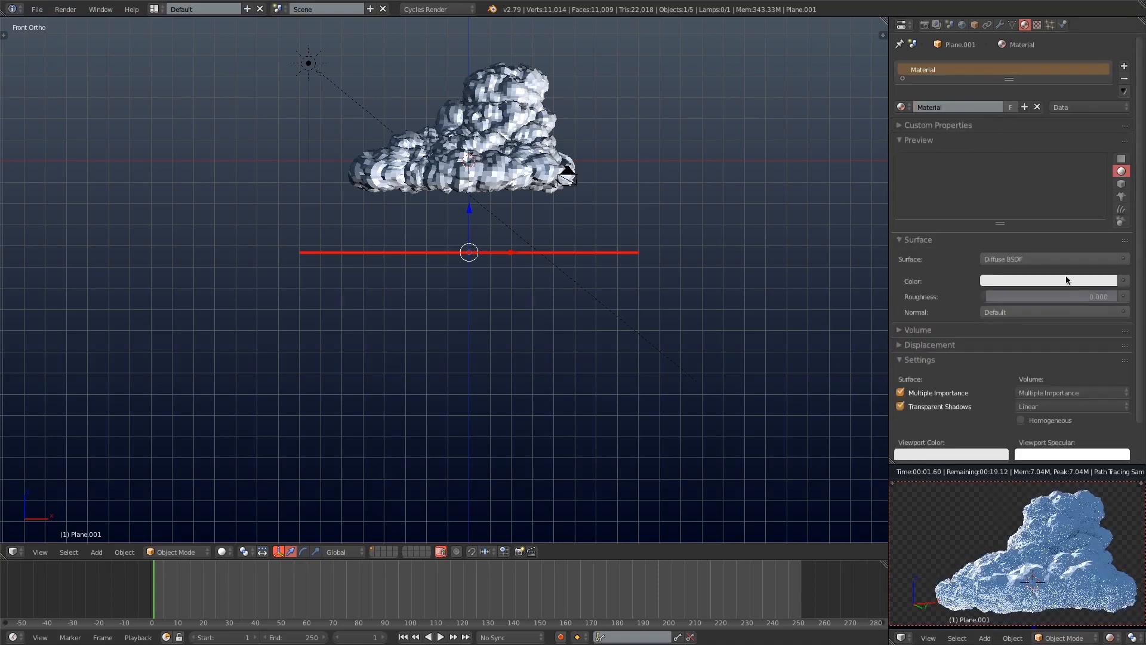
pyautogui.click(1048, 280)
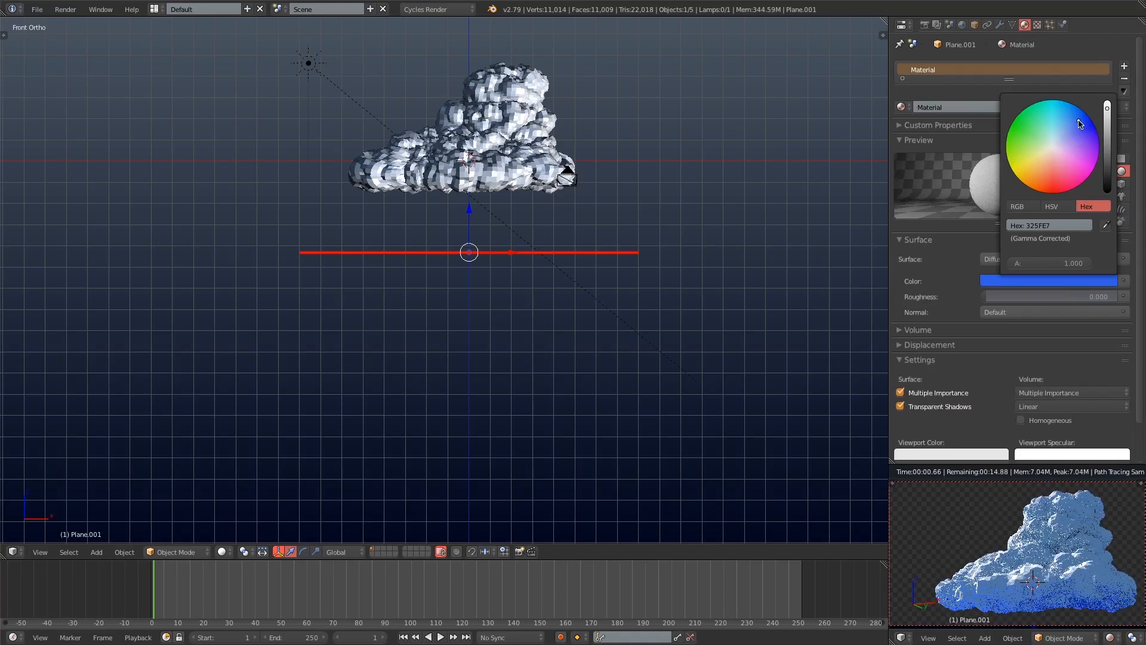
pyautogui.click(1106, 154)
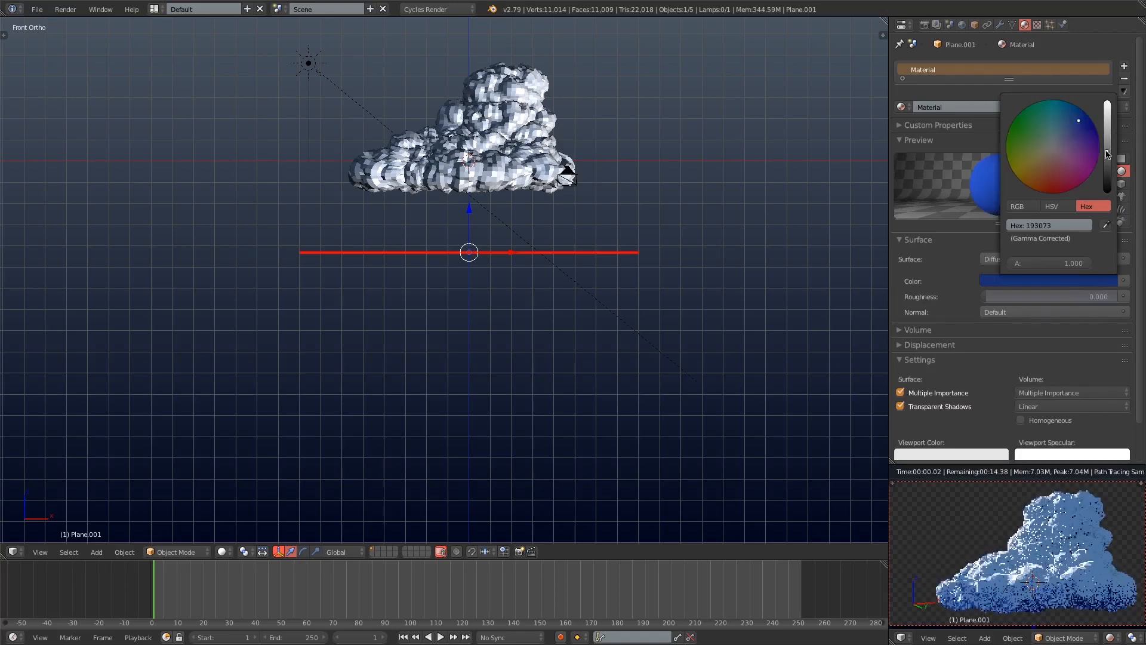
pyautogui.moveTo(1107, 152); pyautogui.dragTo(1107, 161)
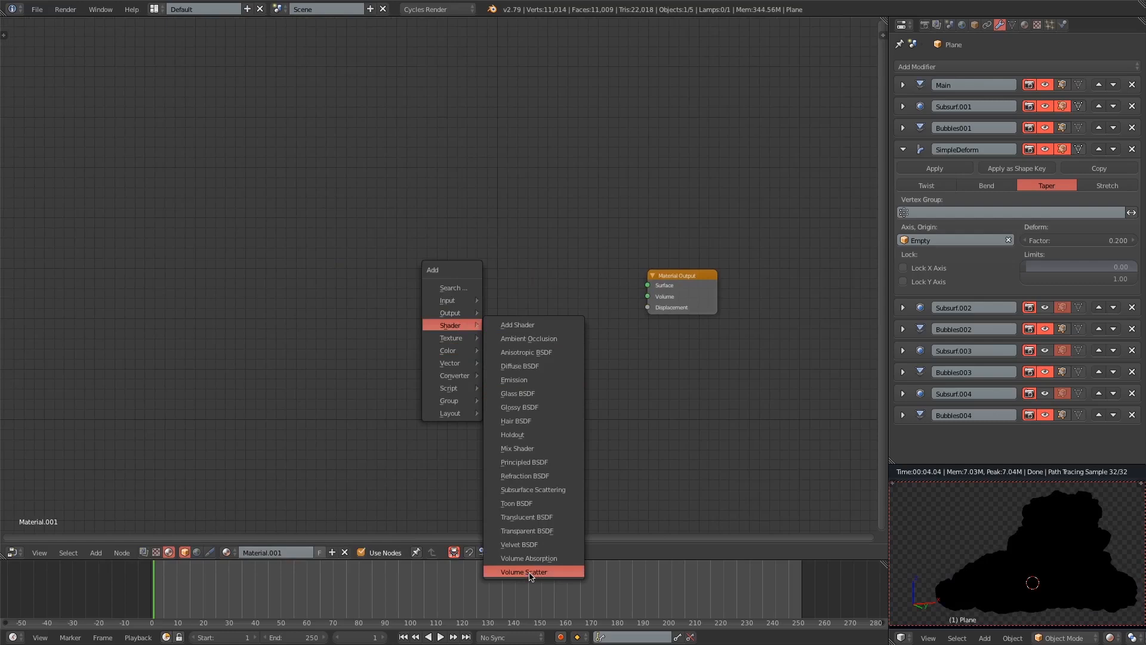
# - Add a Volume Scatter shader feeding the material's Volume output
pyautogui.click(523, 570)
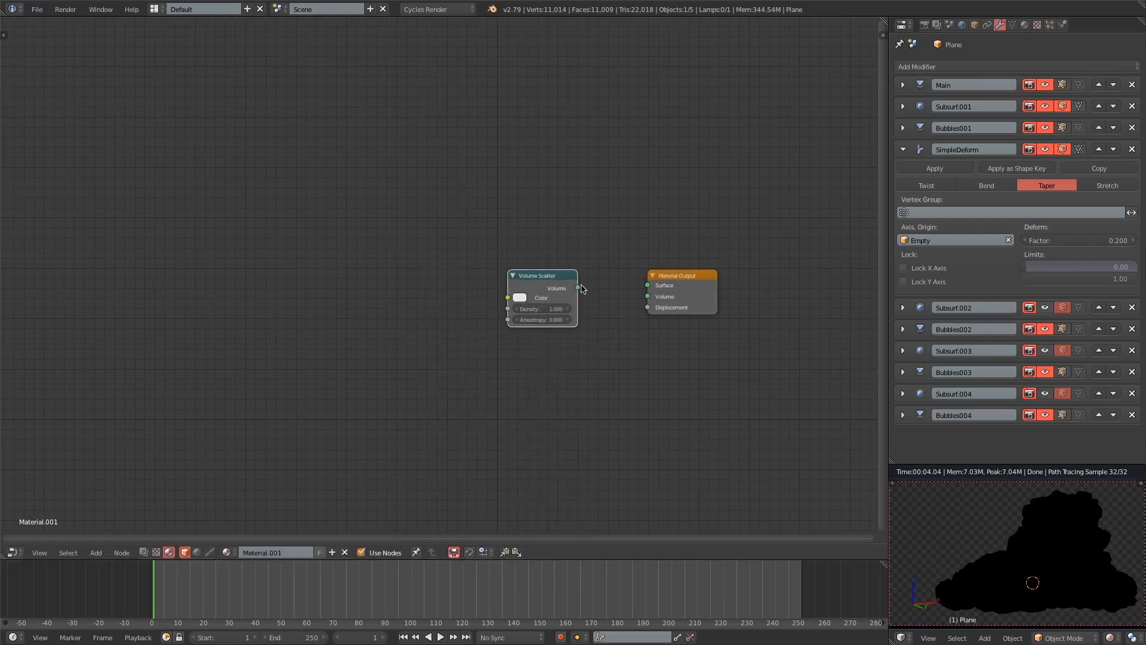
pyautogui.moveTo(574, 288); pyautogui.dragTo(646, 296)
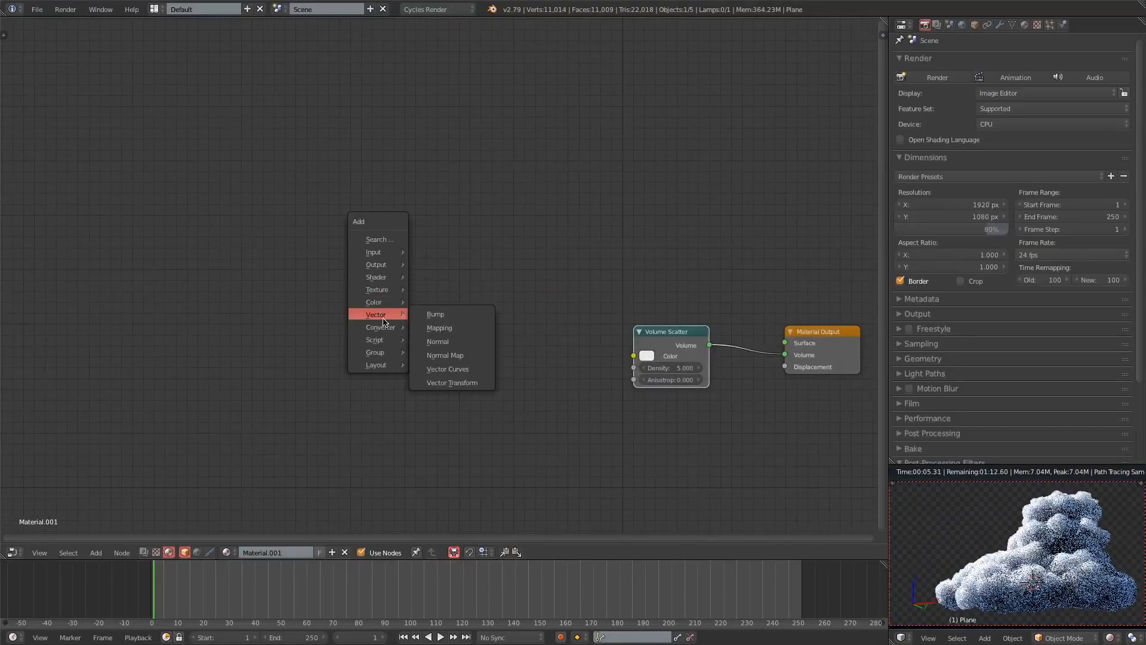
pyautogui.moveTo(377, 289)
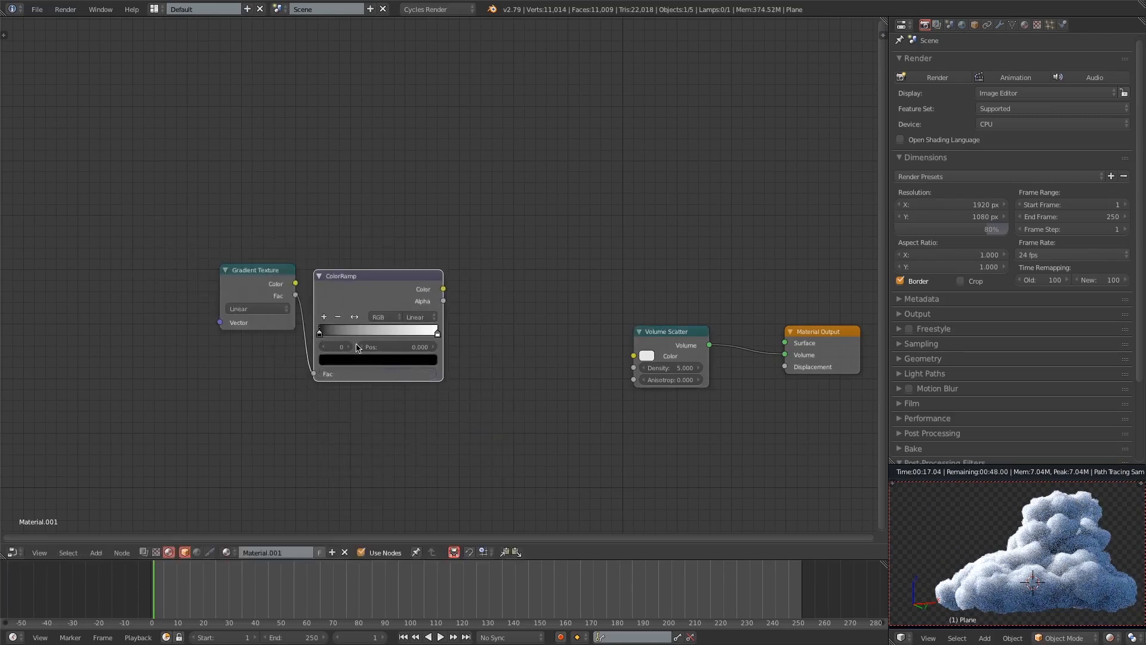
# - Link Gradient Texture into a ColorRamp and a Math Multiply of 8.0 for the density
pyautogui.moveTo(442, 289); pyautogui.dragTo(646, 356)
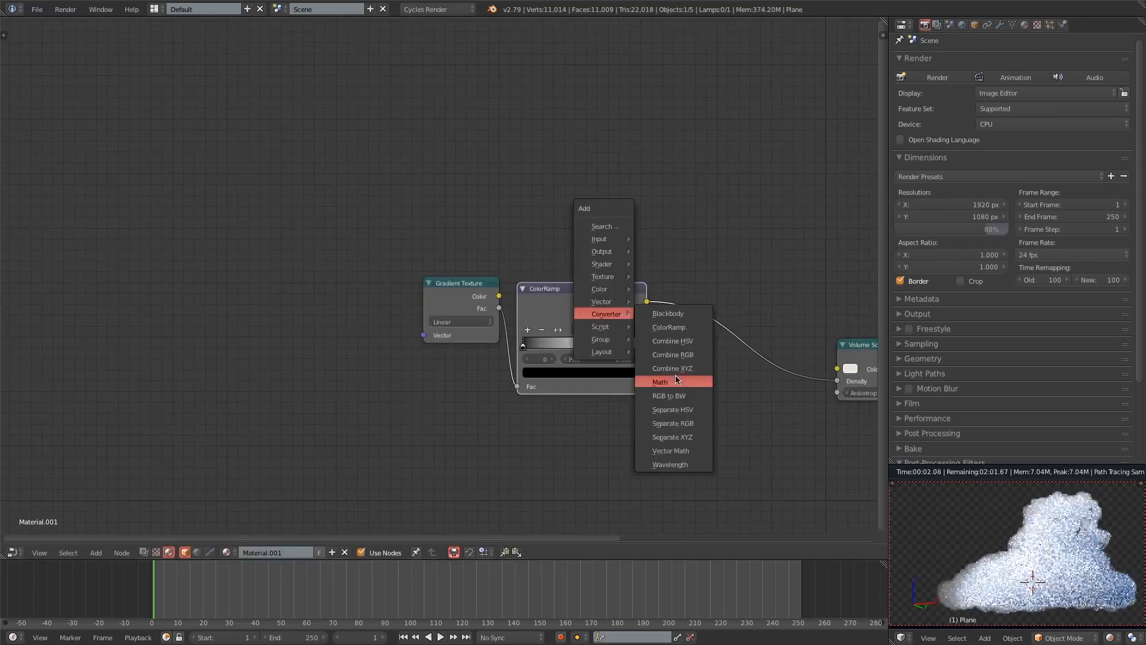
pyautogui.click(659, 382)
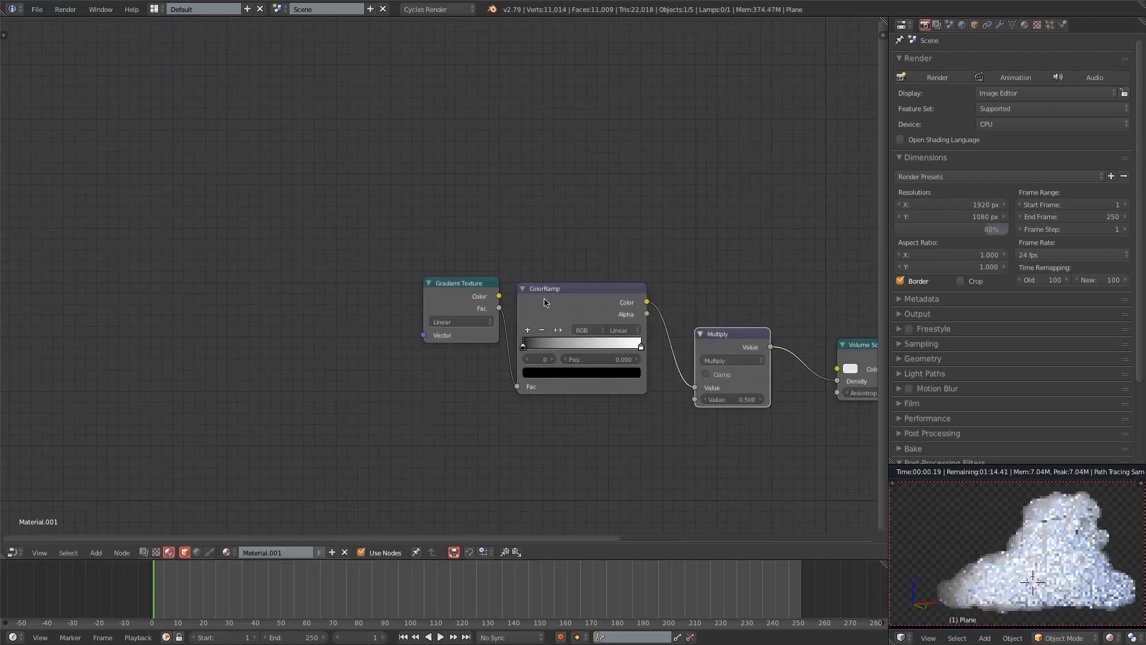
pyautogui.click(733, 399)
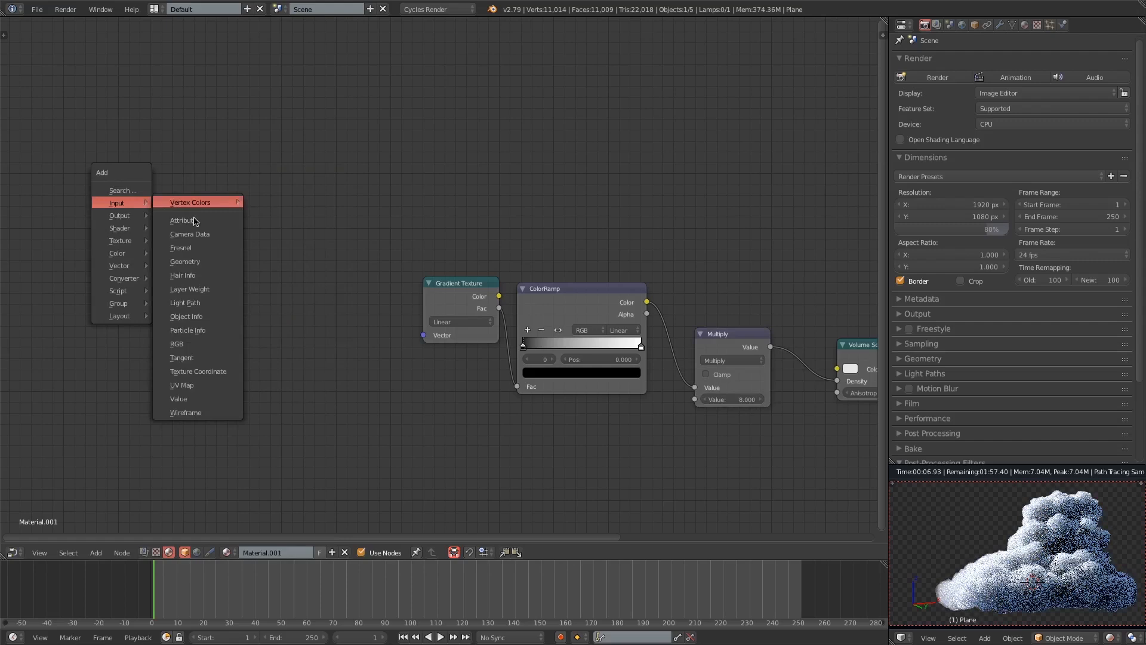
# - Route Geometry Position through a Mapping node into the Gradient texture's Vector input
pyautogui.click(185, 261)
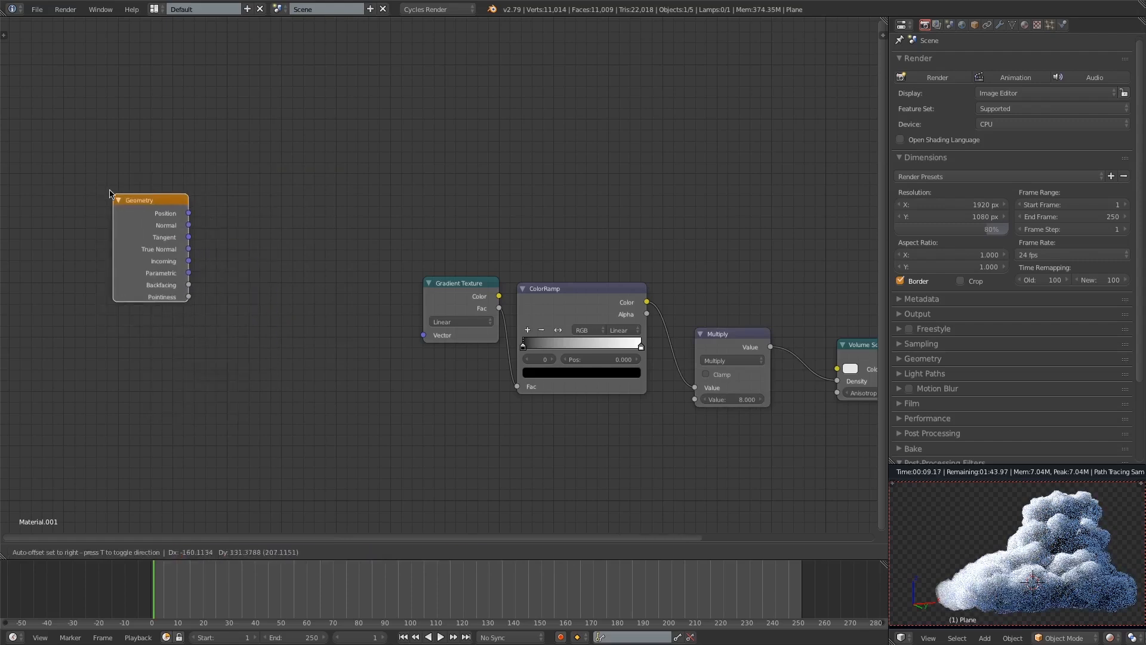
pyautogui.moveTo(188, 210); pyautogui.dragTo(425, 335)
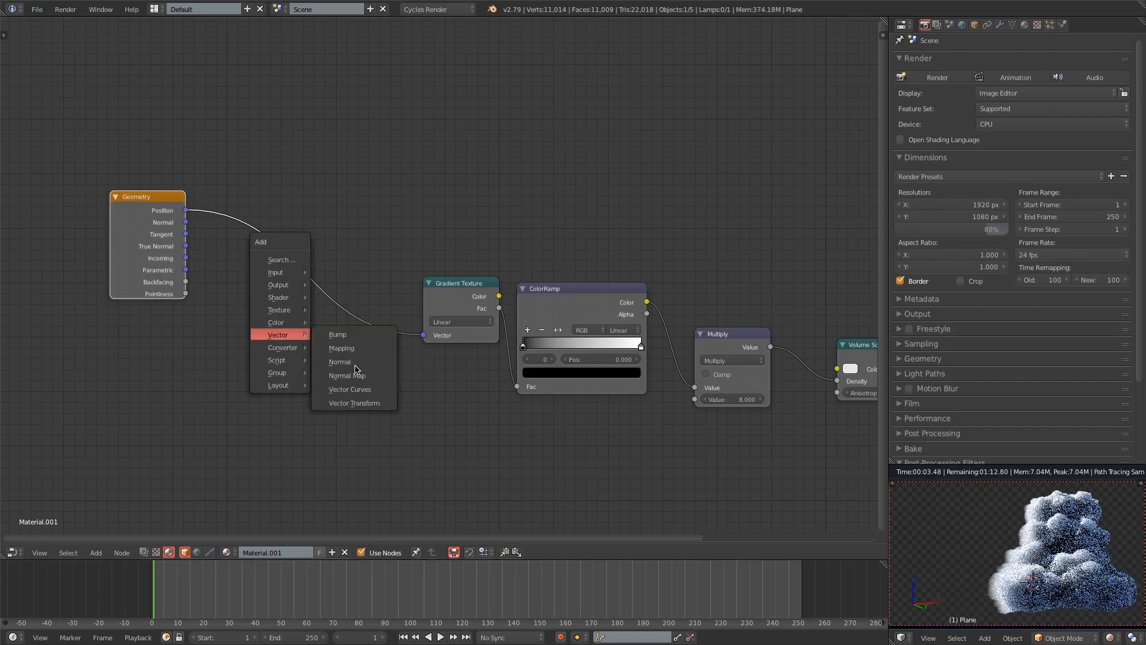
pyautogui.click(341, 347)
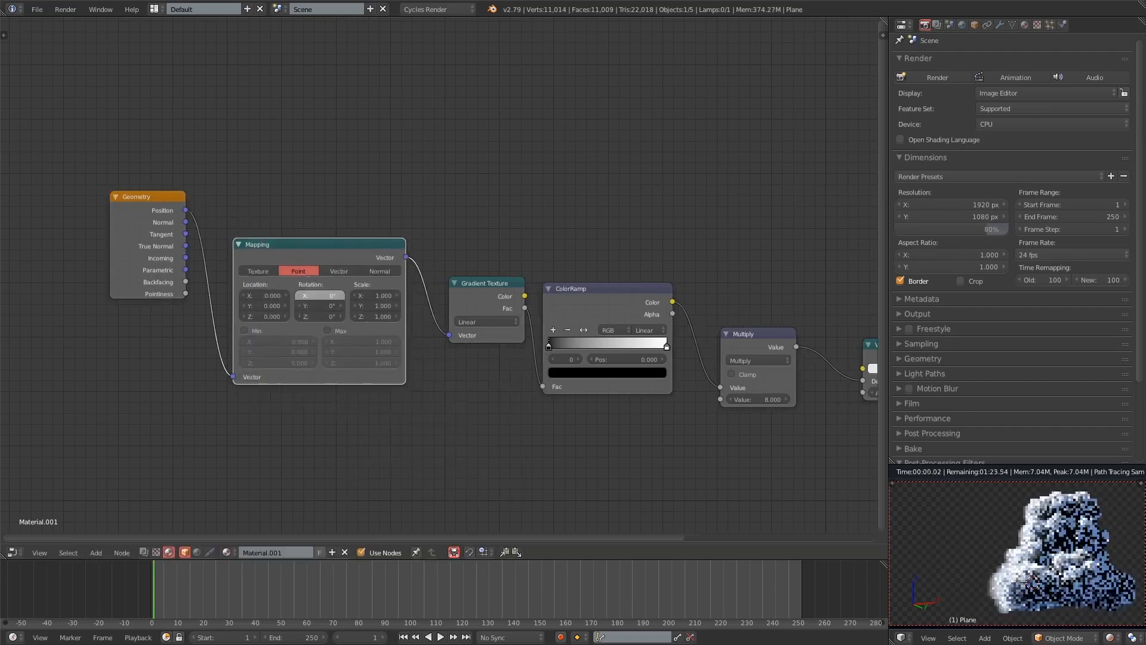
pyautogui.moveTo(319, 296)
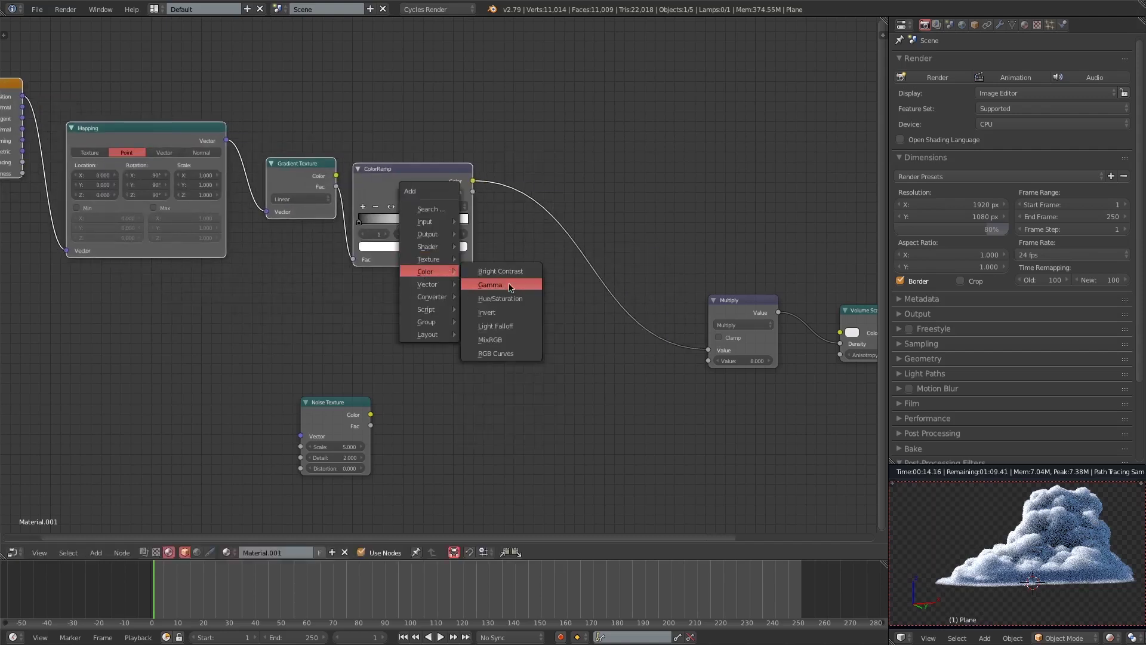
# - Overlay the Noise Texture onto the gradient via a MixRGB node, feeding it through a new ColorRamp
pyautogui.click(490, 339)
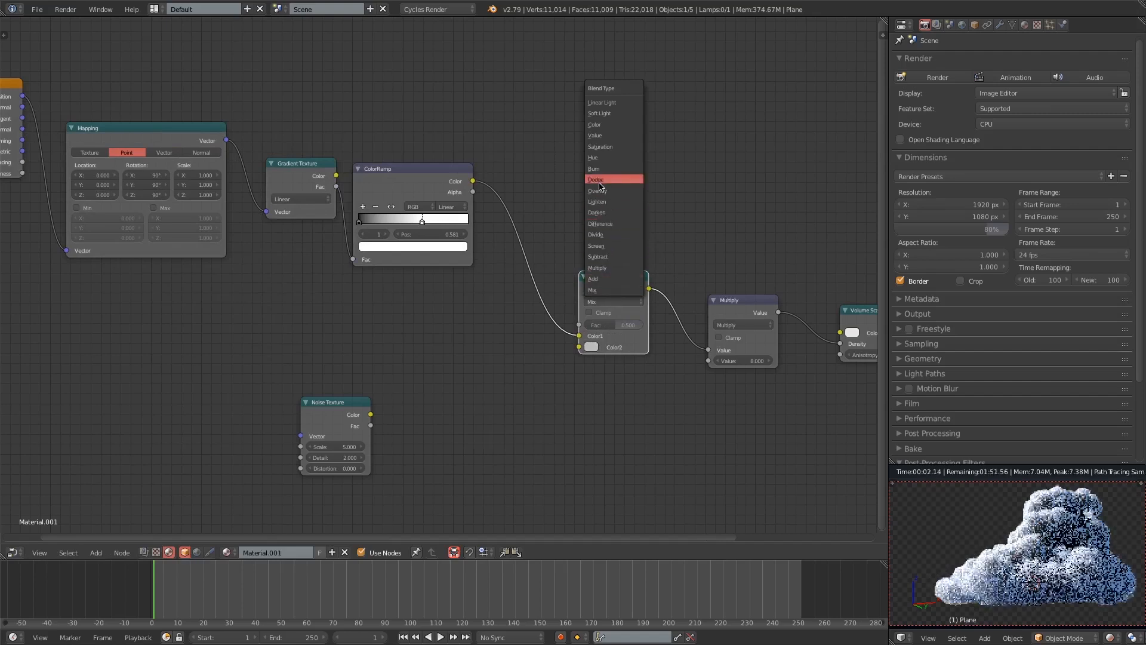
pyautogui.click(599, 189)
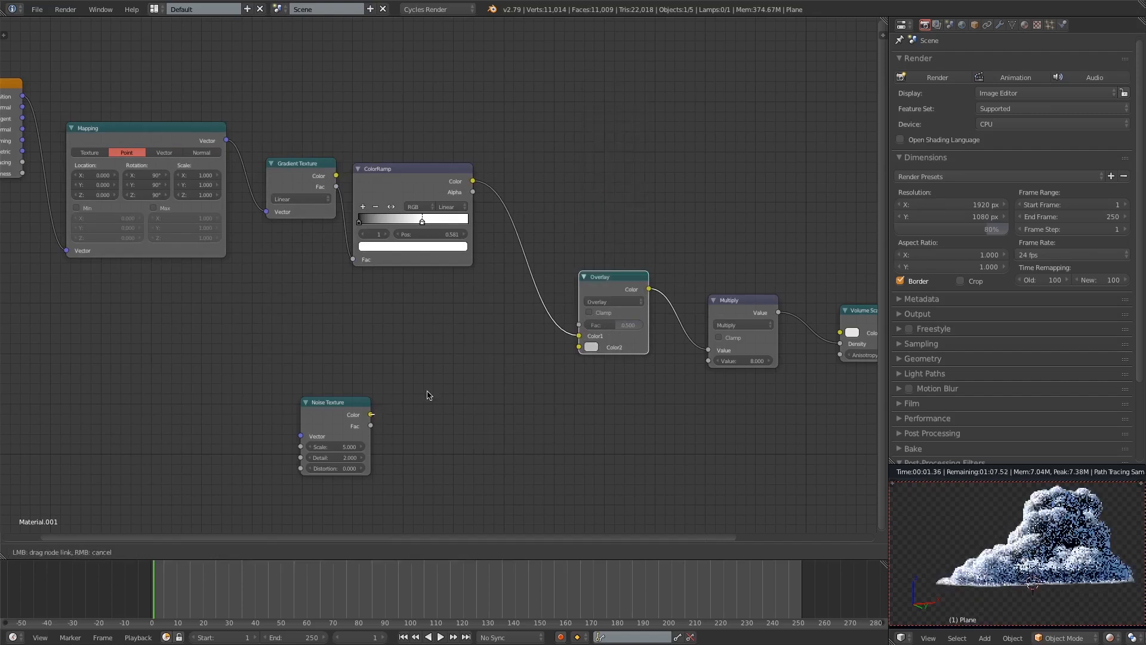
pyautogui.moveTo(370, 414); pyautogui.dragTo(587, 347)
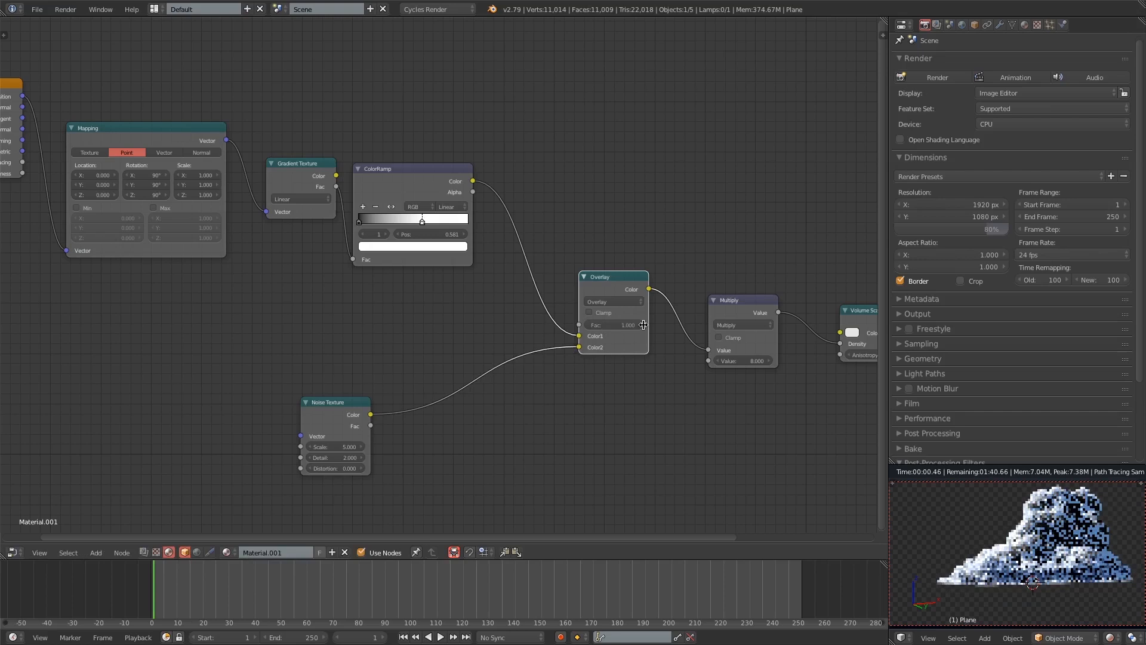
pyautogui.click(96, 551)
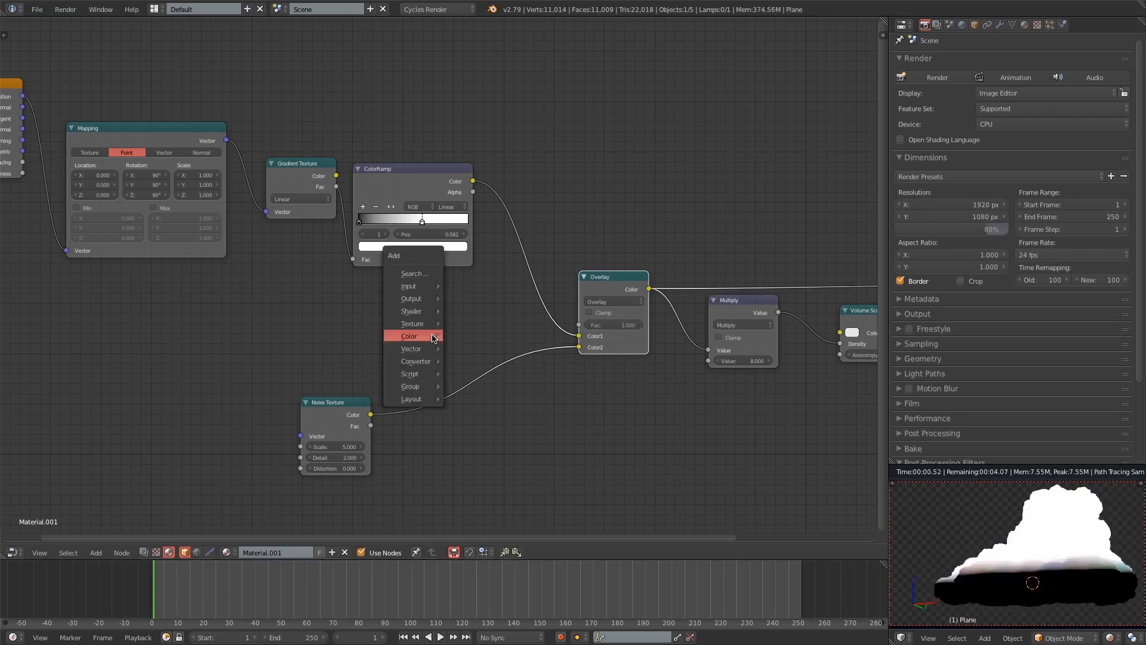
pyautogui.click(409, 336)
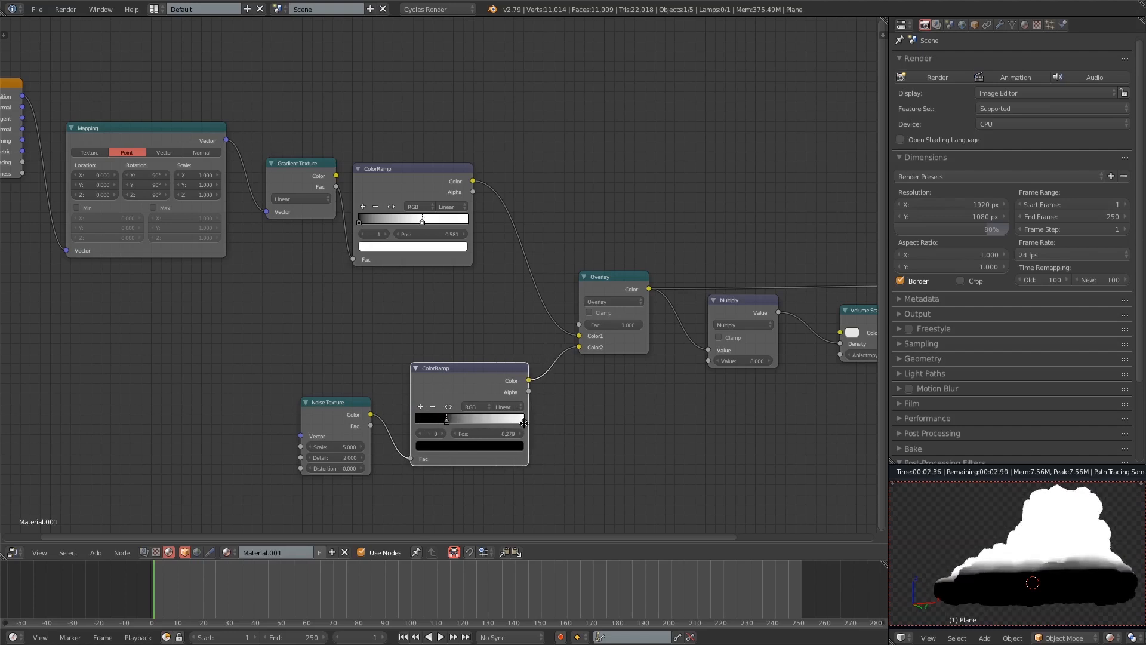
# - Set noise scale 0.5, distortion 2.5 and tighten the noise ColorRamp stops for contrast
pyautogui.moveTo(445, 418); pyautogui.dragTo(490, 418)
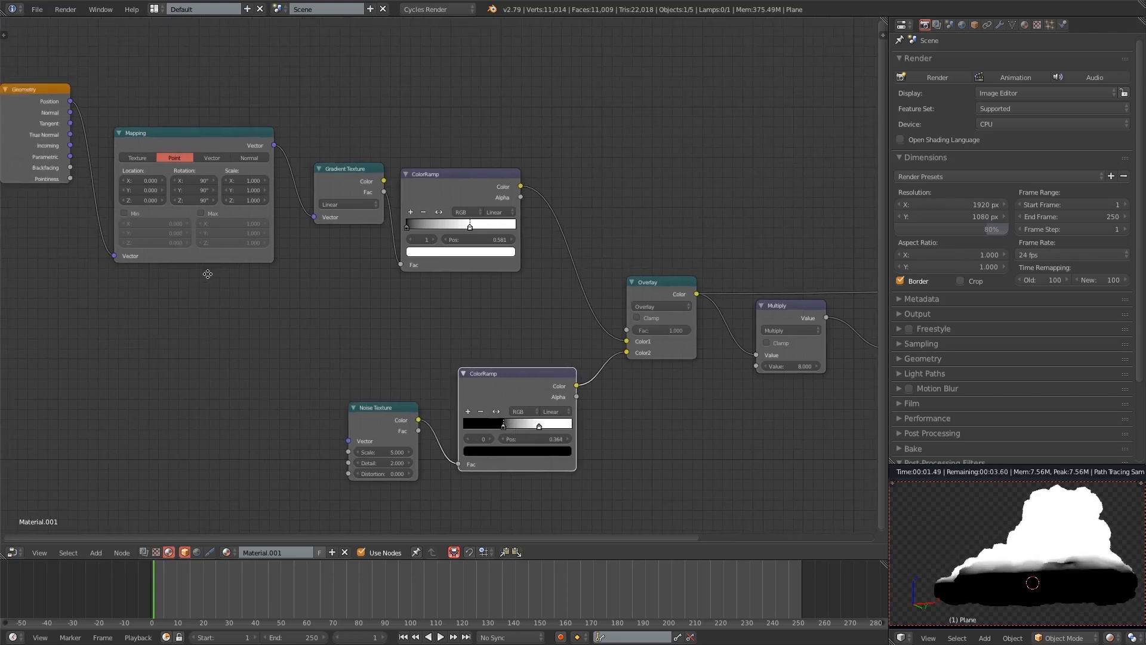
pyautogui.moveTo(71, 100); pyautogui.dragTo(350, 444)
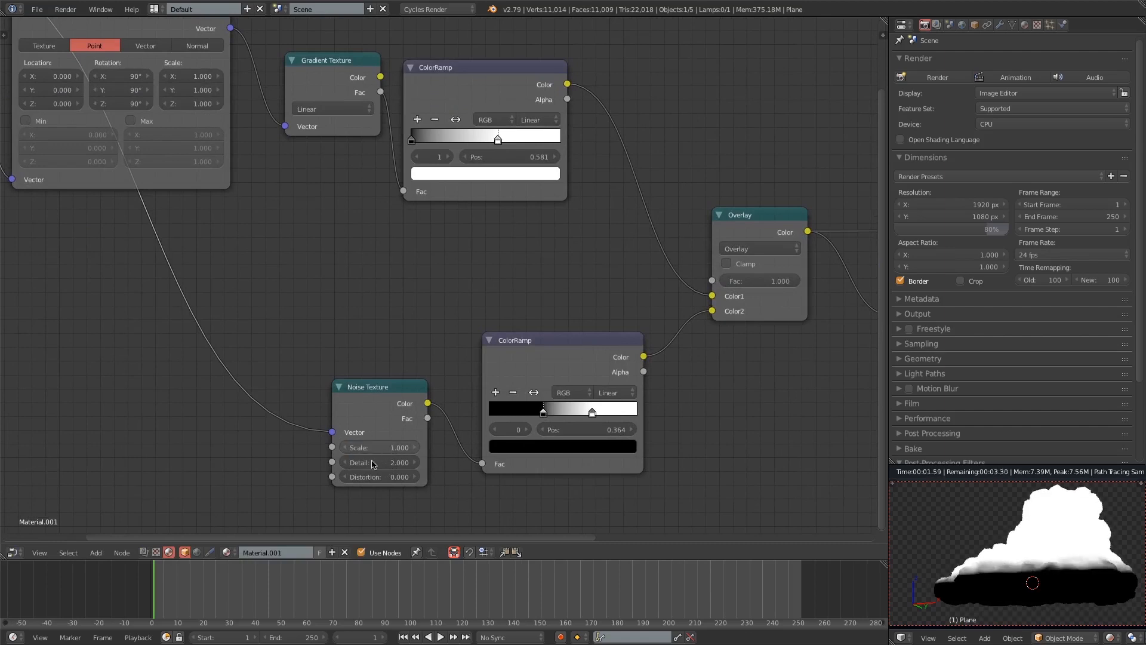
pyautogui.moveTo(399, 477); pyautogui.dragTo(358, 441)
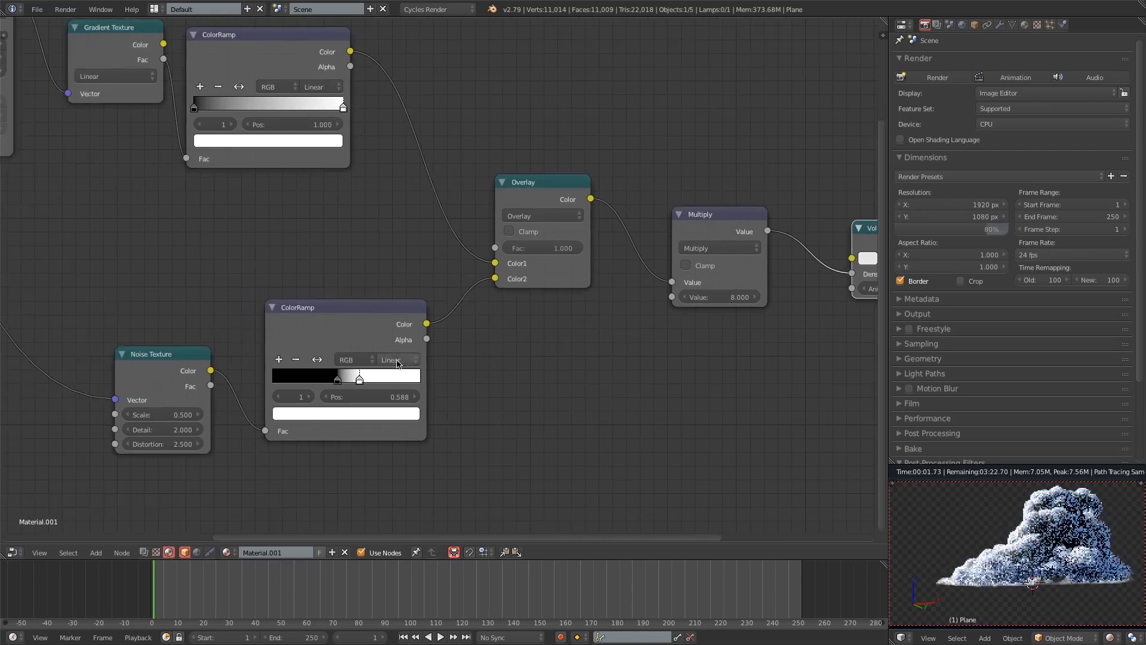
pyautogui.moveTo(358, 379); pyautogui.dragTo(369, 379)
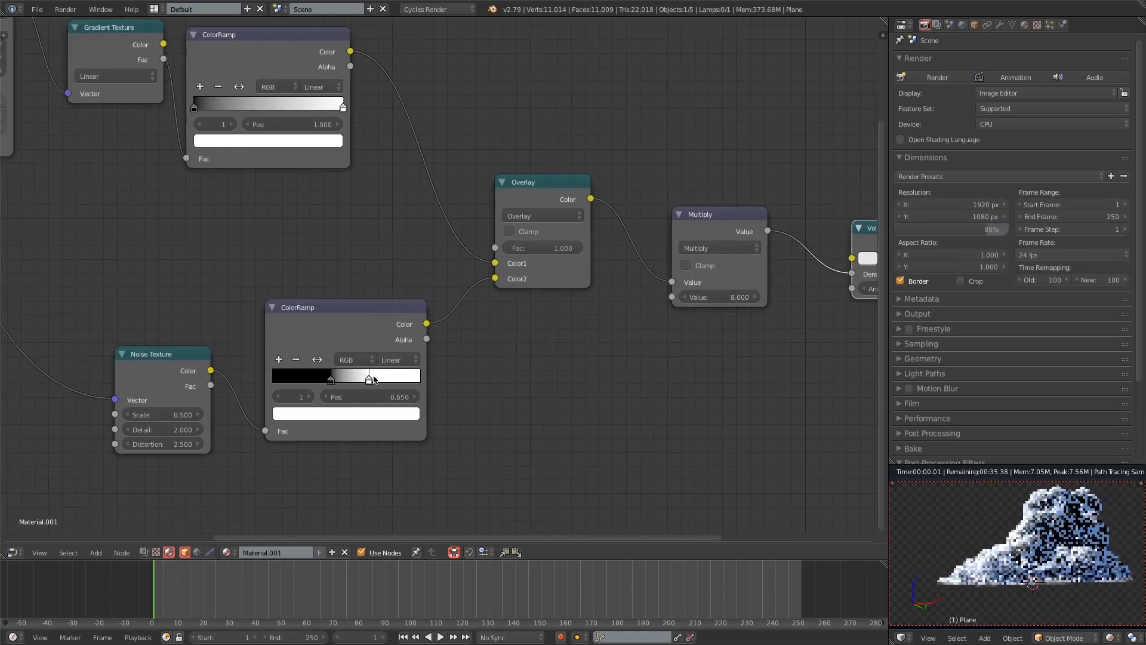
pyautogui.moveTo(367, 379); pyautogui.dragTo(334, 379)
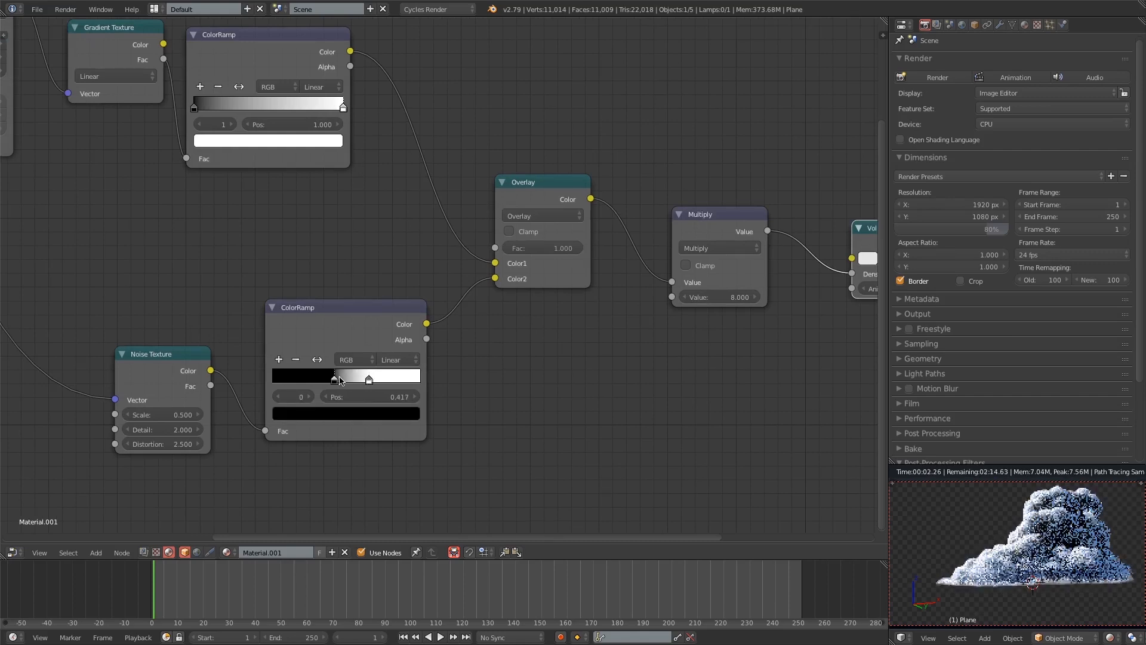
pyautogui.moveTo(333, 378); pyautogui.dragTo(337, 378)
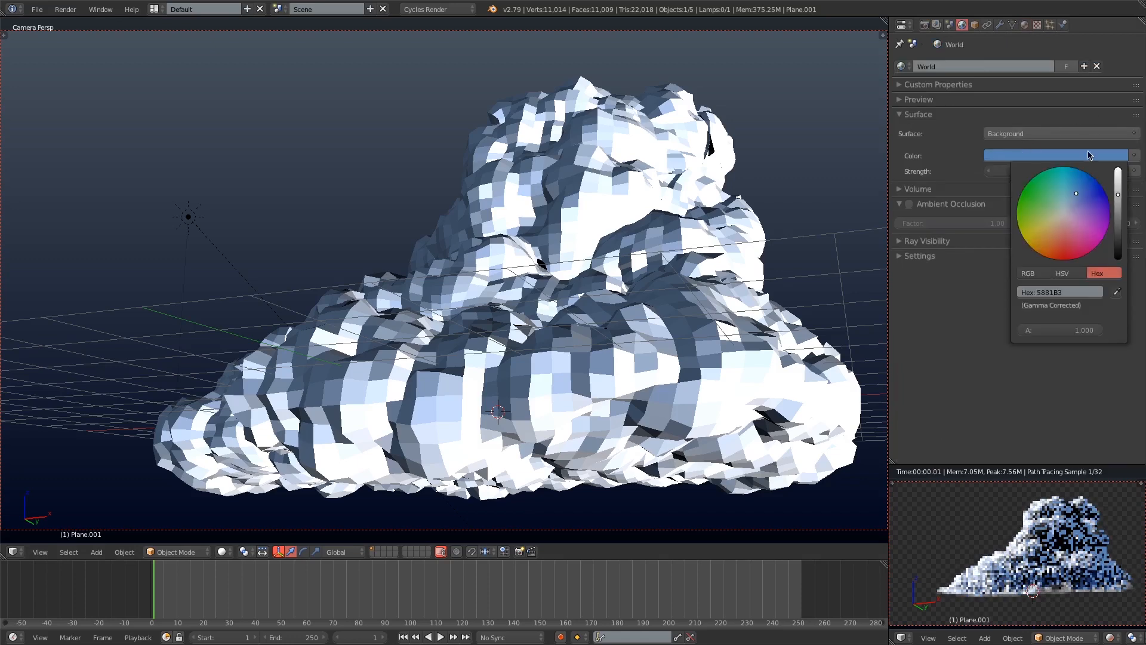
# - Set the World background colour to light sky blue (hex 5B81B3)
pyautogui.click(1103, 185)
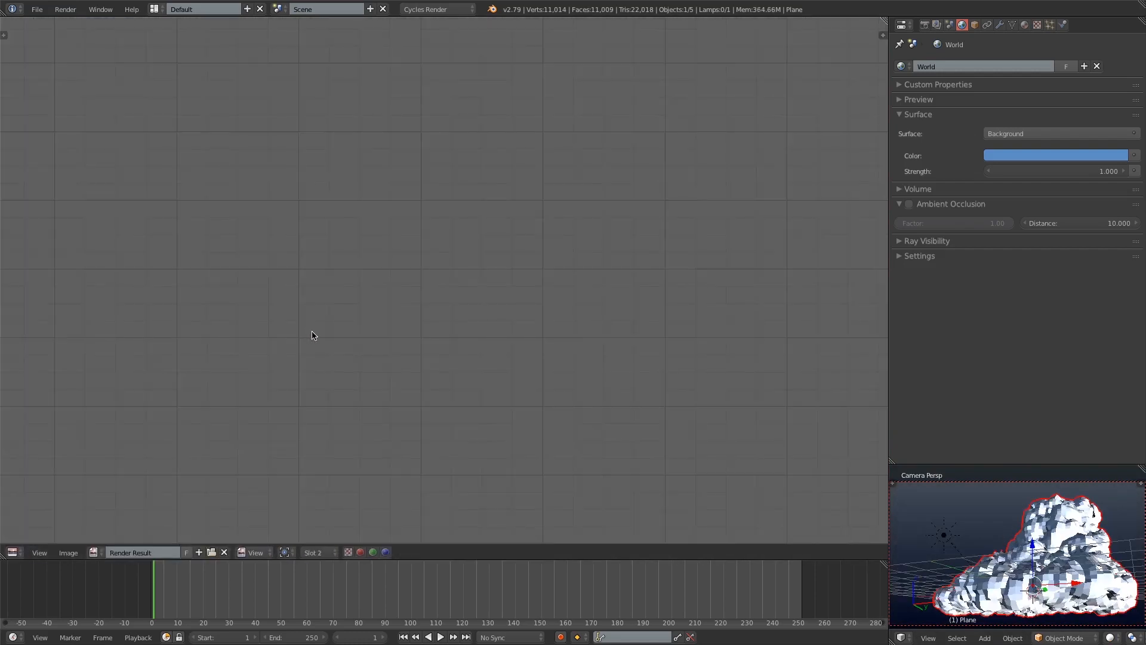
pyautogui.moveTo(583, 494)
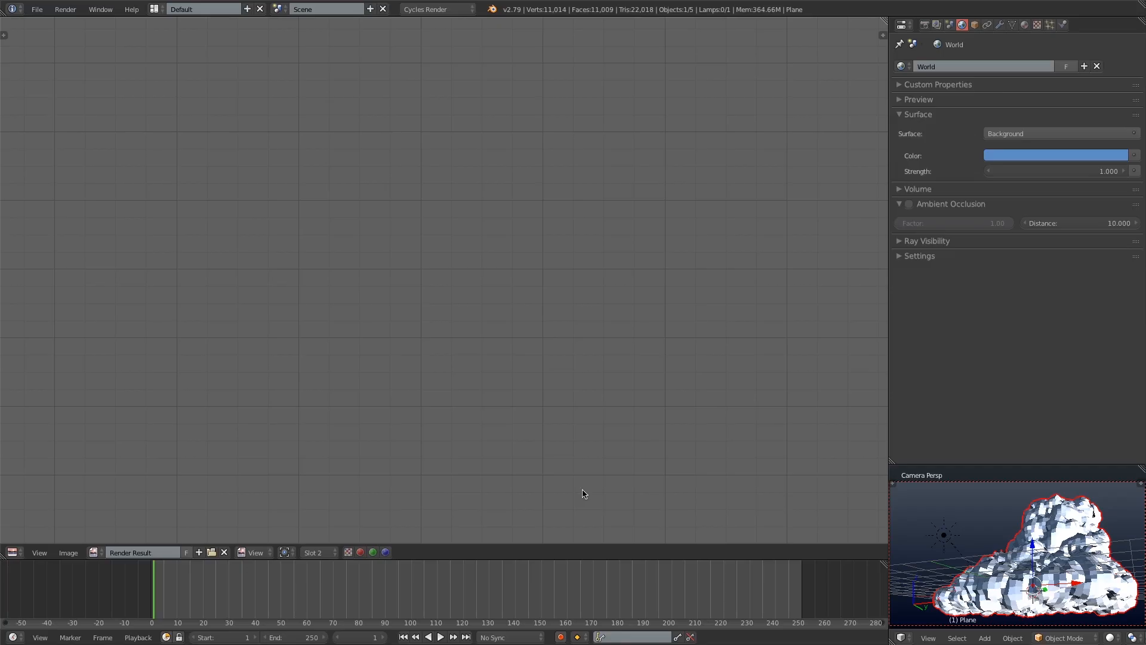